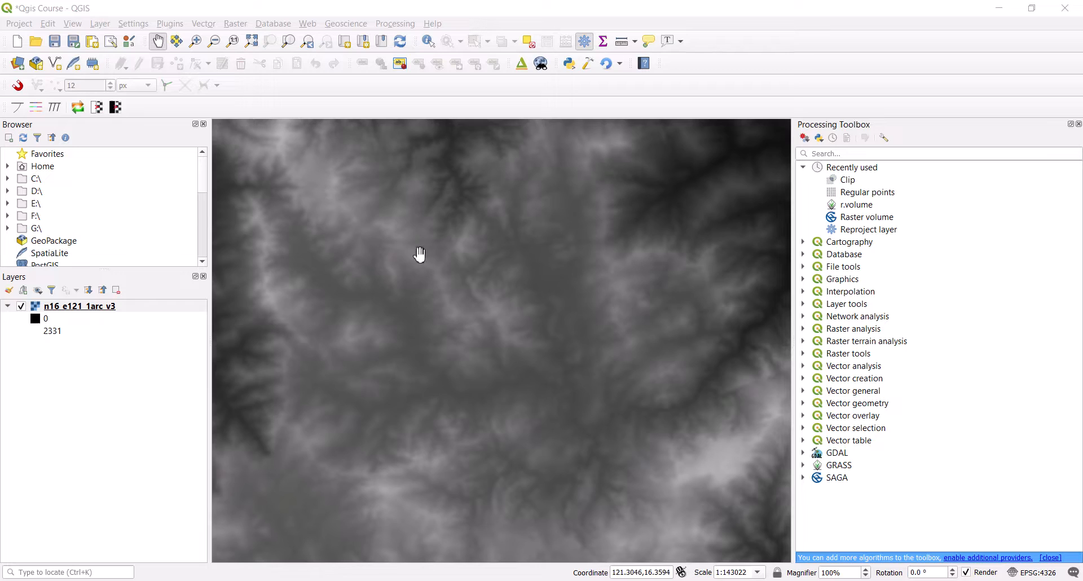
mouse_move(429, 345)
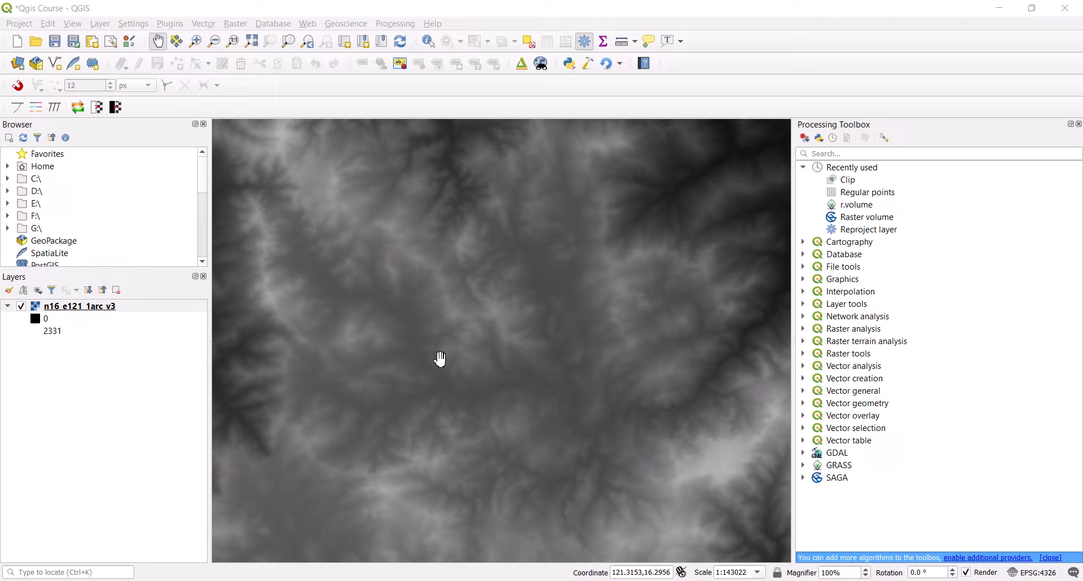
mouse_move(438, 331)
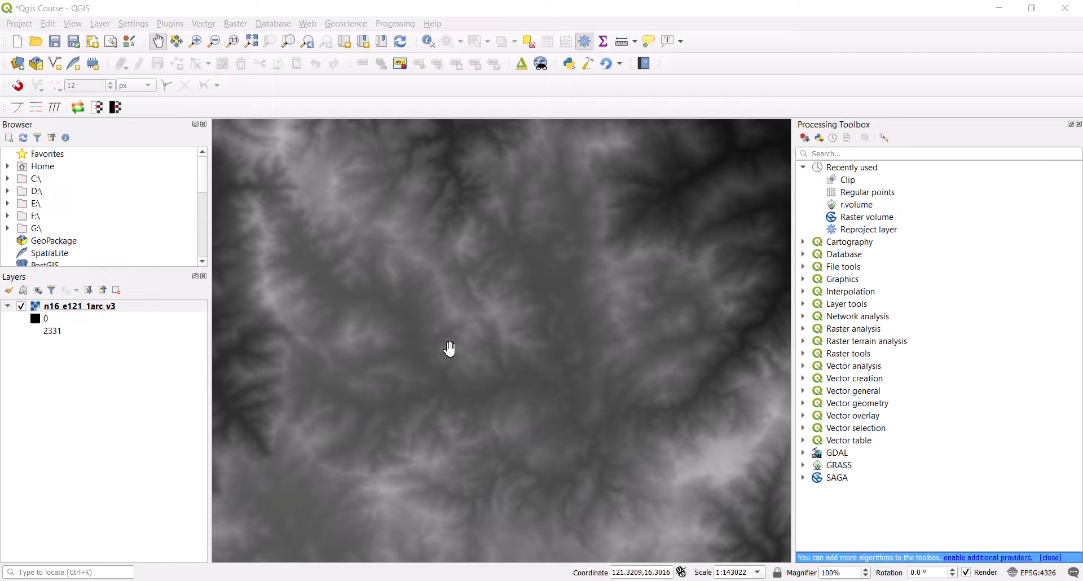
mouse_move(458, 342)
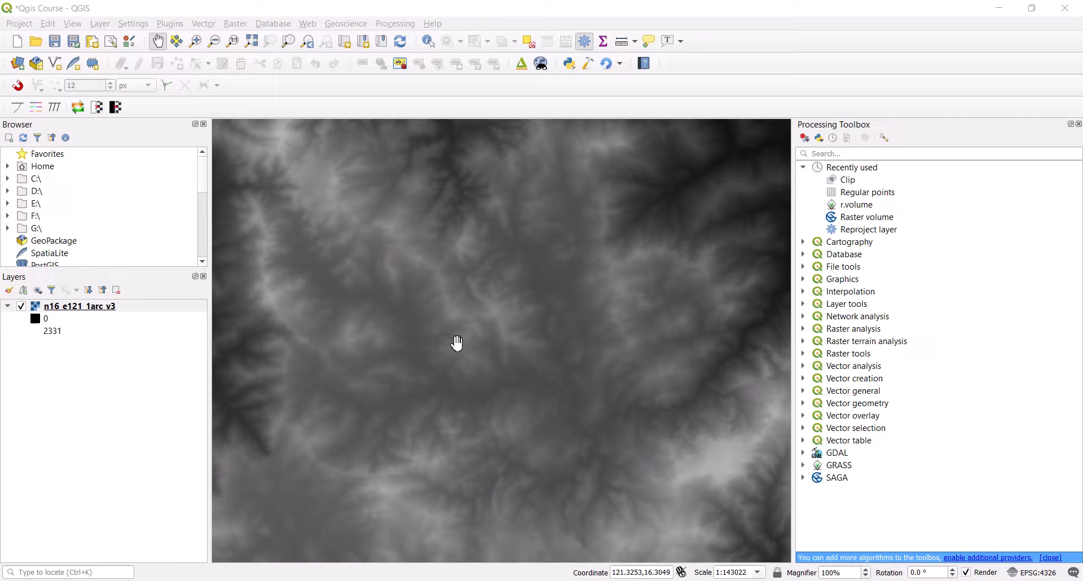
mouse_move(449, 338)
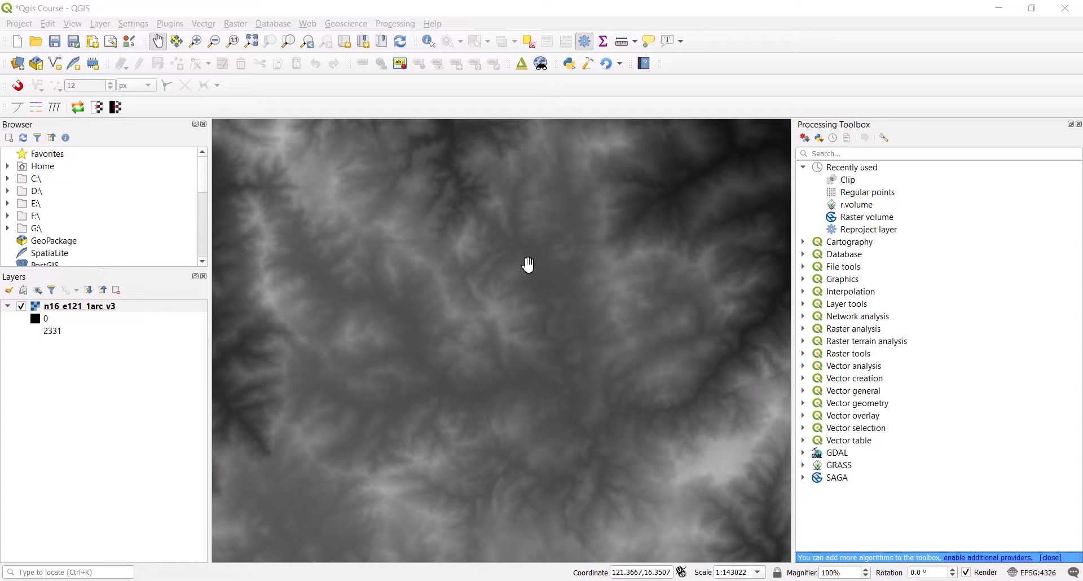
mouse_move(629, 266)
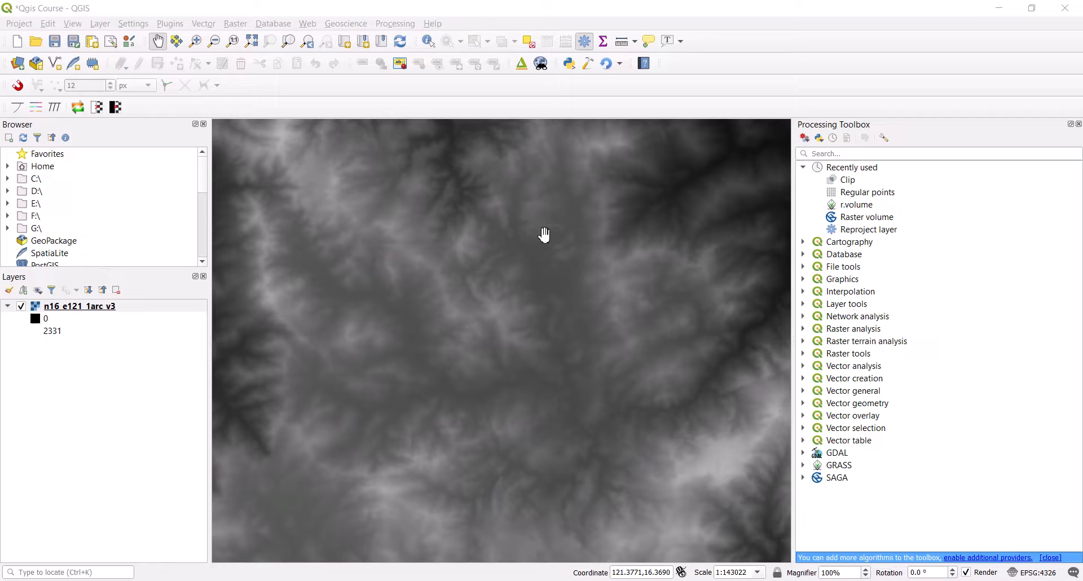
mouse_move(500, 236)
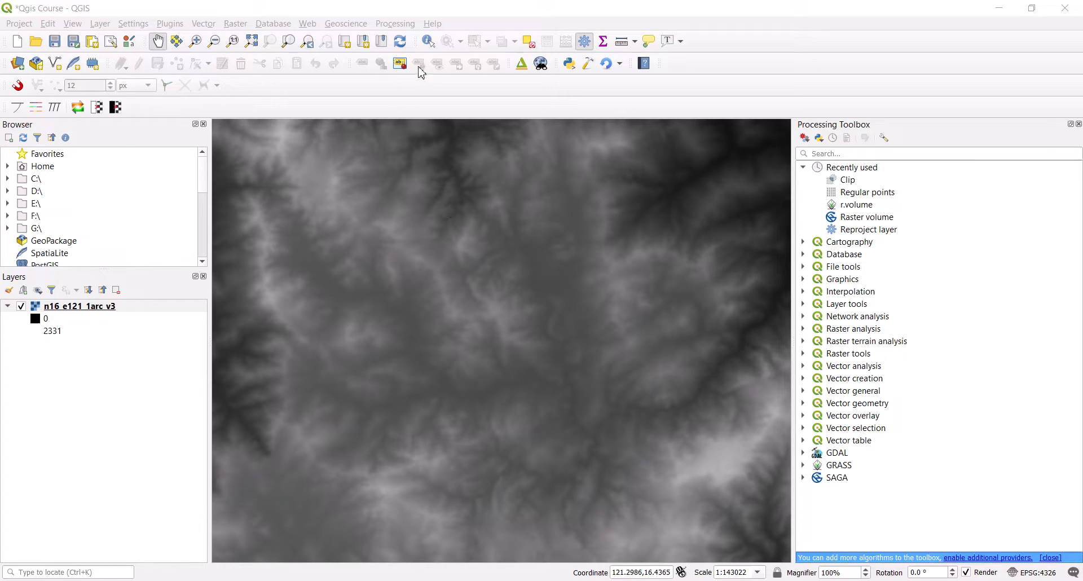
Query the DEM at several spots with Identify Features, reading Band 1 elevations such as 302.
left_click(429, 41)
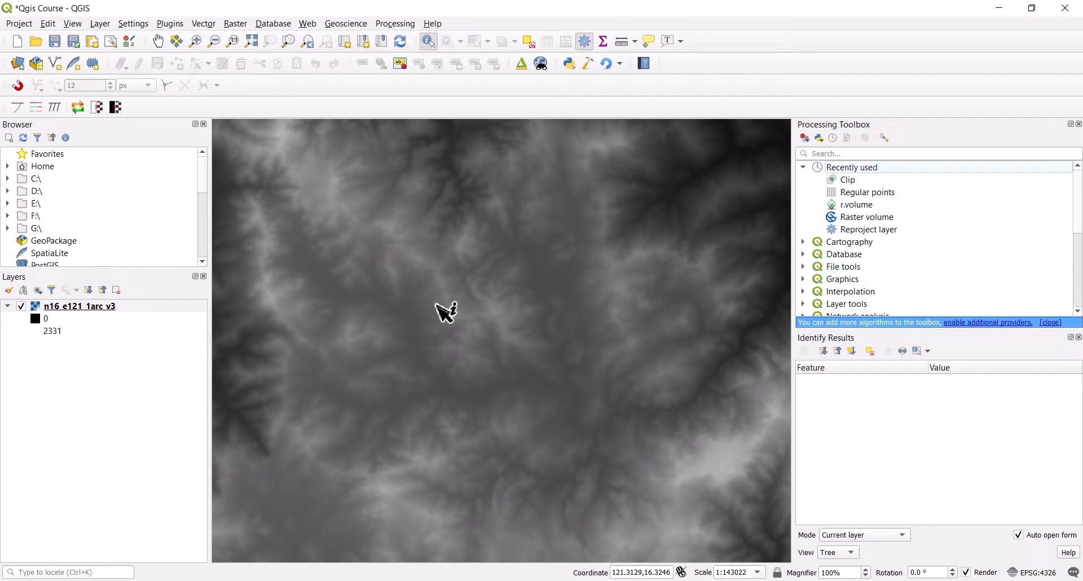
left_click(446, 311)
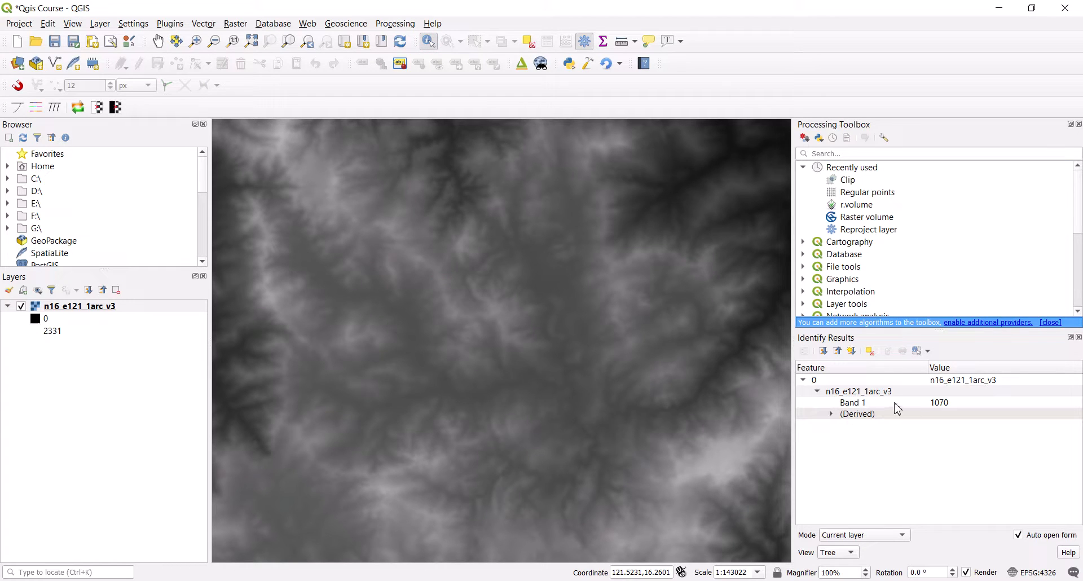
mouse_move(940, 409)
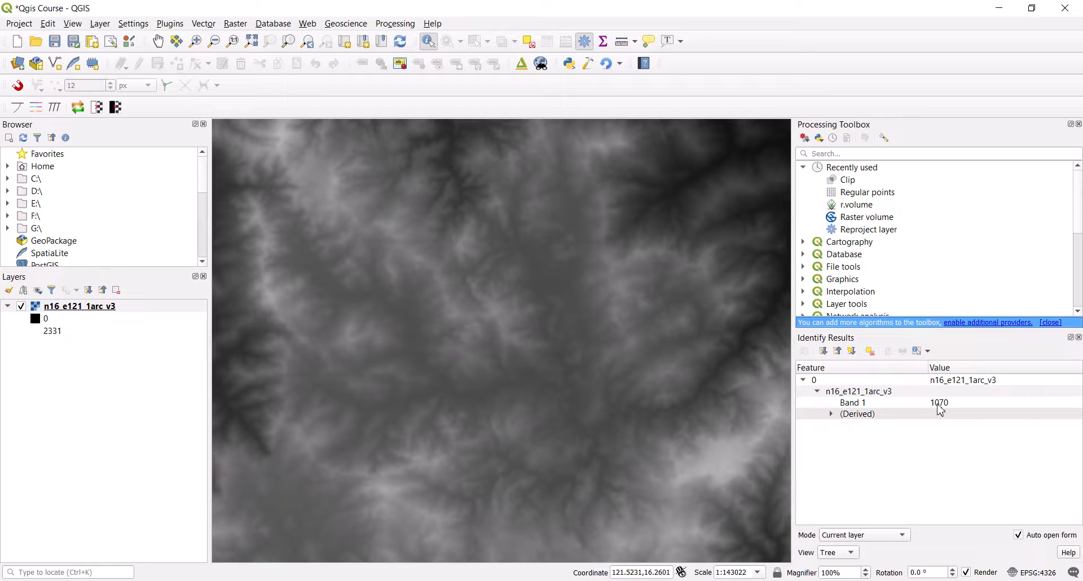
left_click(669, 342)
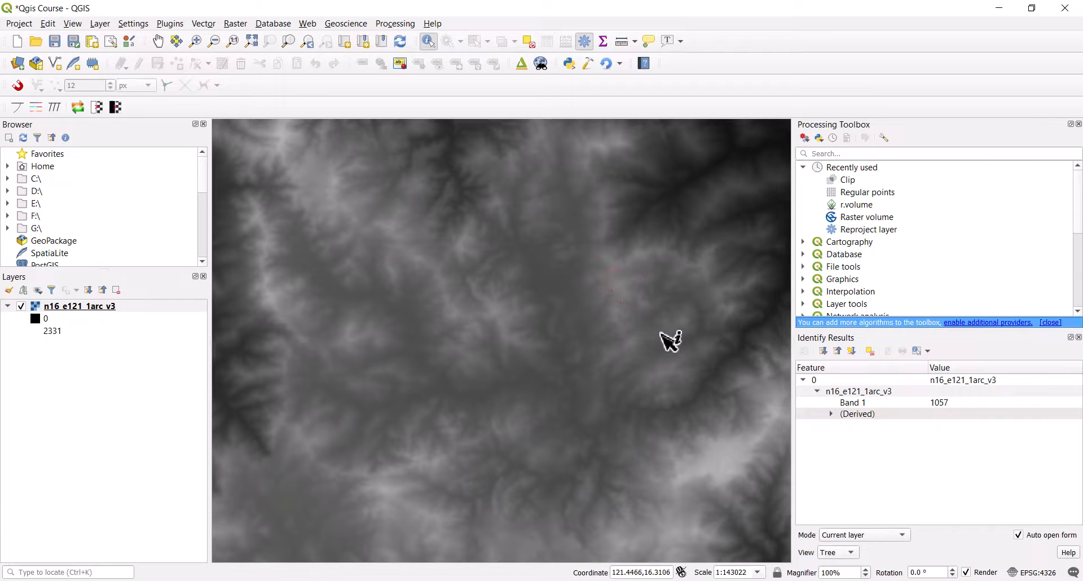
mouse_move(668, 322)
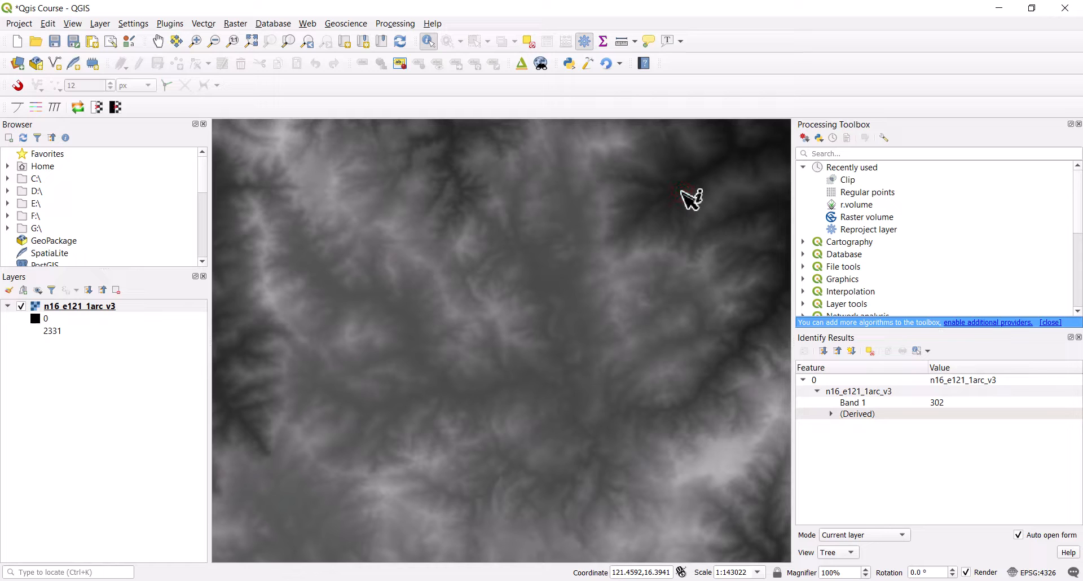
mouse_move(695, 210)
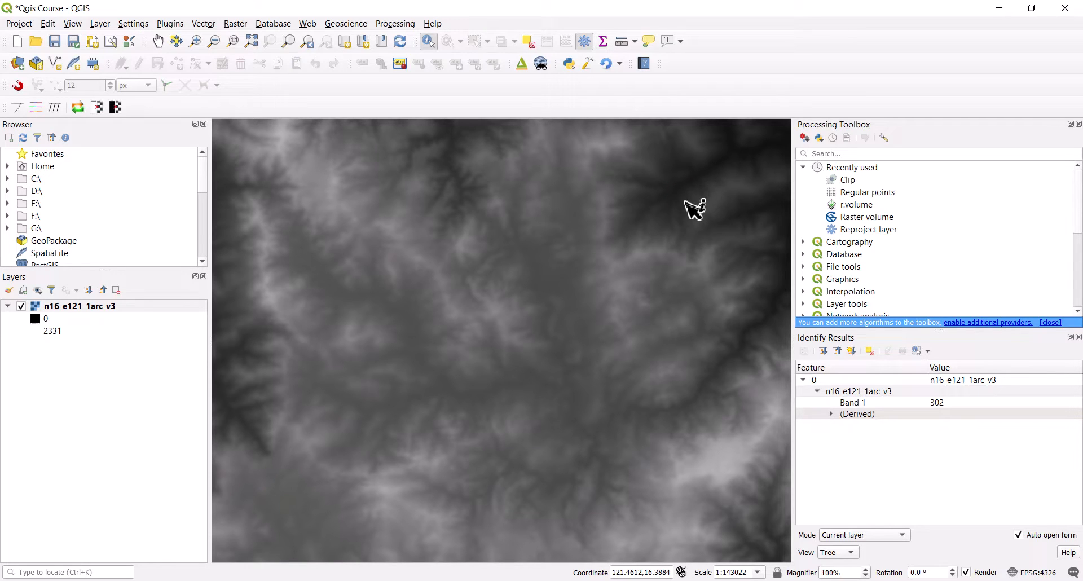
mouse_move(659, 298)
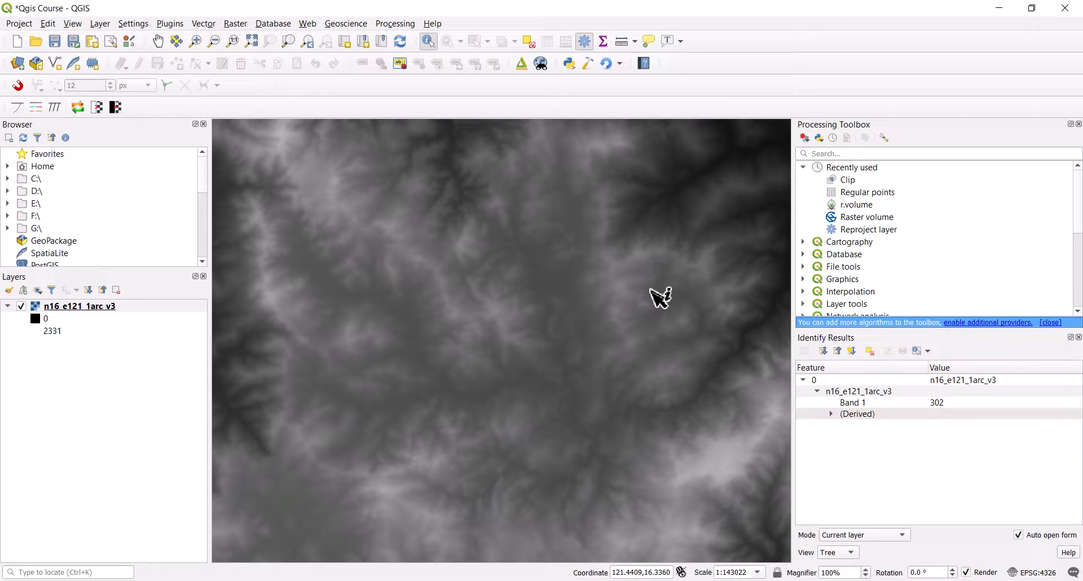
mouse_move(736, 250)
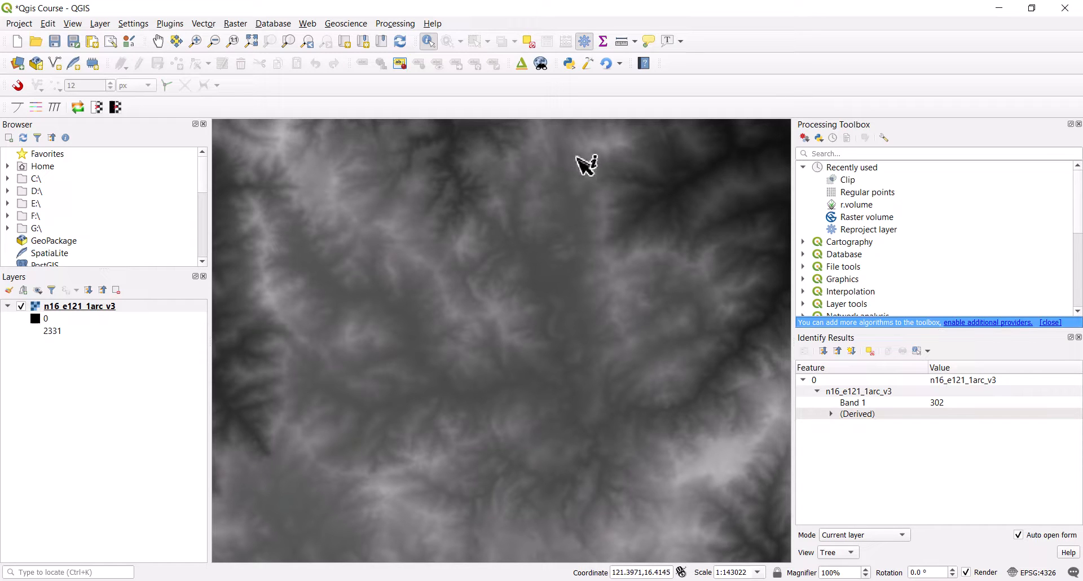
left_click(99, 23)
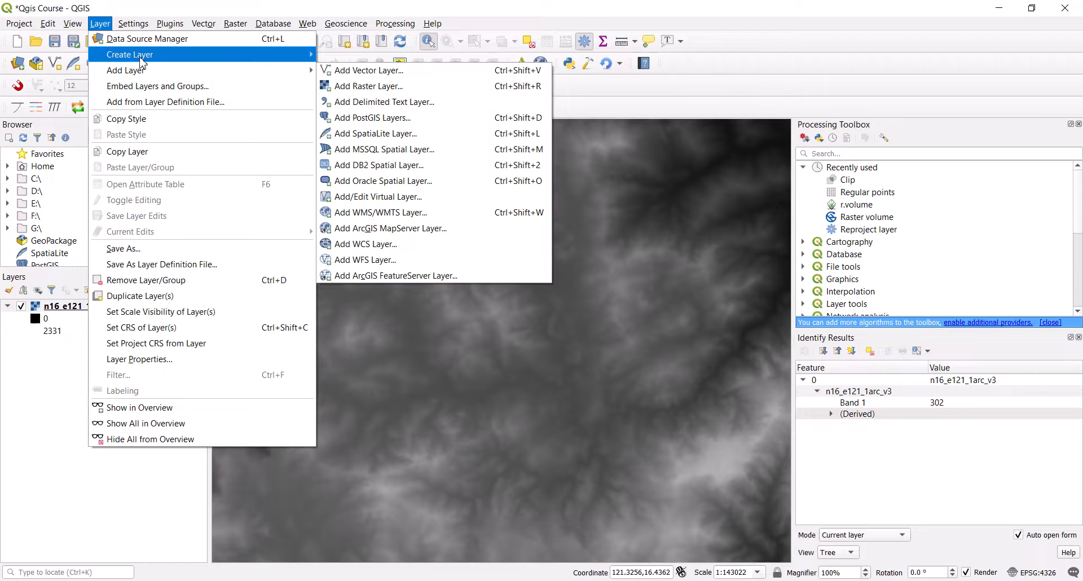
mouse_move(130, 54)
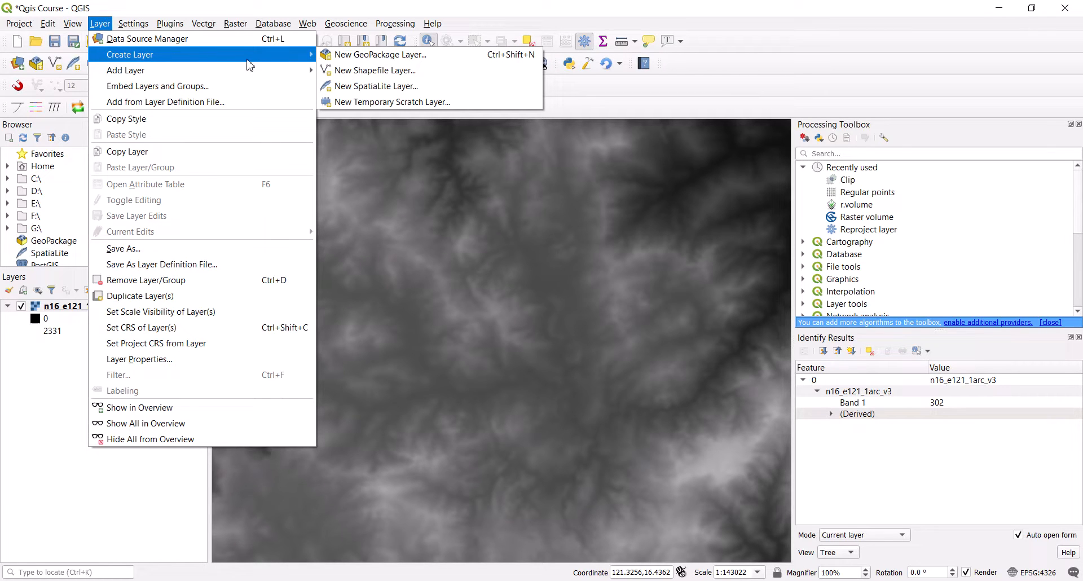
mouse_move(375, 70)
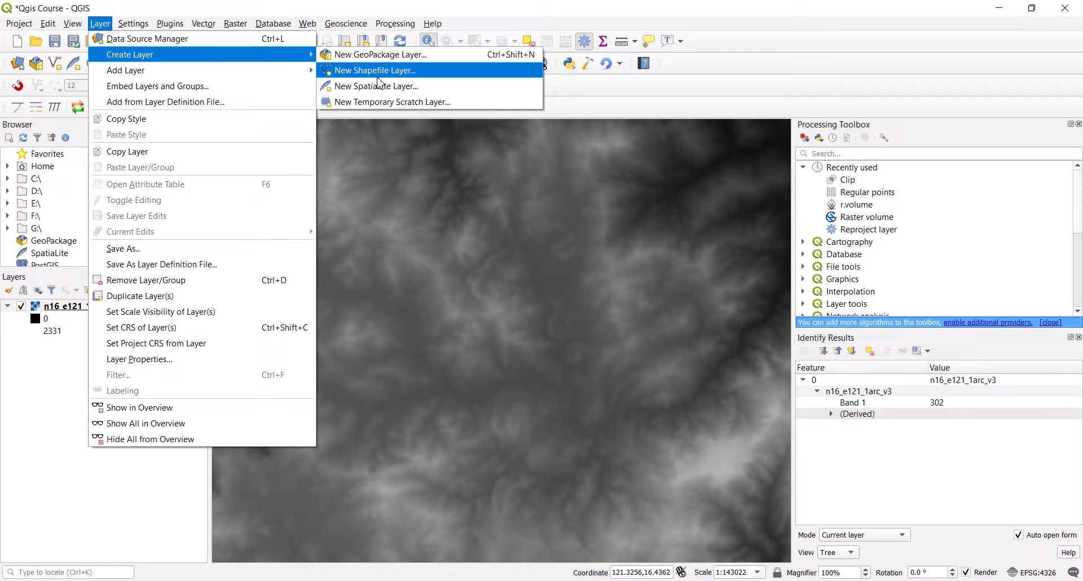
mouse_move(392, 101)
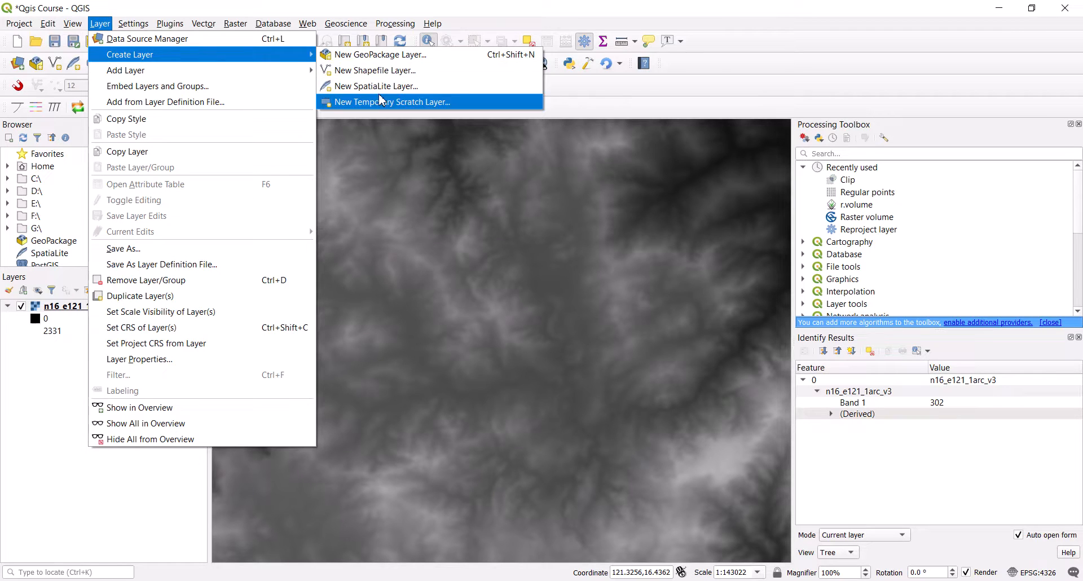
Create a temporary Polygon scratch layer named 'area' in EPSG:4326.
left_click(392, 101)
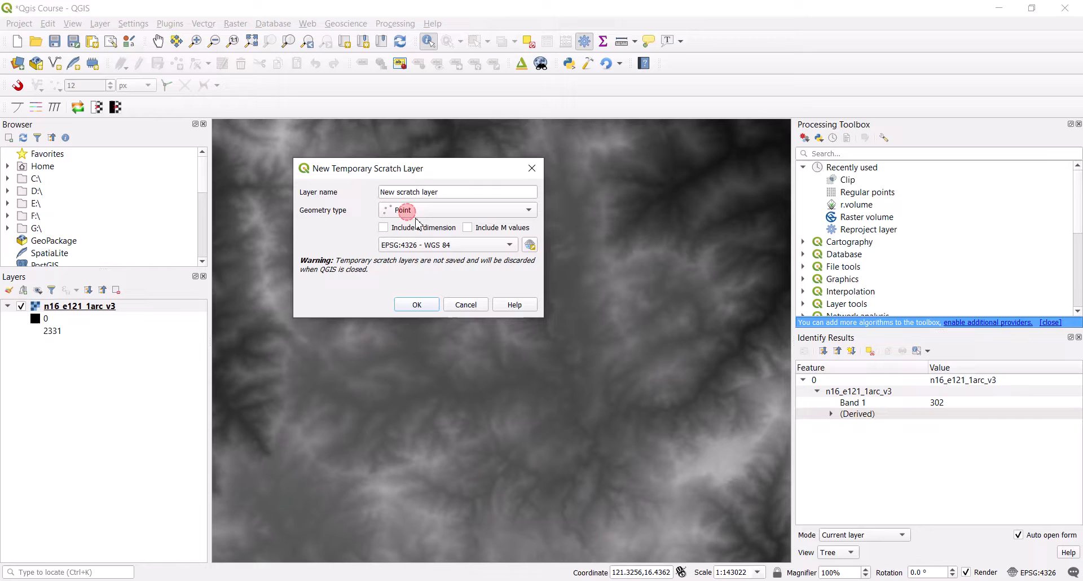
left_click(456, 210)
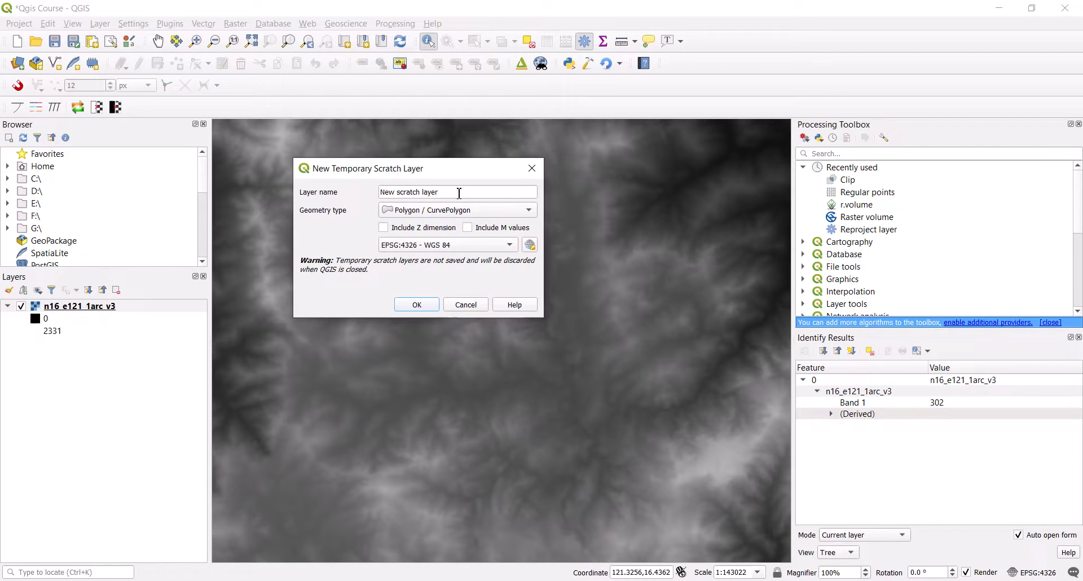
type("are")
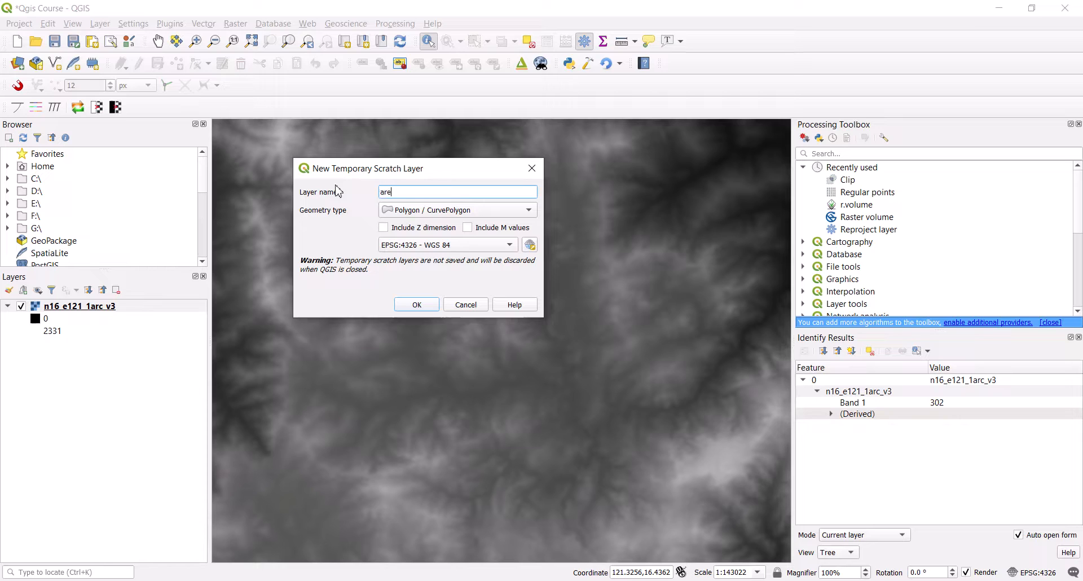
type("a")
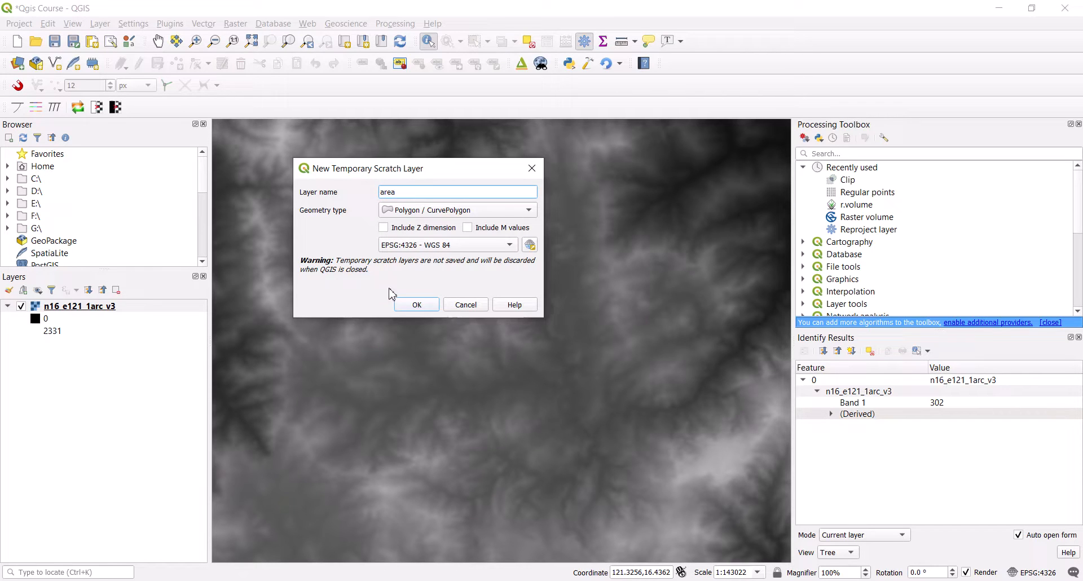
left_click(416, 305)
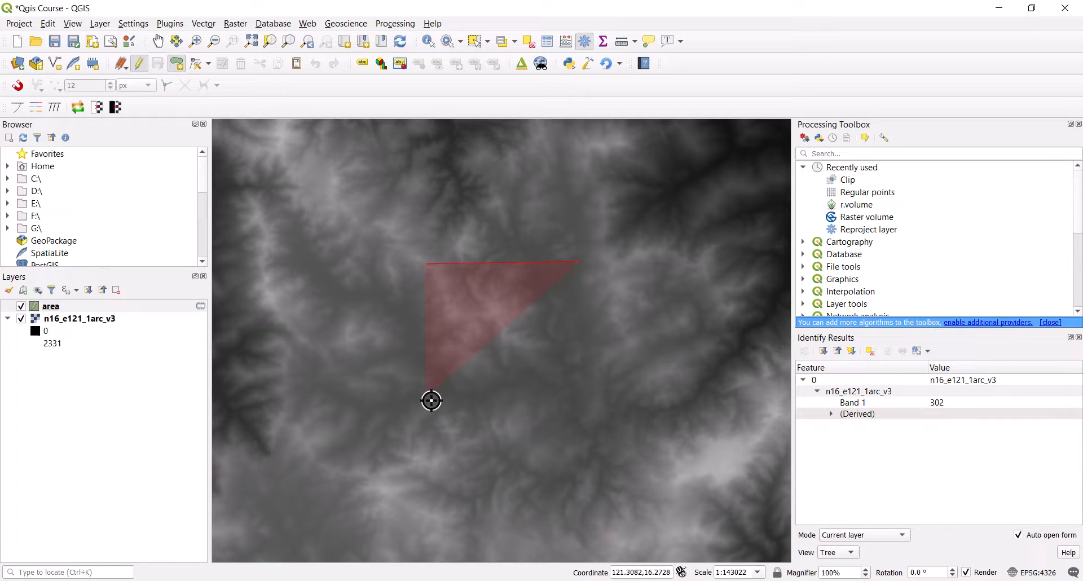
Draw a rectangular polygon over the DEM centre on the area layer and open Regular points.
left_click_drag(431, 401, 589, 402)
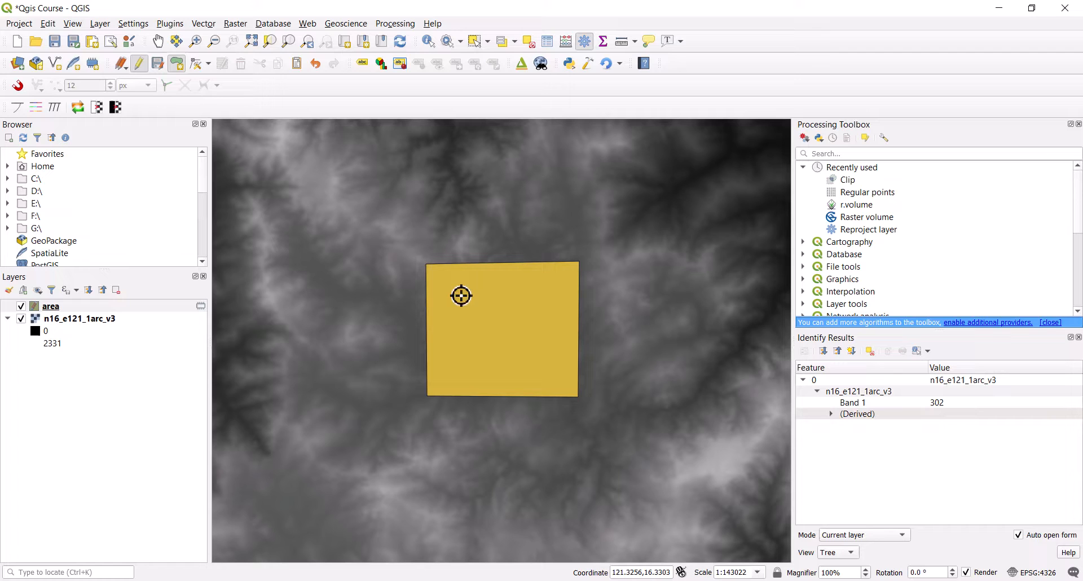
mouse_move(841, 202)
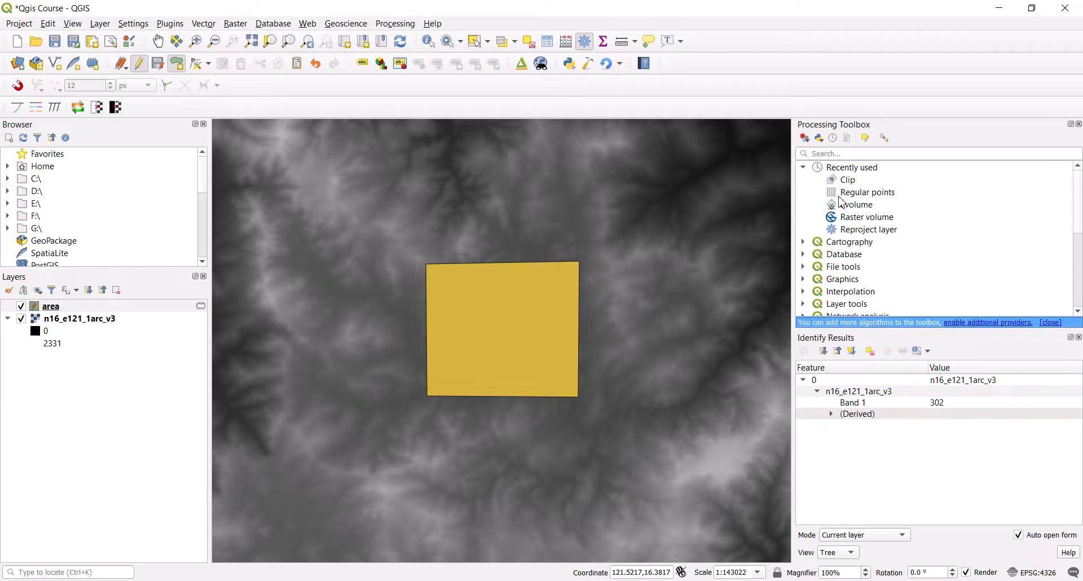
double_click(869, 192)
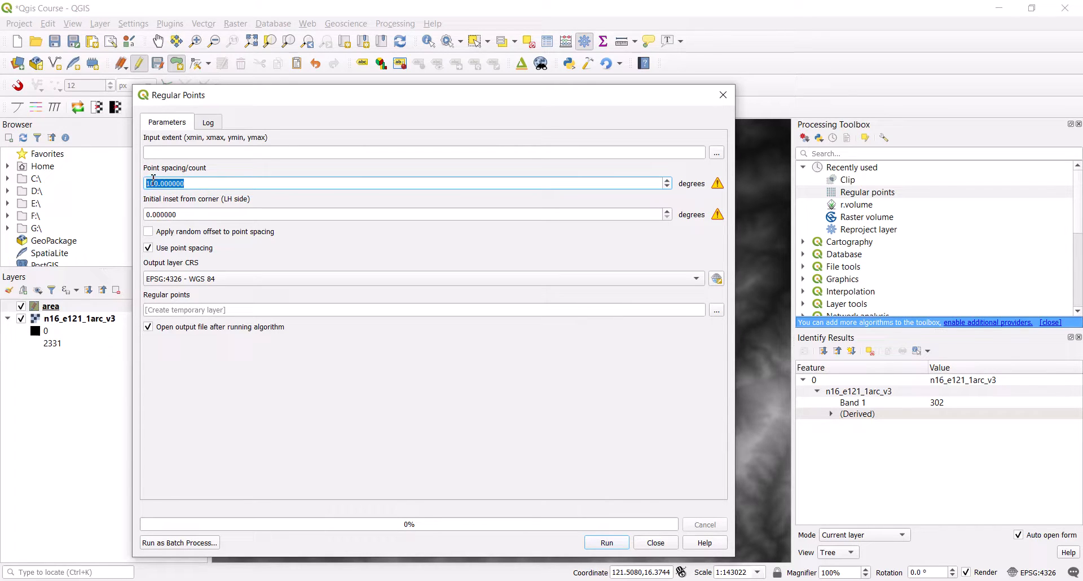
Generate Regular points using the area layer's extent and a point spacing of 50.
left_click(717, 152)
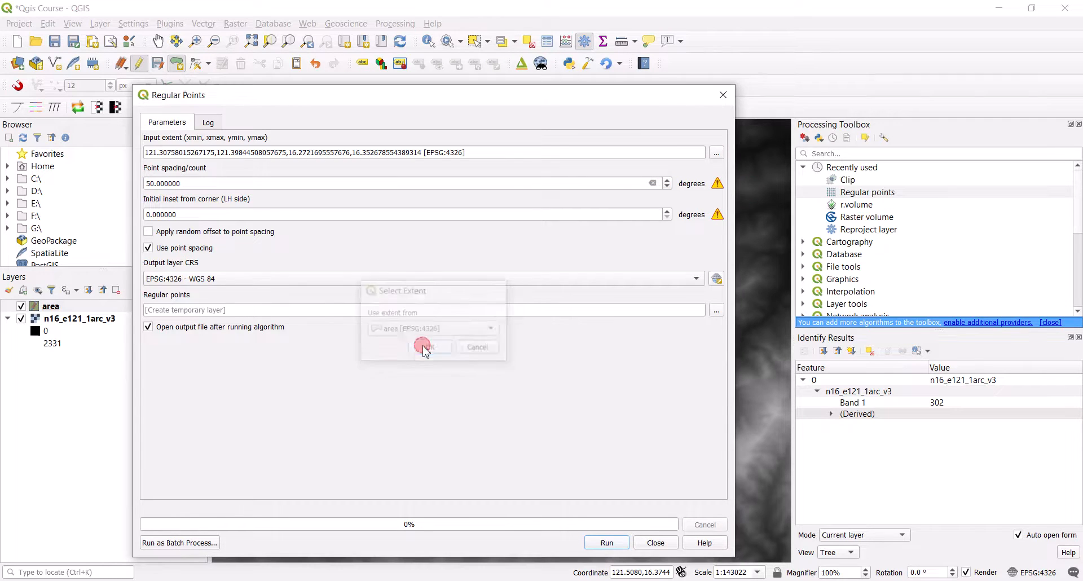
left_click(425, 347)
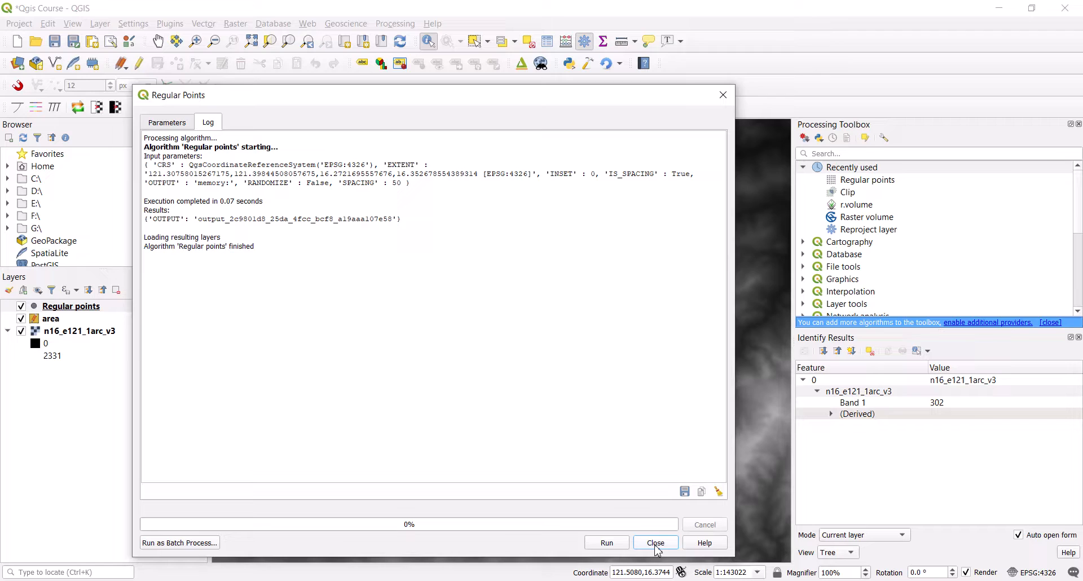
left_click(653, 542)
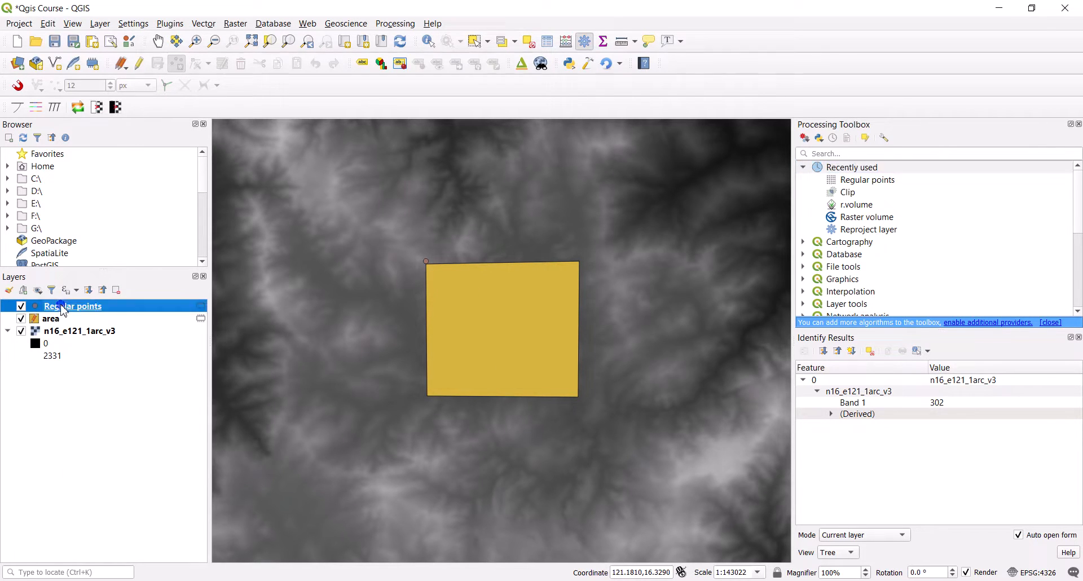
right_click(73, 306)
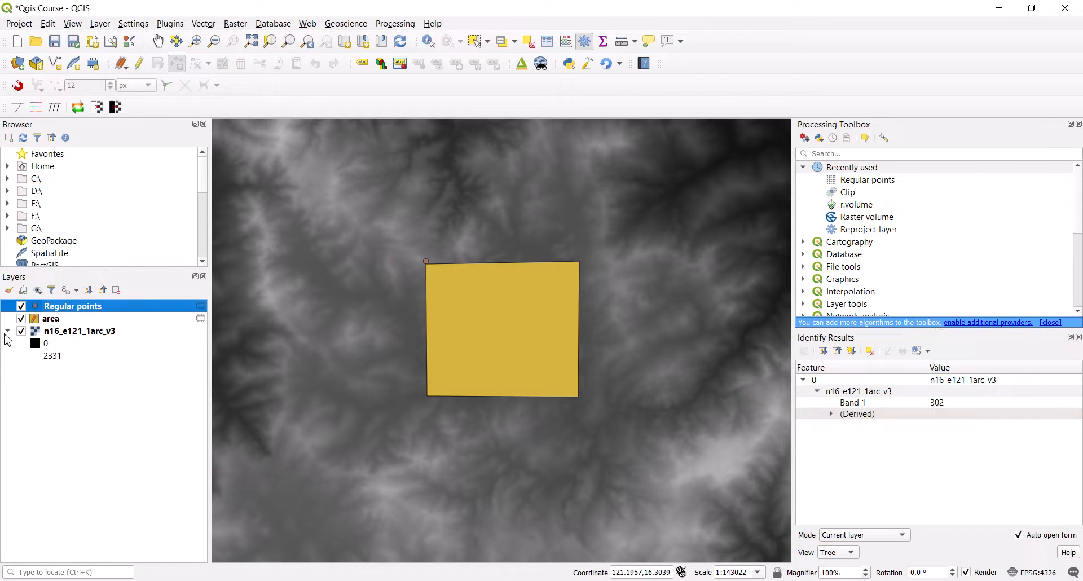
Remove the area layer and place id-numbered points up to id 5 in Regular points.
right_click(50, 318)
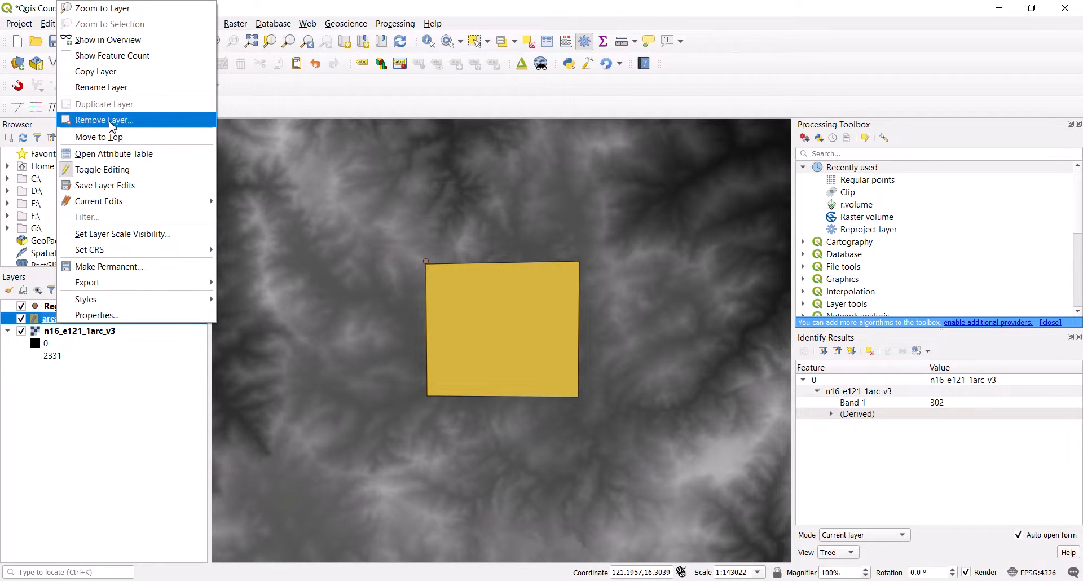
left_click(104, 119)
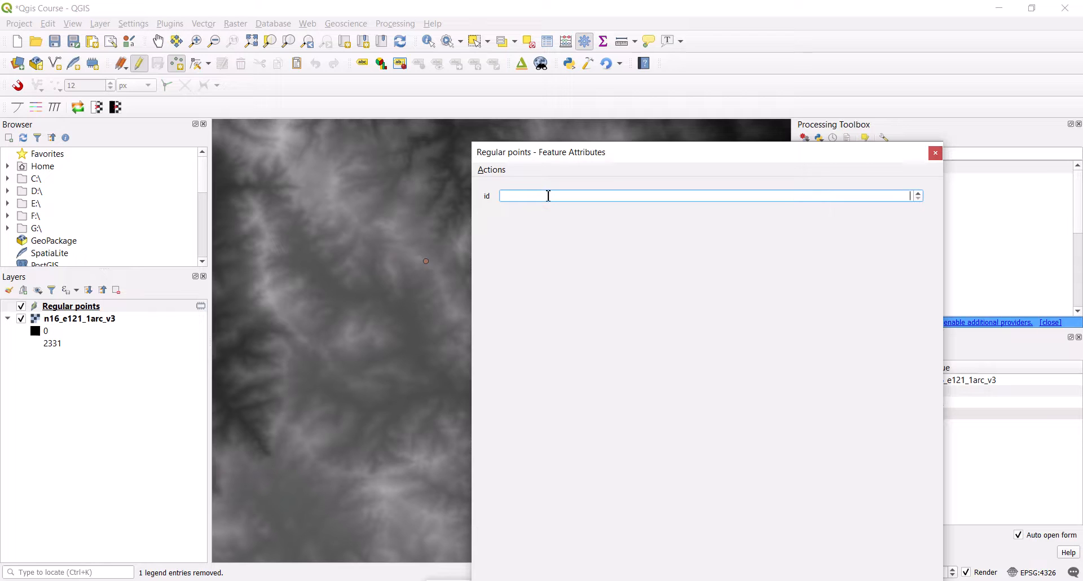
type("1")
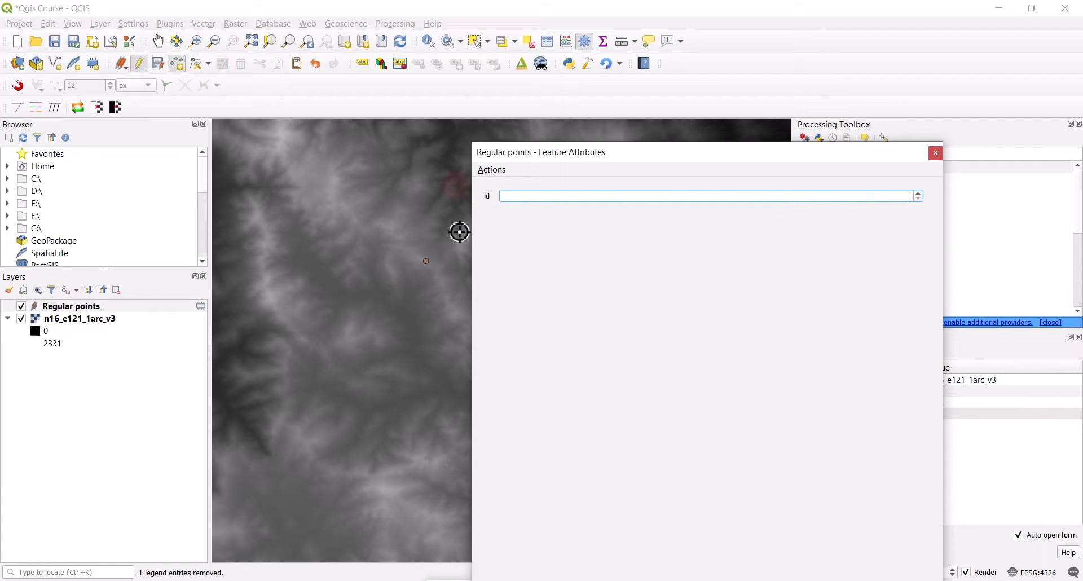
type("34")
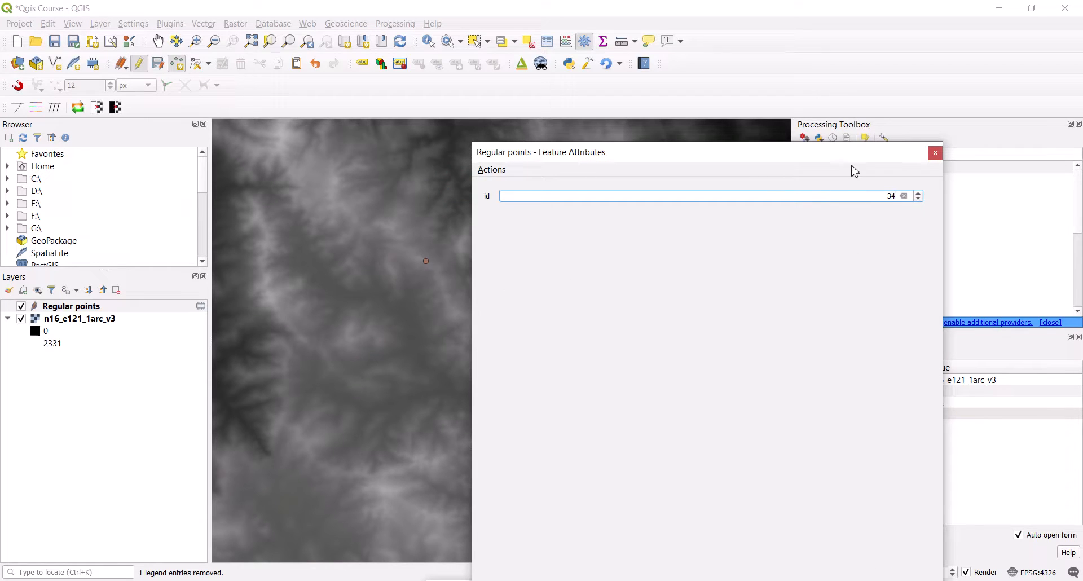
left_click(571, 408)
type("5")
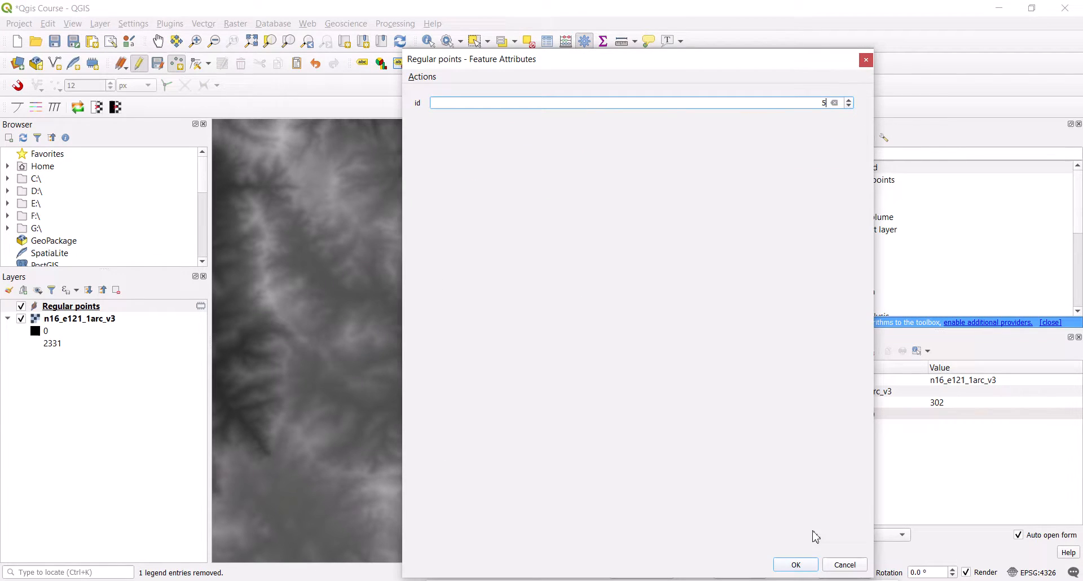
left_click(795, 565)
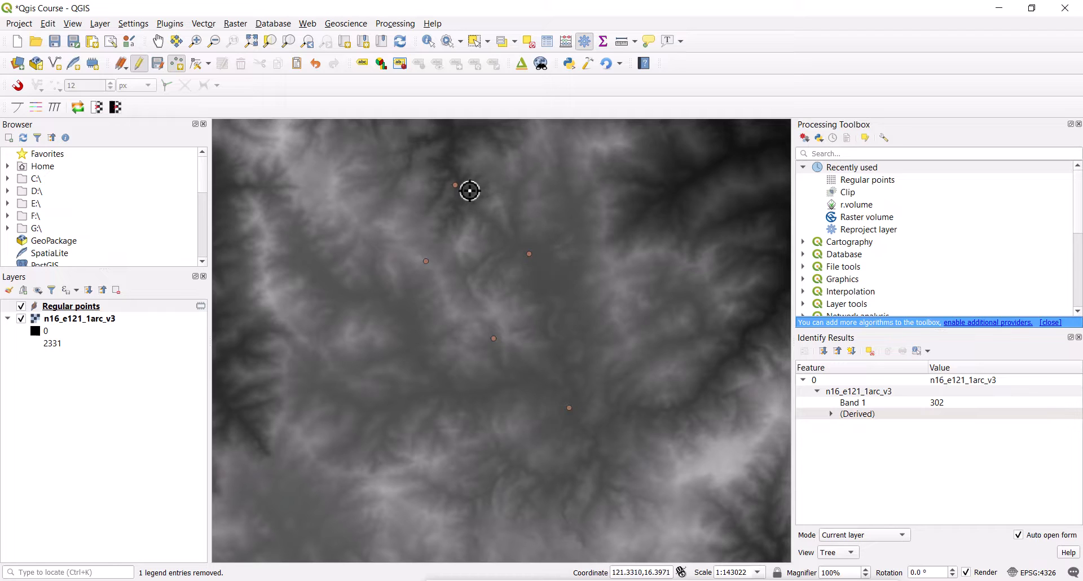
mouse_move(450, 189)
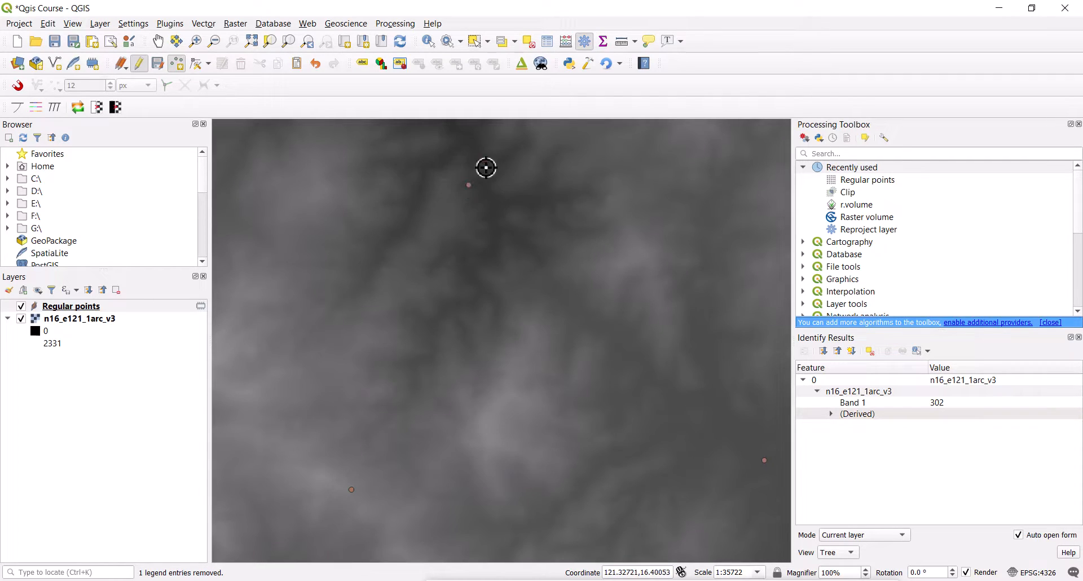
Identify point id 3 on the map, reading a DEM elevation of 523 there.
scroll("down", 3)
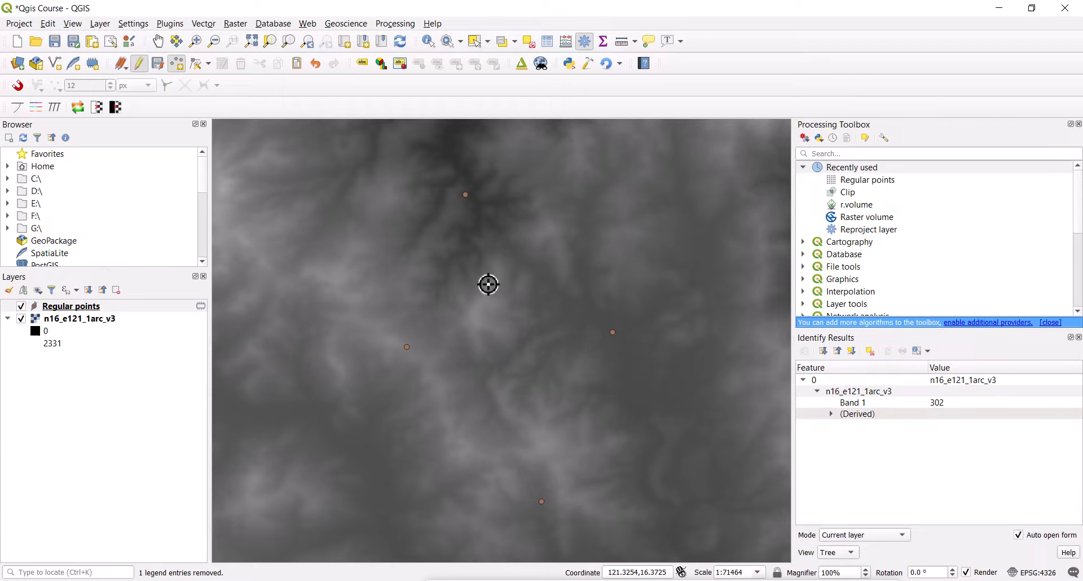
scroll("down", 3)
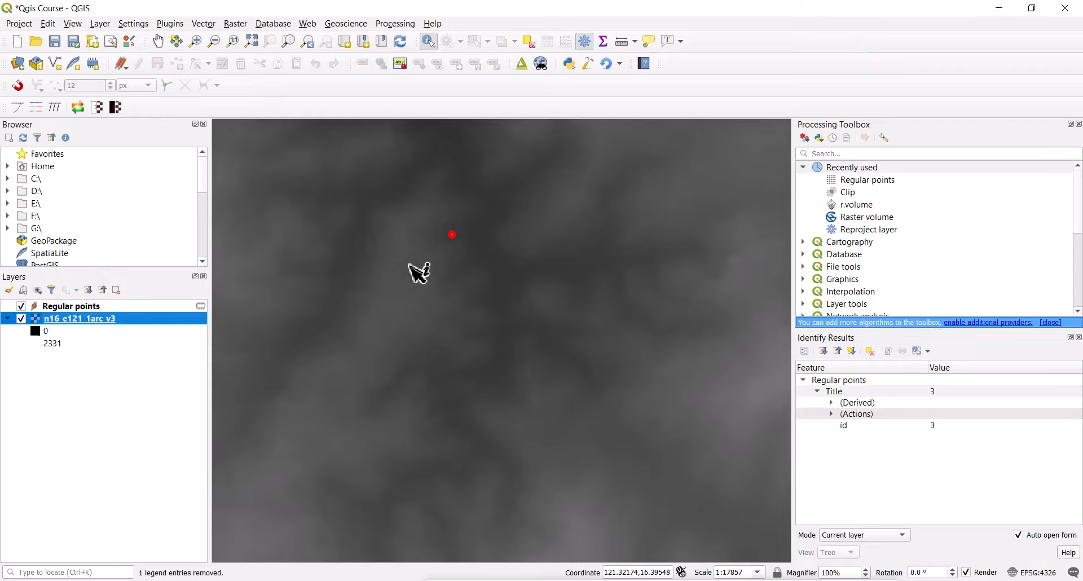
left_click(451, 235)
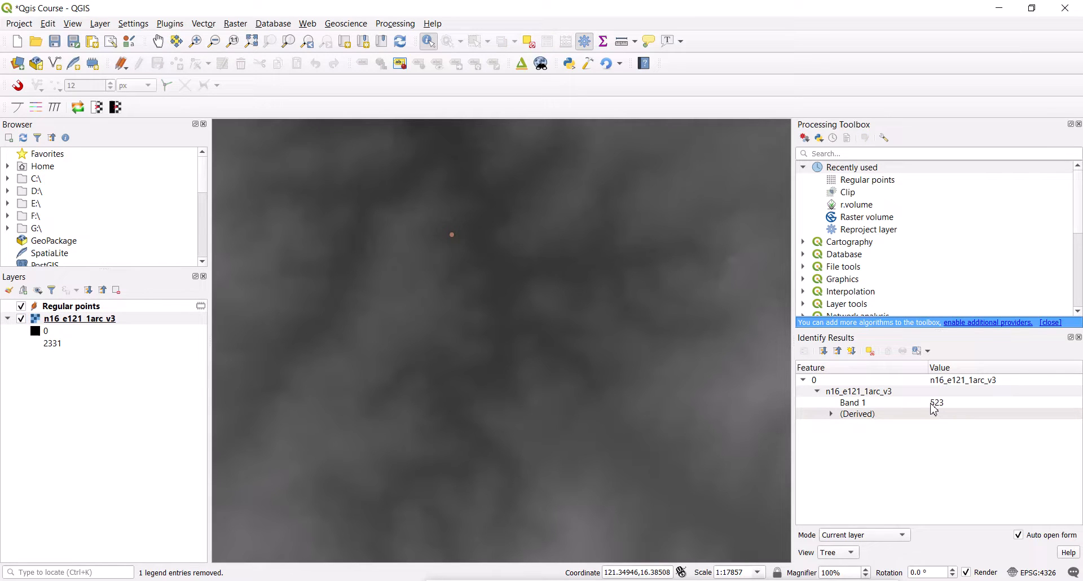
scroll("down", 3)
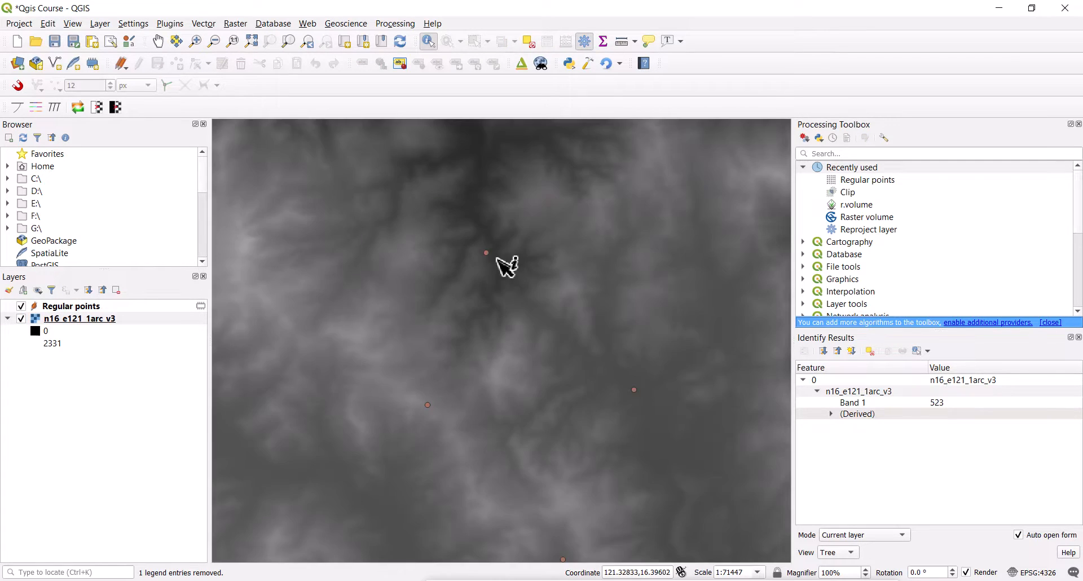
scroll("down", 3)
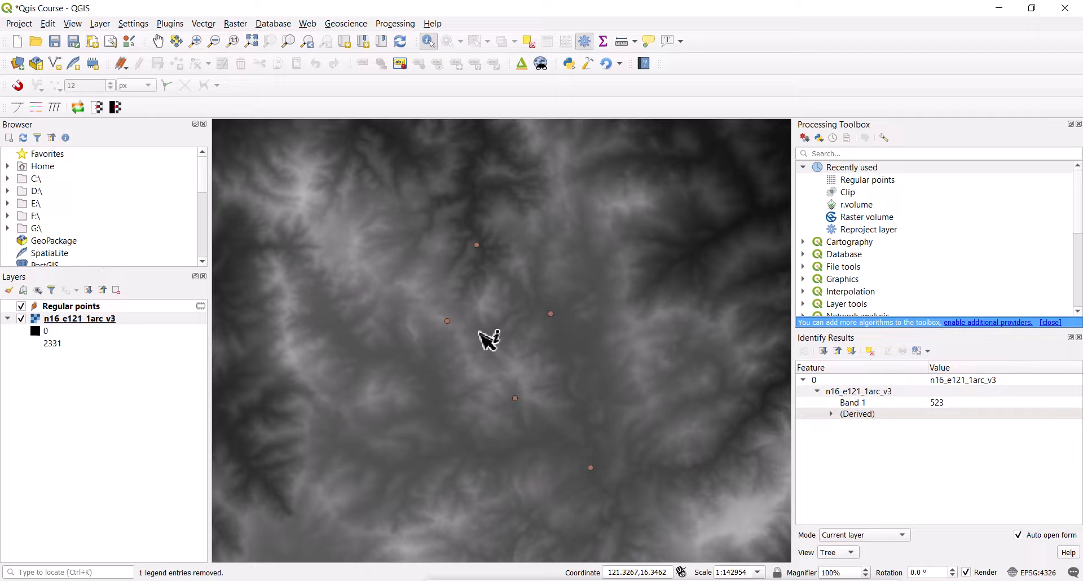
mouse_move(454, 307)
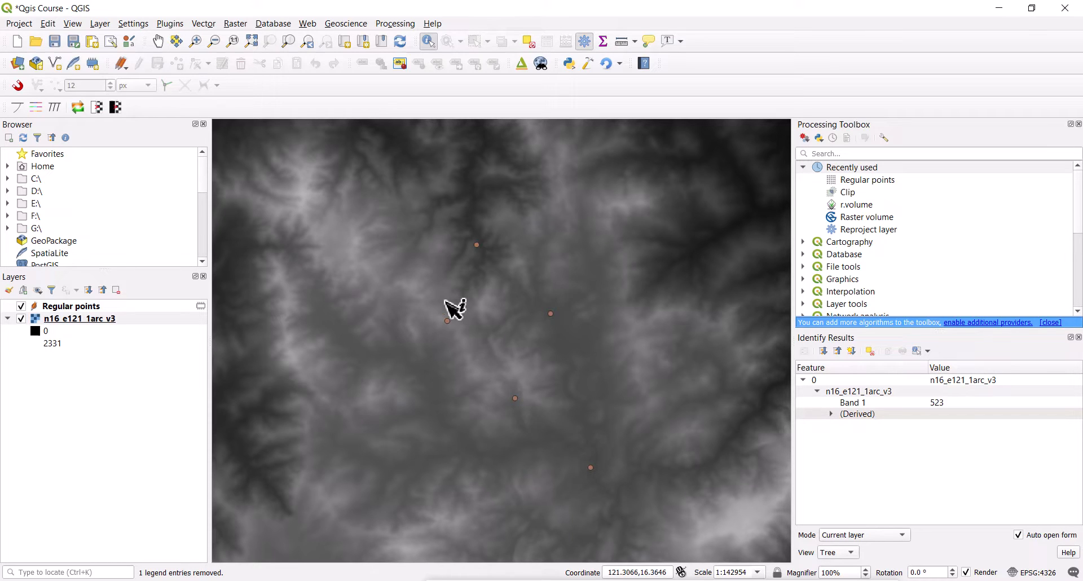
mouse_move(80, 307)
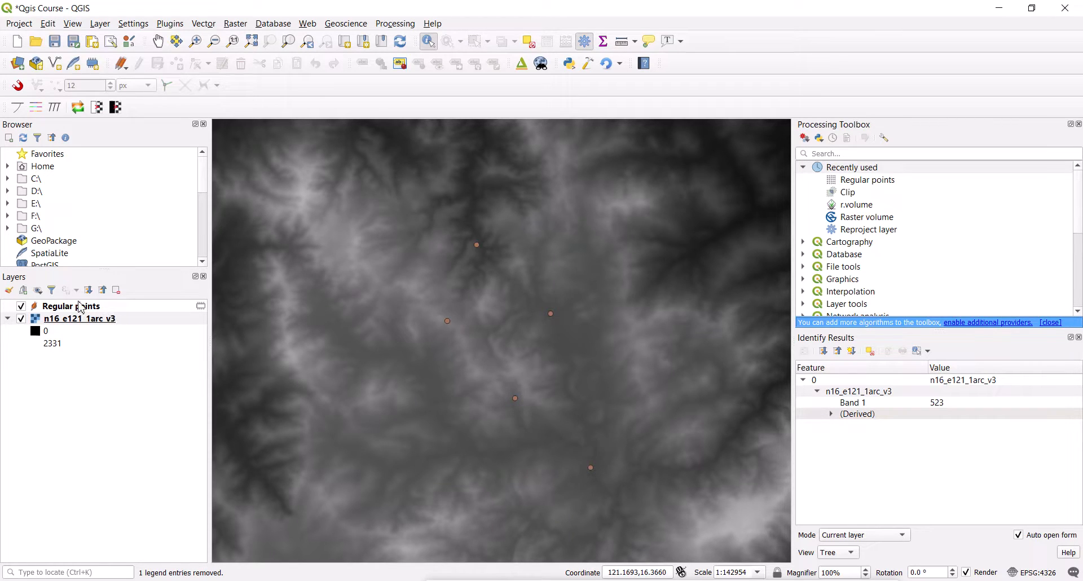
Delete the id field from the Regular points attribute table.
right_click(71, 306)
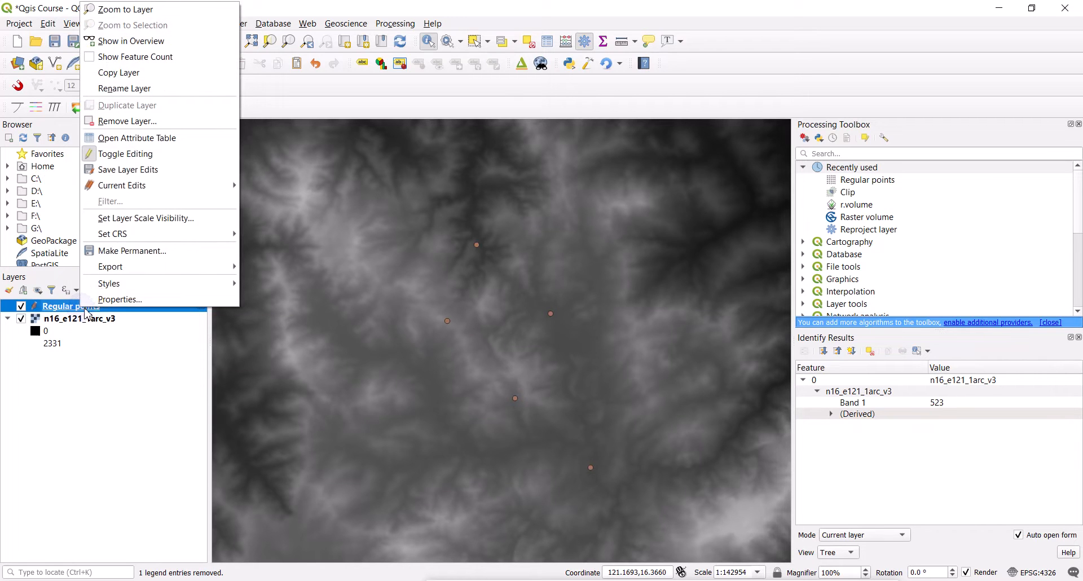
left_click(137, 137)
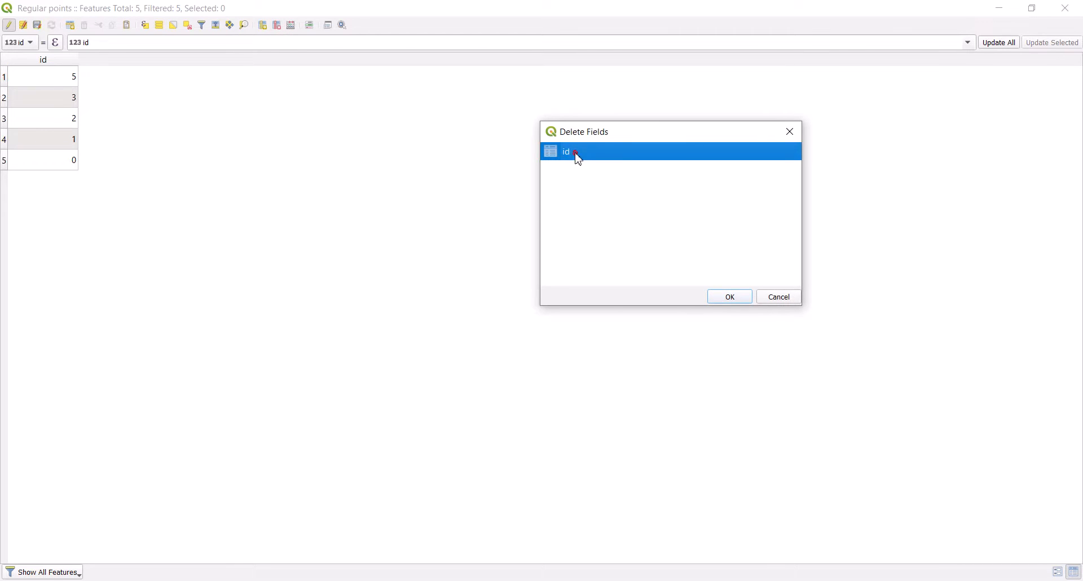
left_click(729, 296)
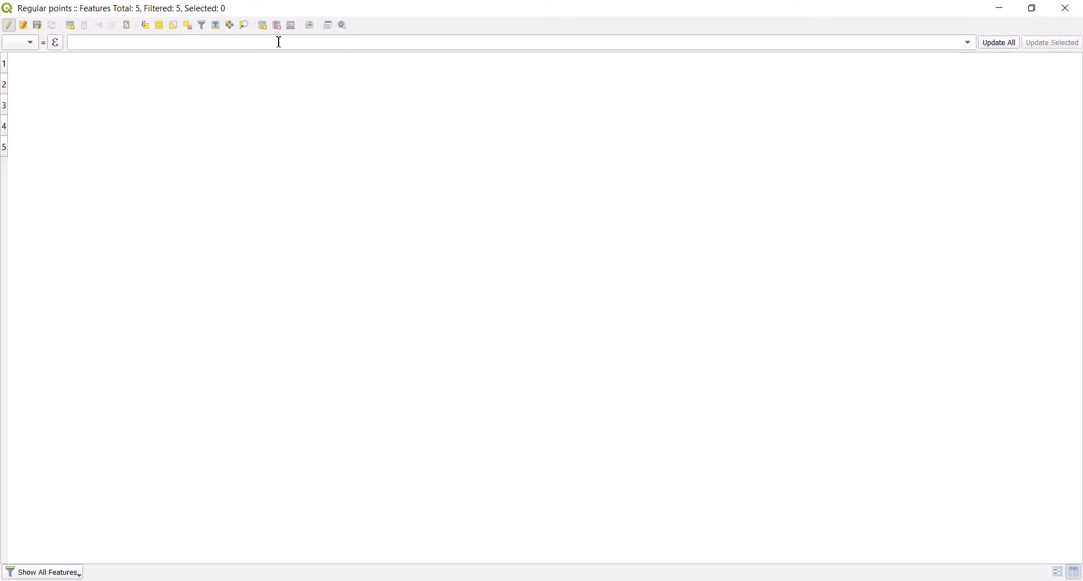
mouse_move(468, 408)
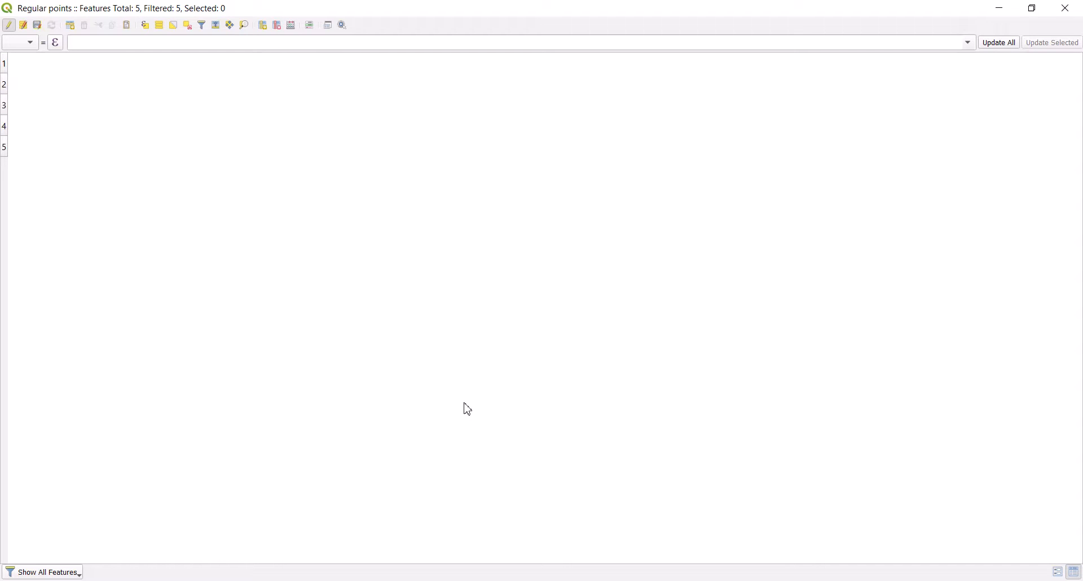
mouse_move(456, 368)
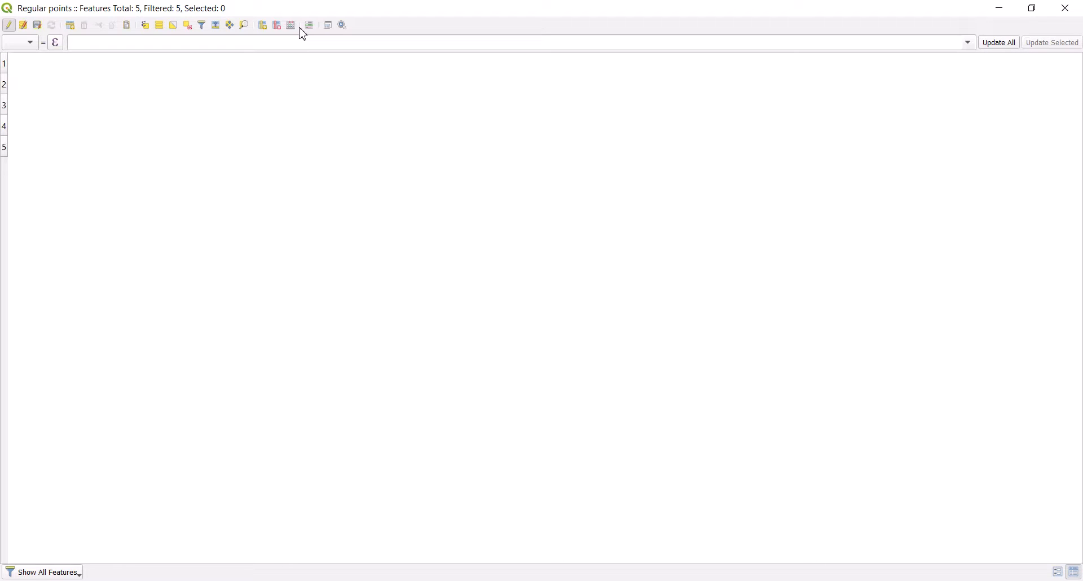
mouse_move(290, 25)
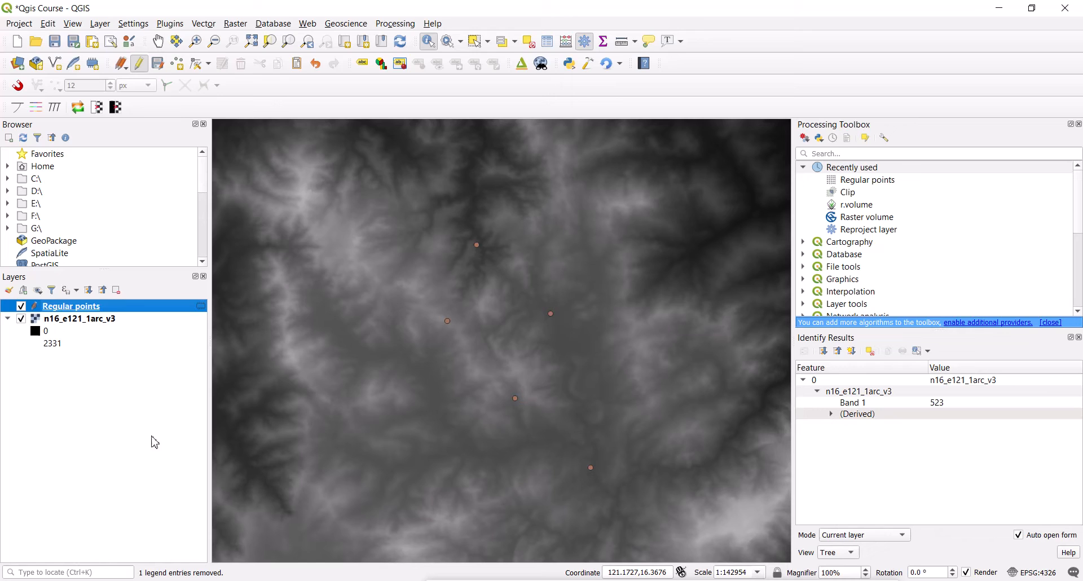
Reopen the Regular points attribute table, showing five features with no fields.
right_click(70, 305)
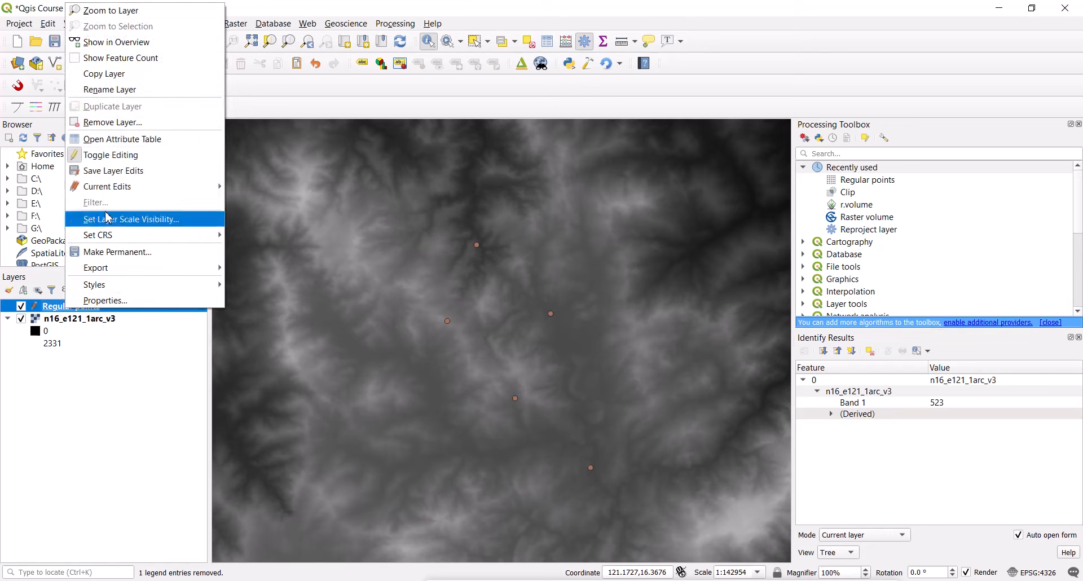
mouse_move(122, 138)
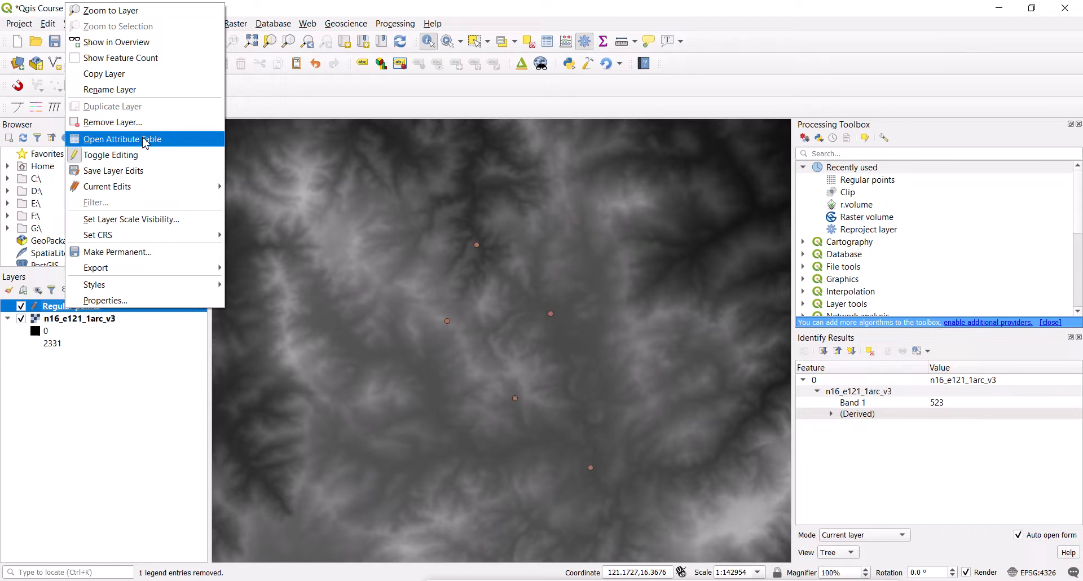
left_click(123, 138)
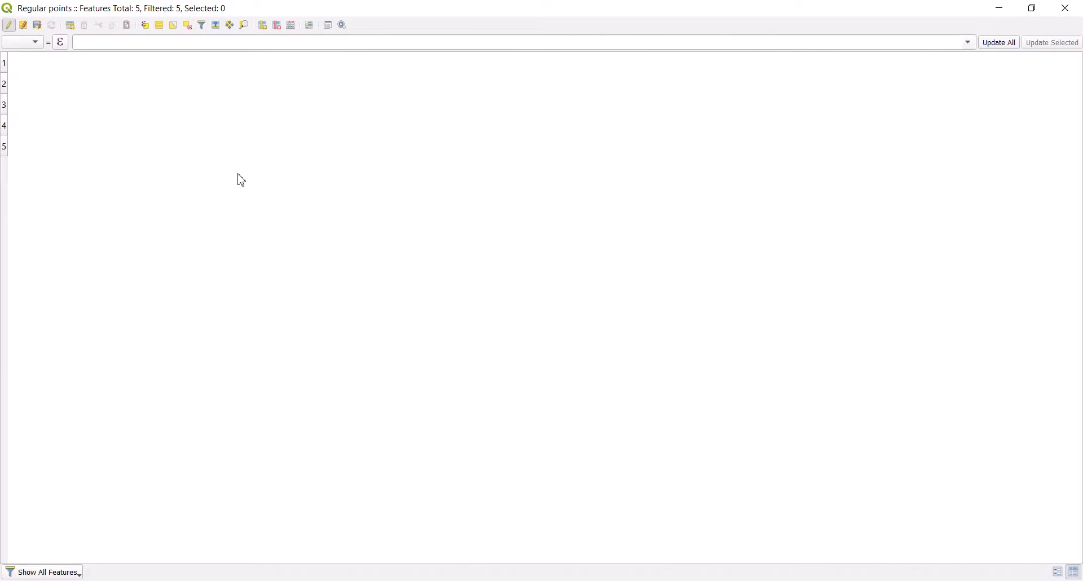
mouse_move(323, 233)
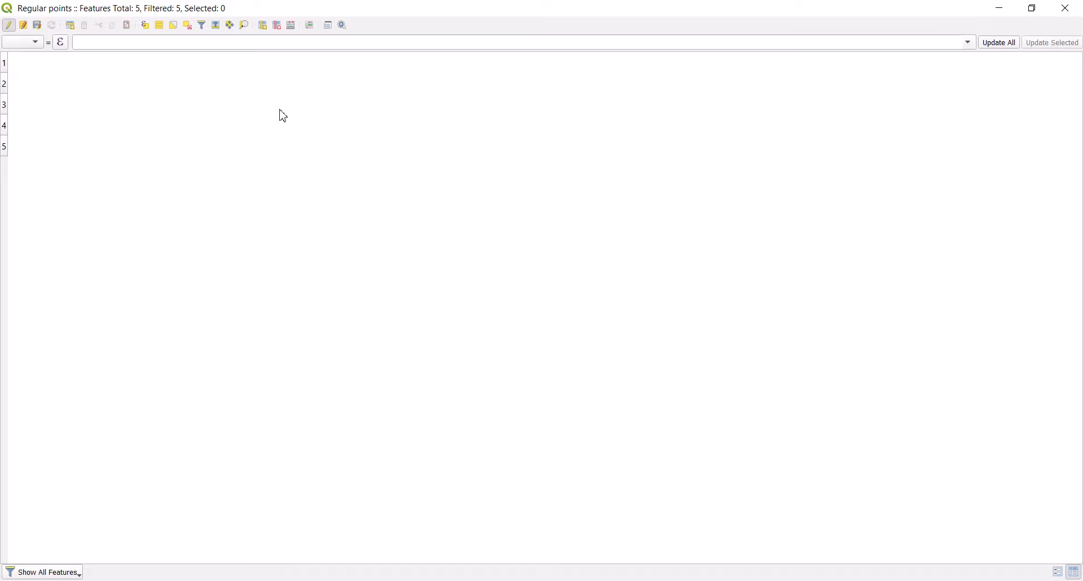
mouse_move(282, 126)
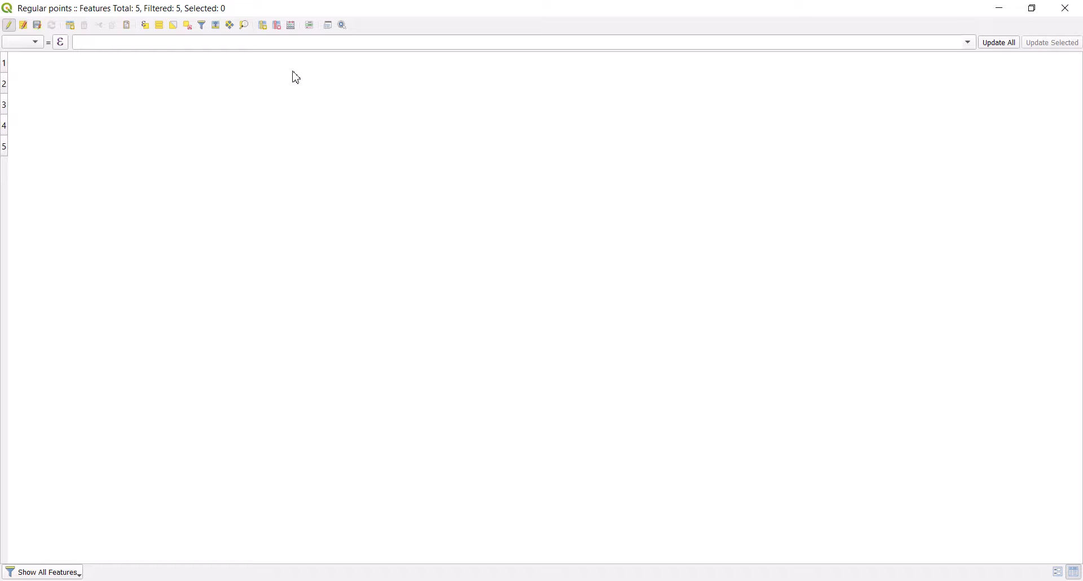
mouse_move(248, 82)
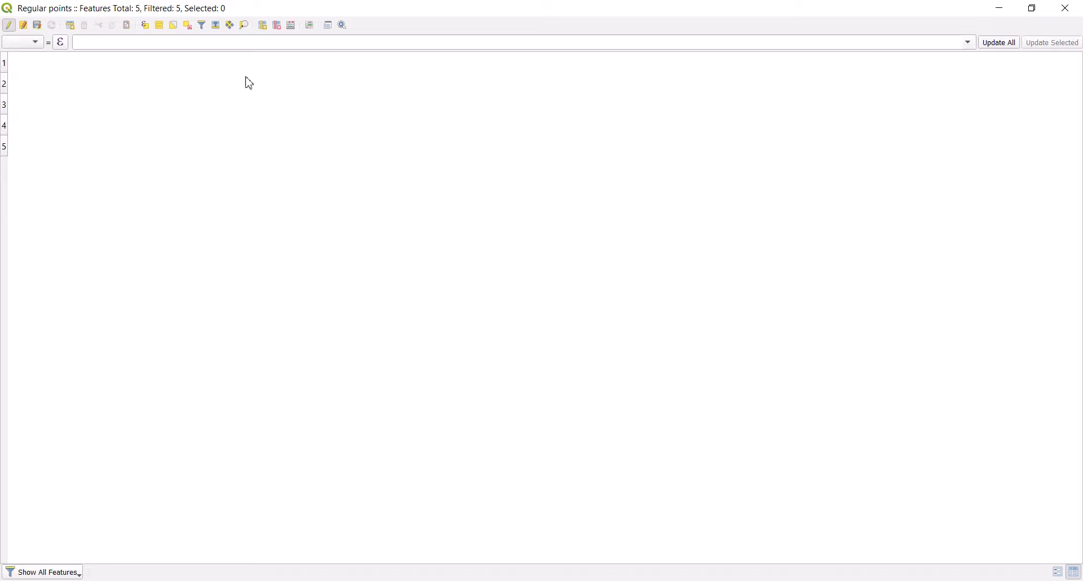
mouse_move(252, 80)
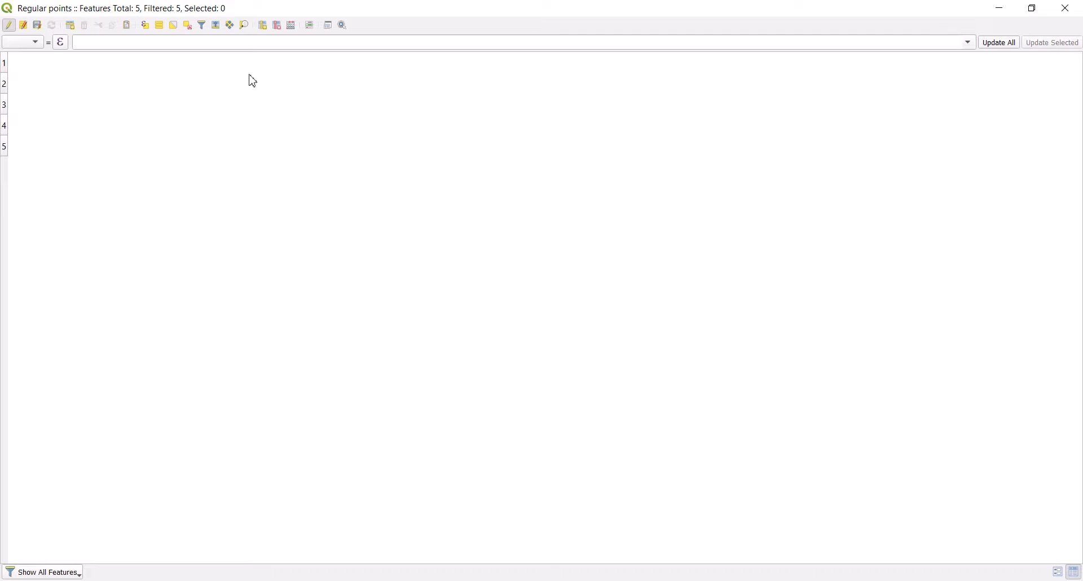
mouse_move(255, 89)
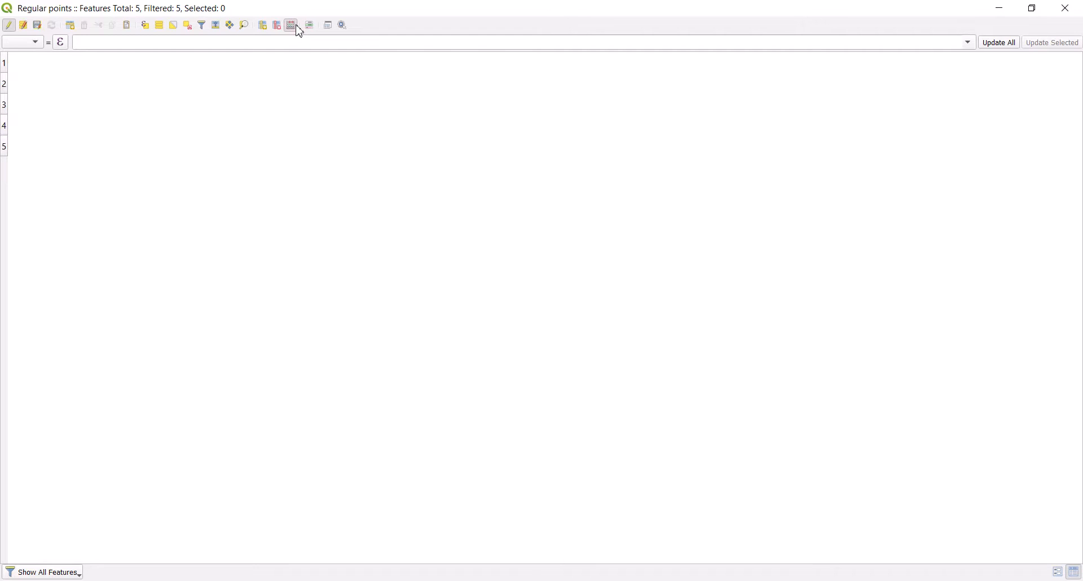
Define a new decimal field X in the Field Calculator with expression $x.
left_click(290, 25)
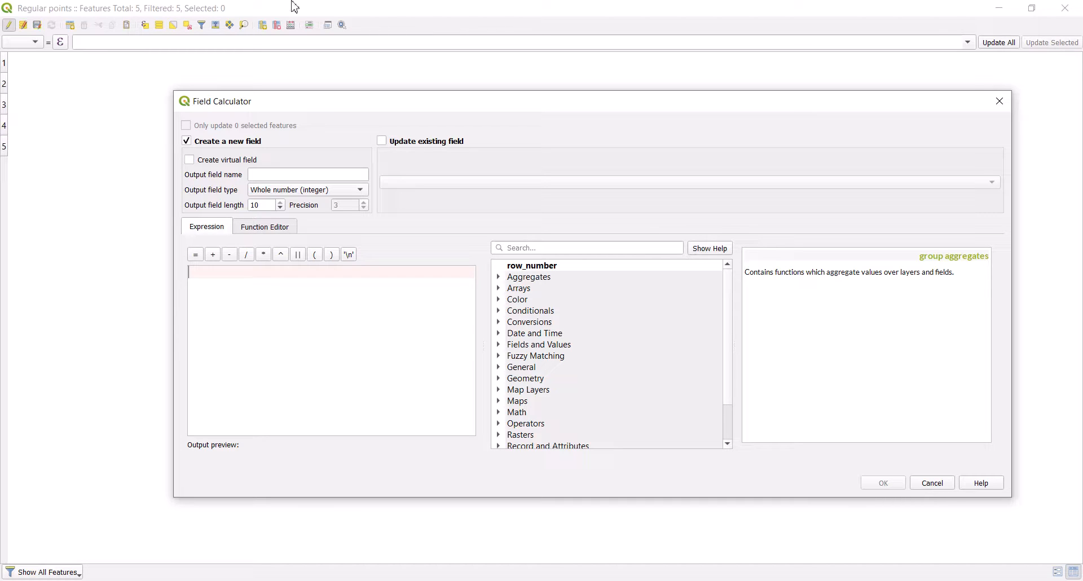
mouse_move(116, 113)
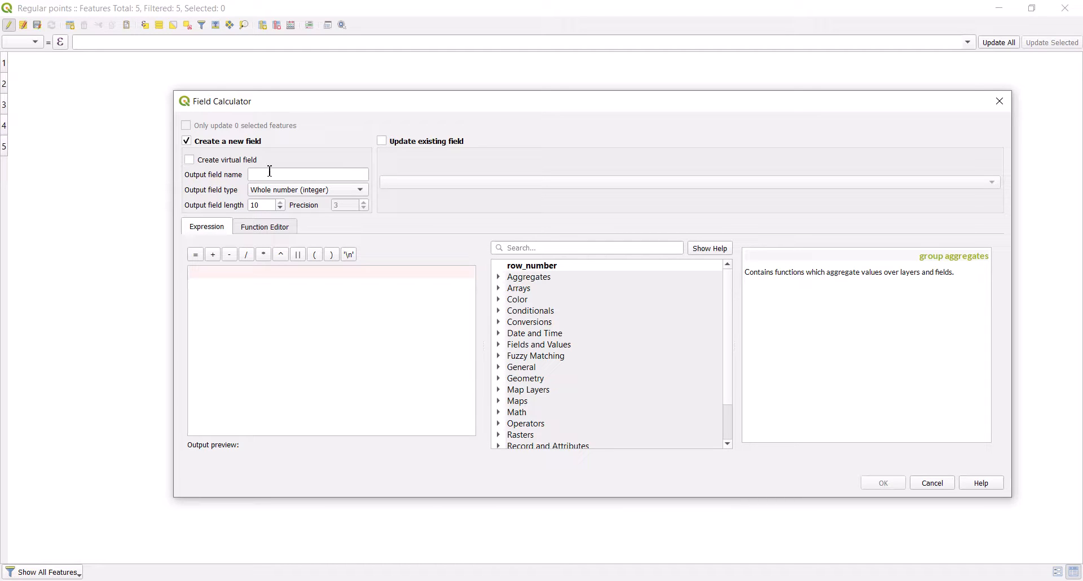
left_click(308, 174)
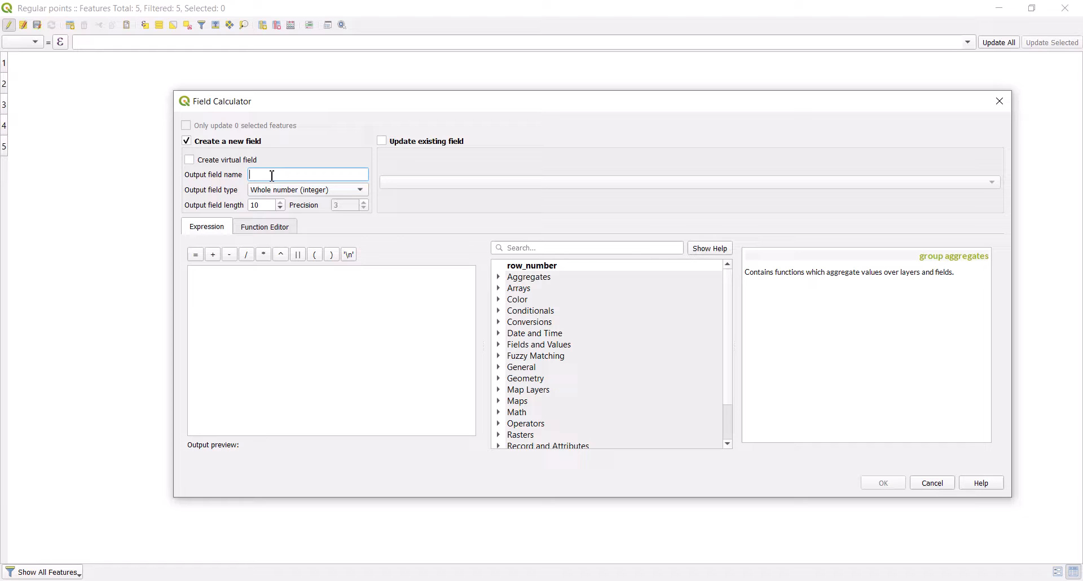
mouse_move(86, 221)
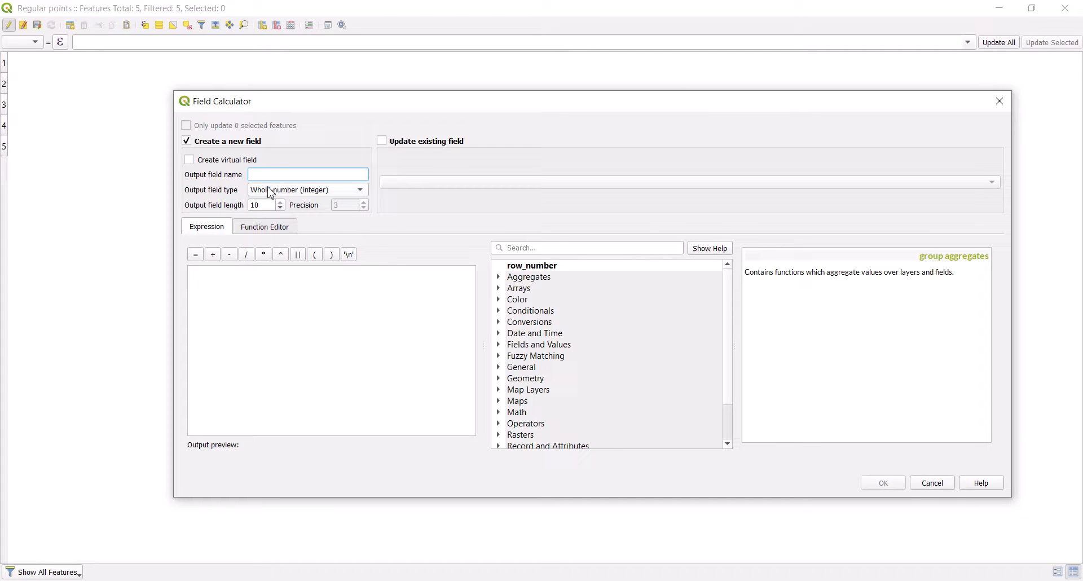
left_click(307, 189)
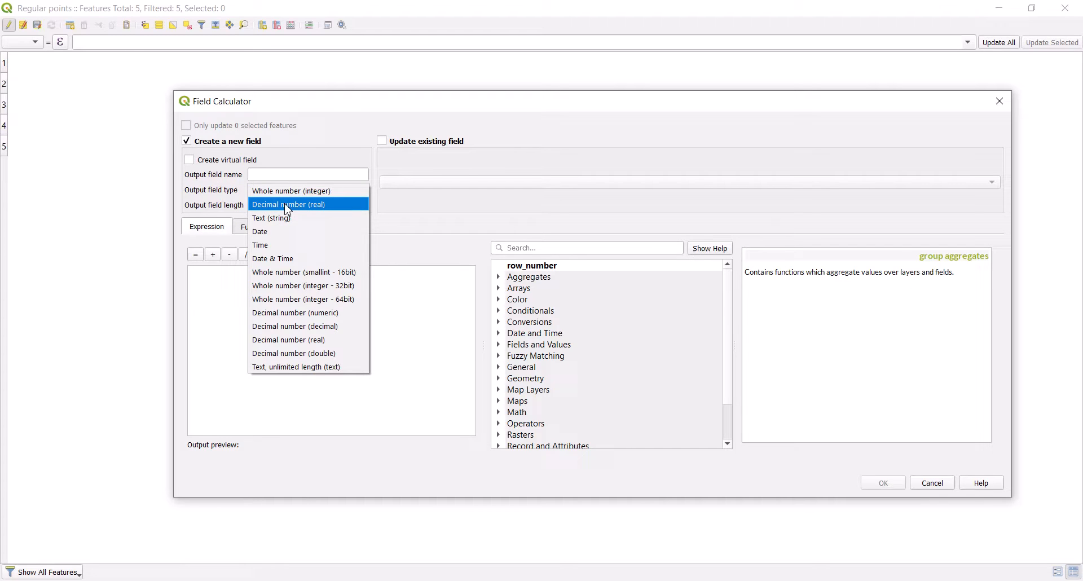
left_click(289, 204)
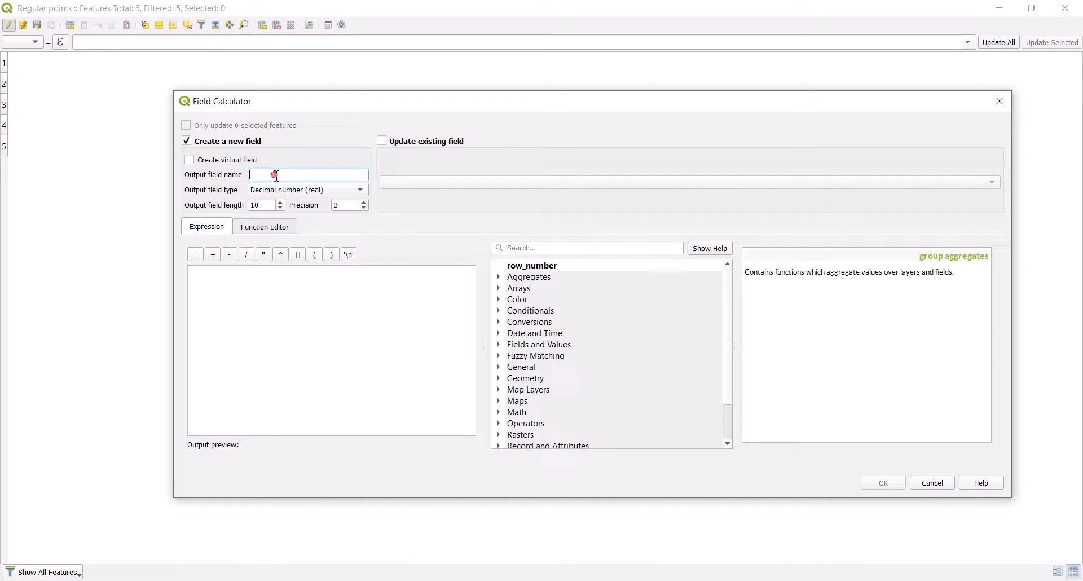
type("X")
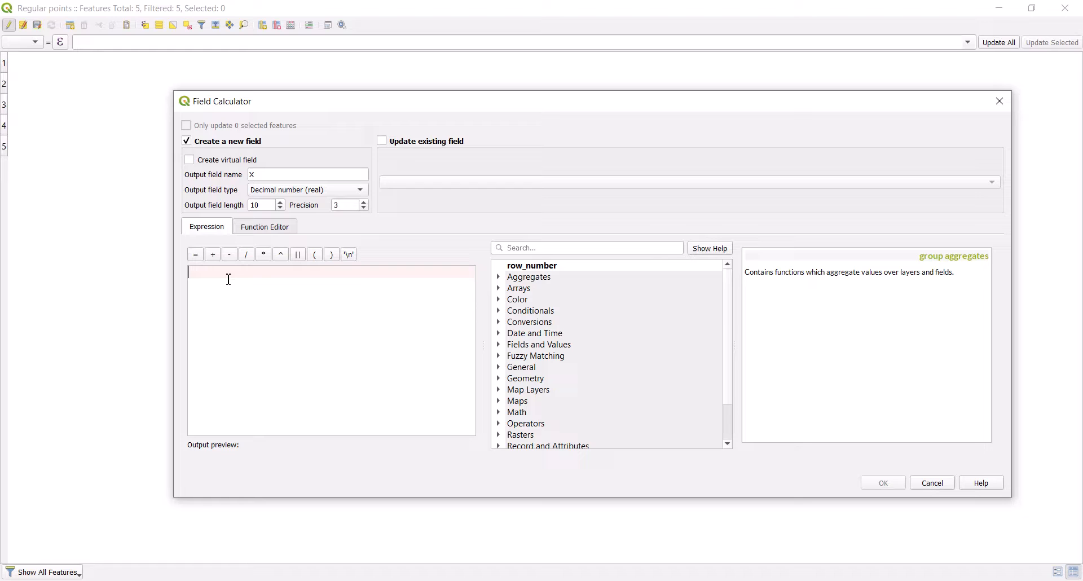
type("$x")
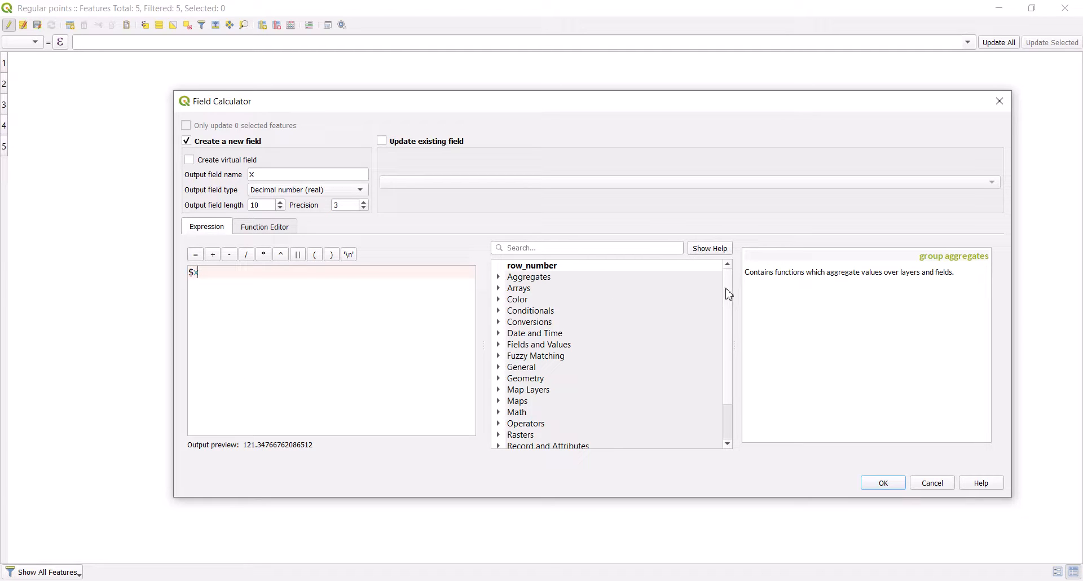
Review the $x and $x_at help, then create the X column (121.31–121.39).
scroll("down", 3)
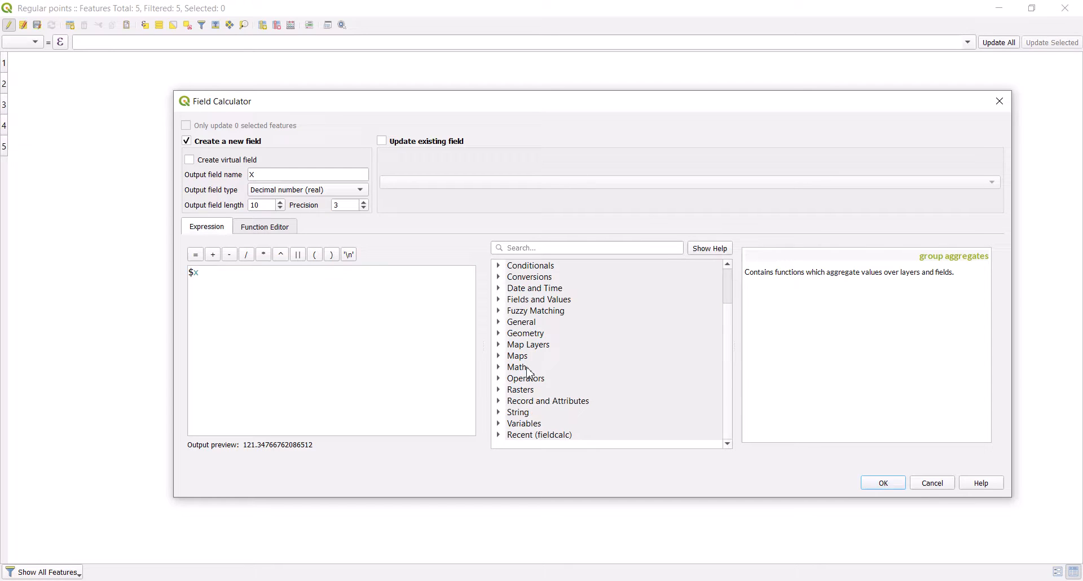
left_click(498, 333)
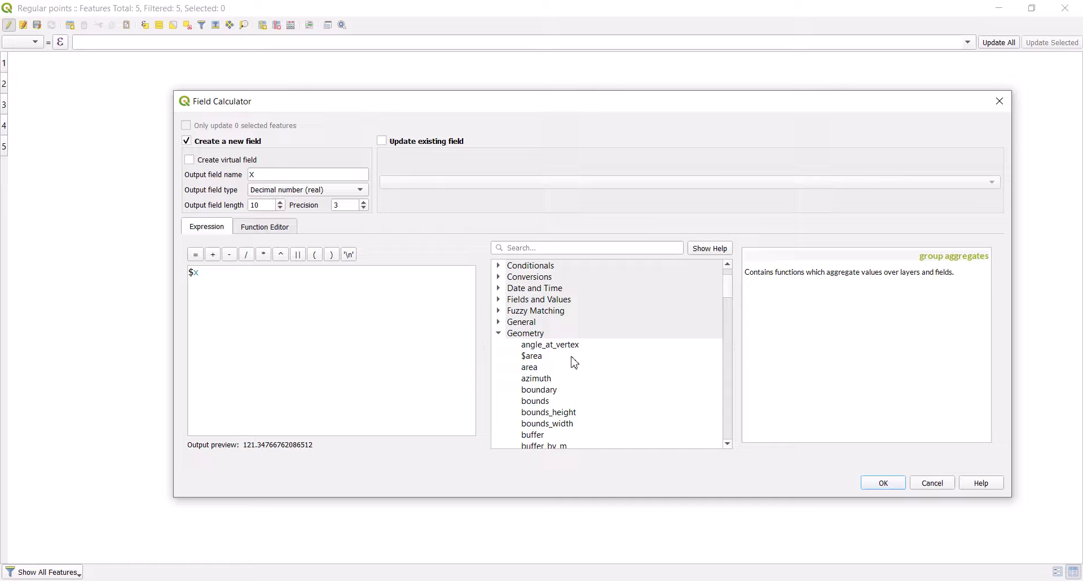
scroll("down", 3)
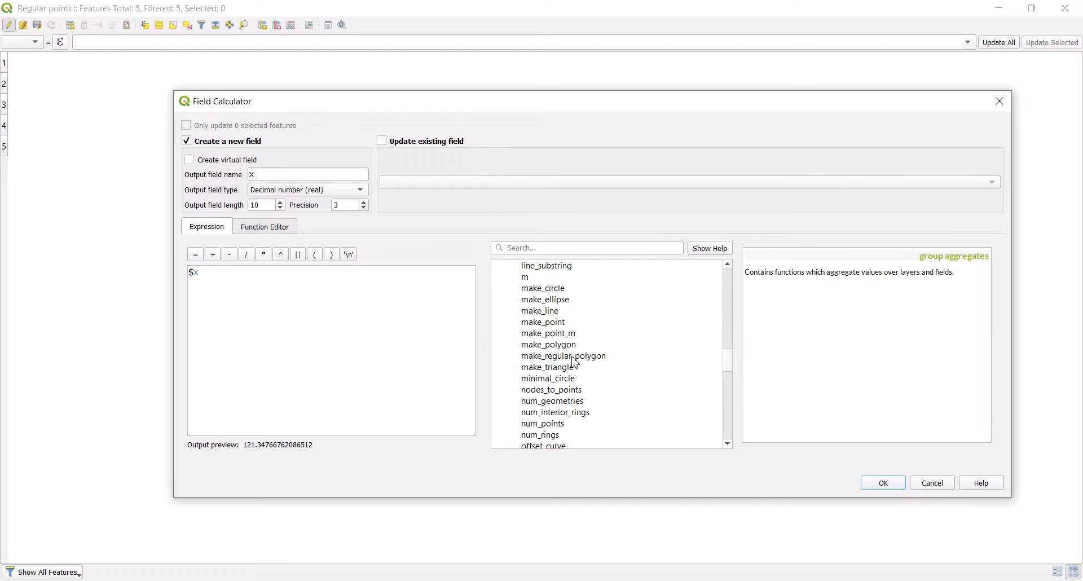
scroll("down", 3)
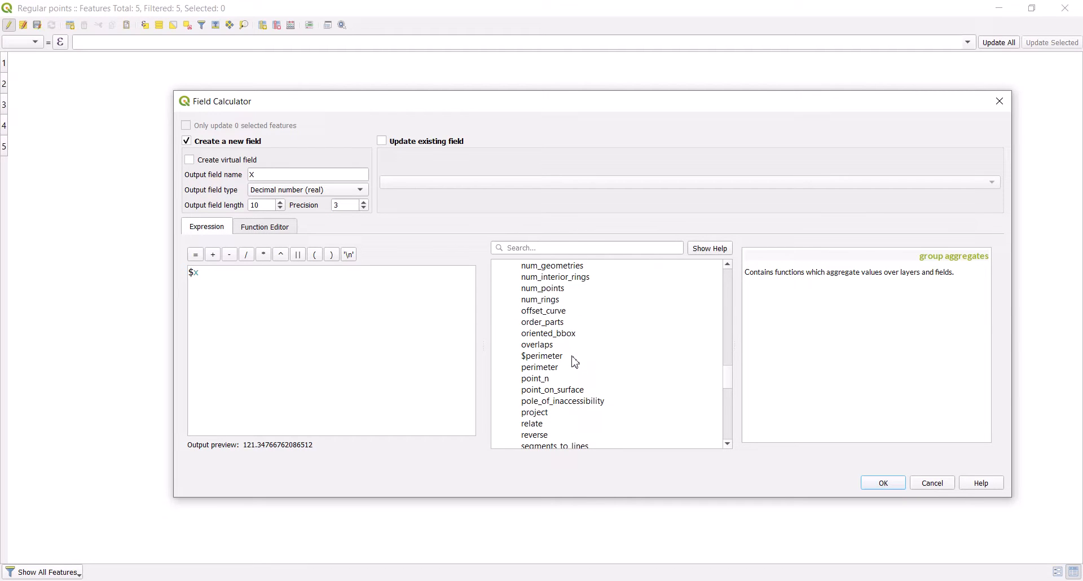
scroll("down", 3)
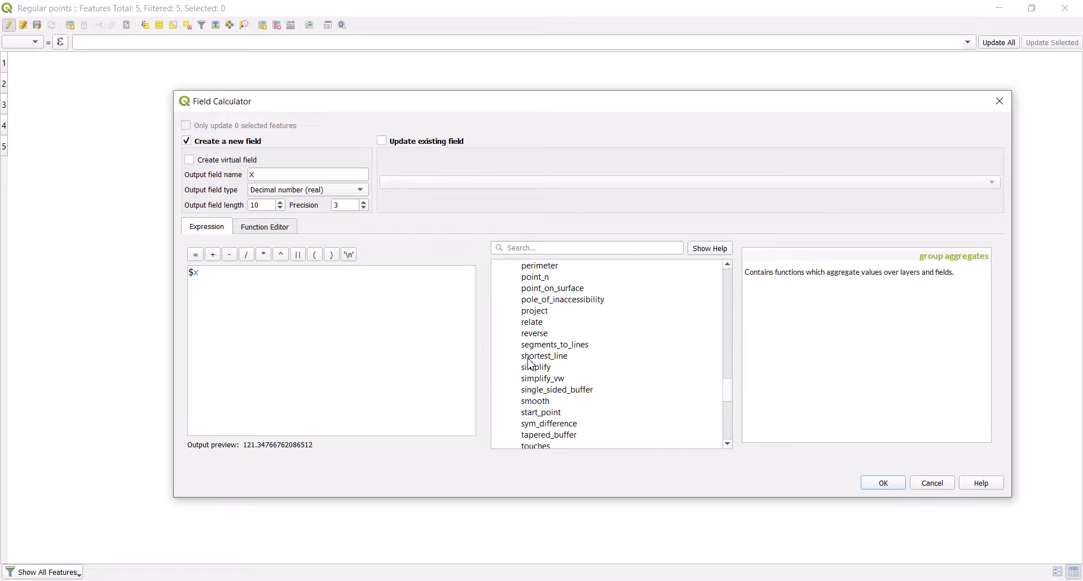
scroll("down", 3)
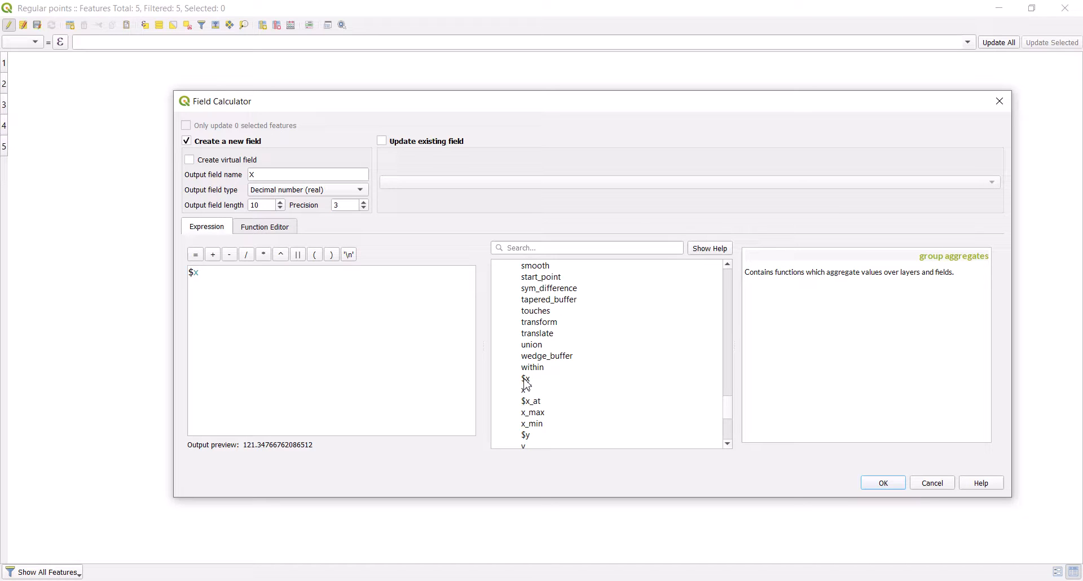
left_click(527, 378)
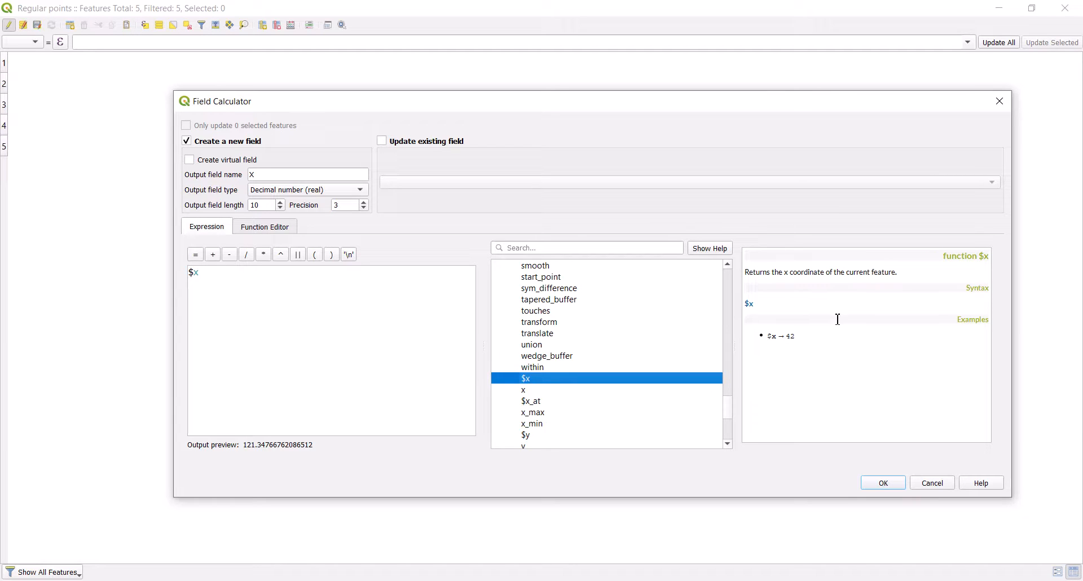
mouse_move(763, 336)
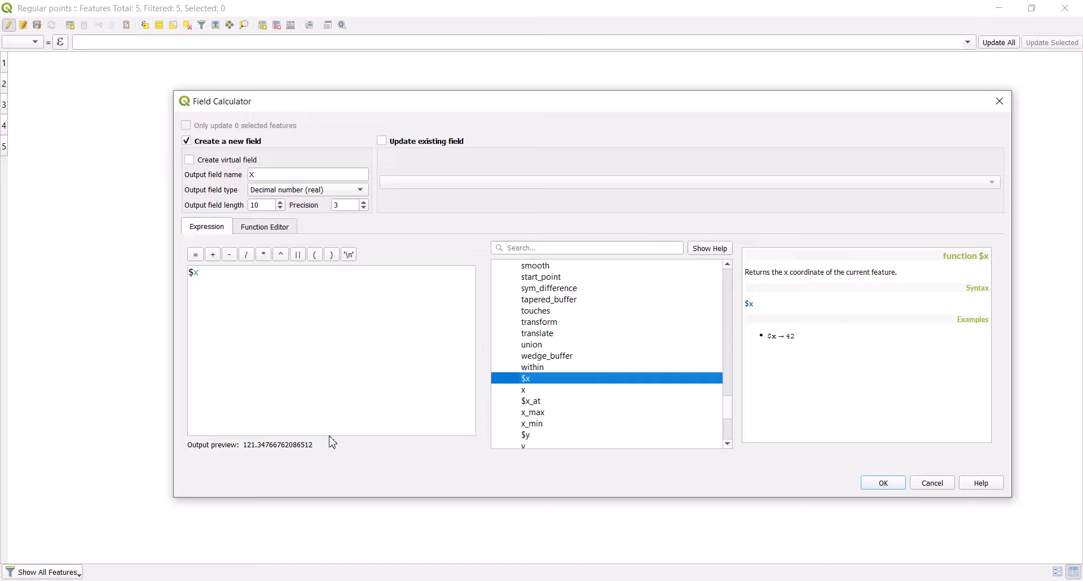
left_click(532, 400)
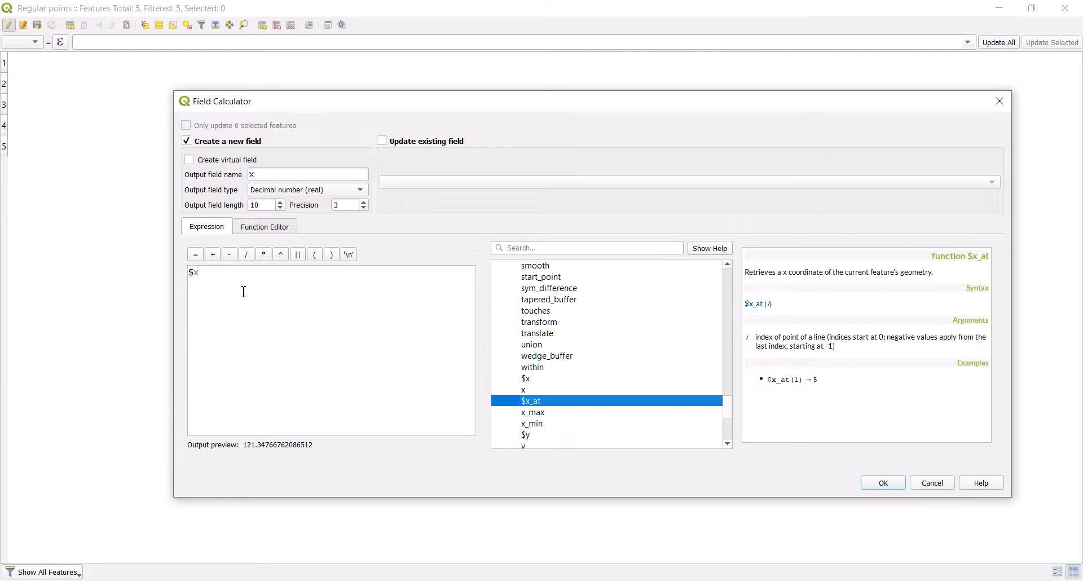
left_click(882, 482)
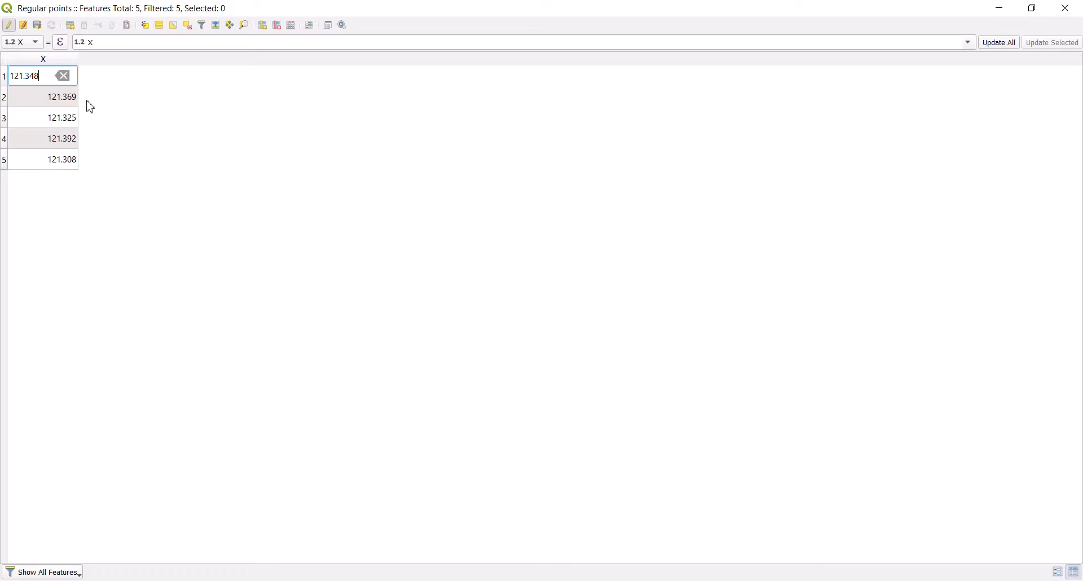
Add a decimal field Y calculated from the $y expression.
left_click(290, 25)
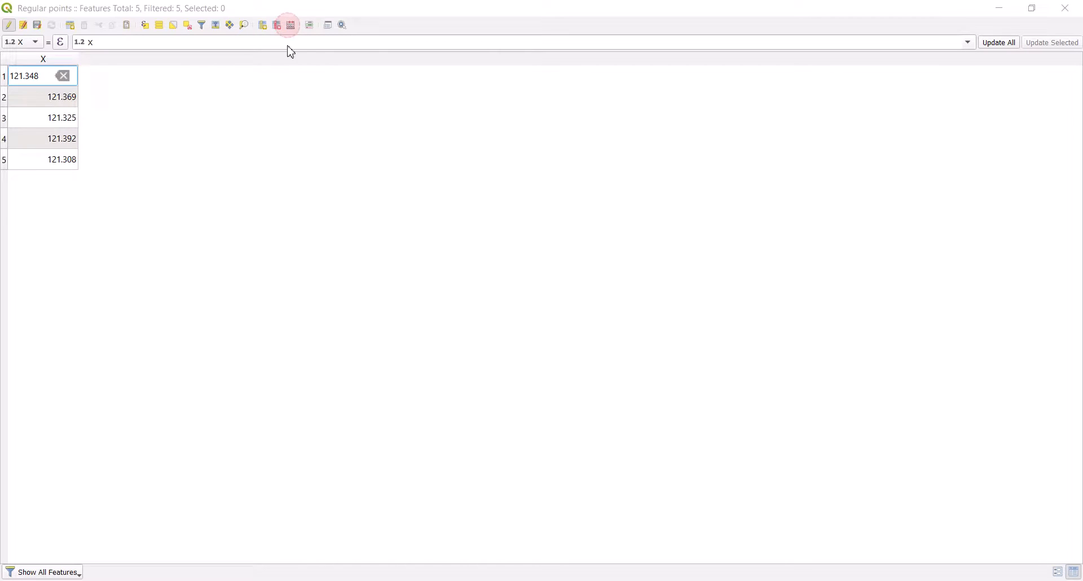
left_click(289, 25)
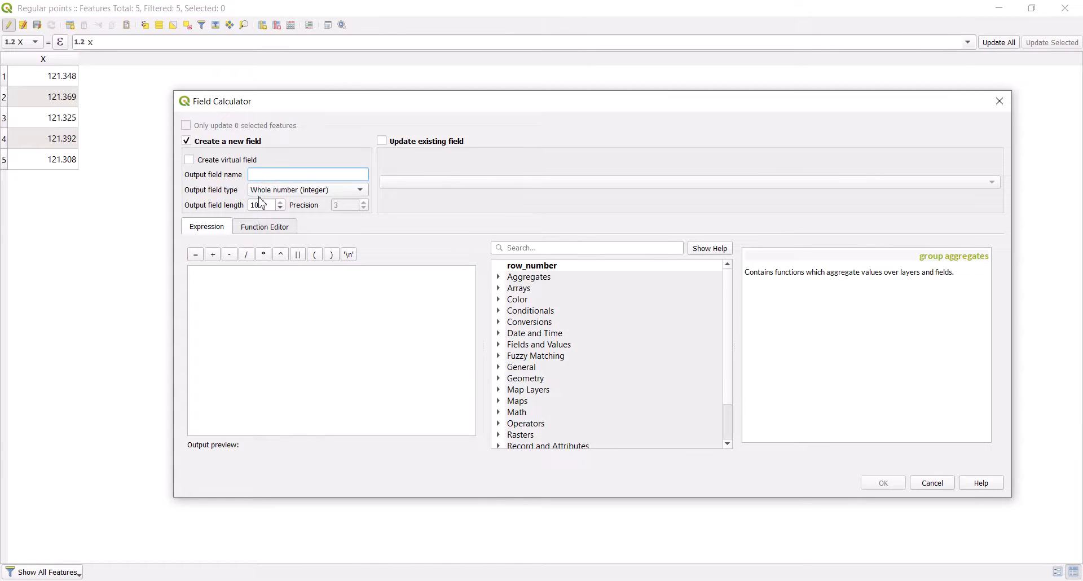
type("Y")
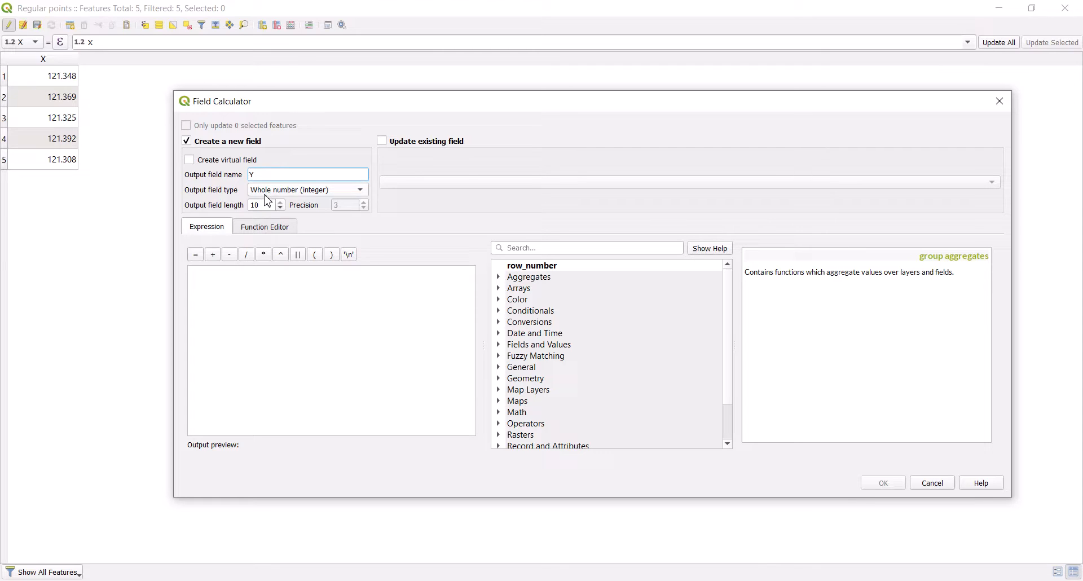
left_click(308, 190)
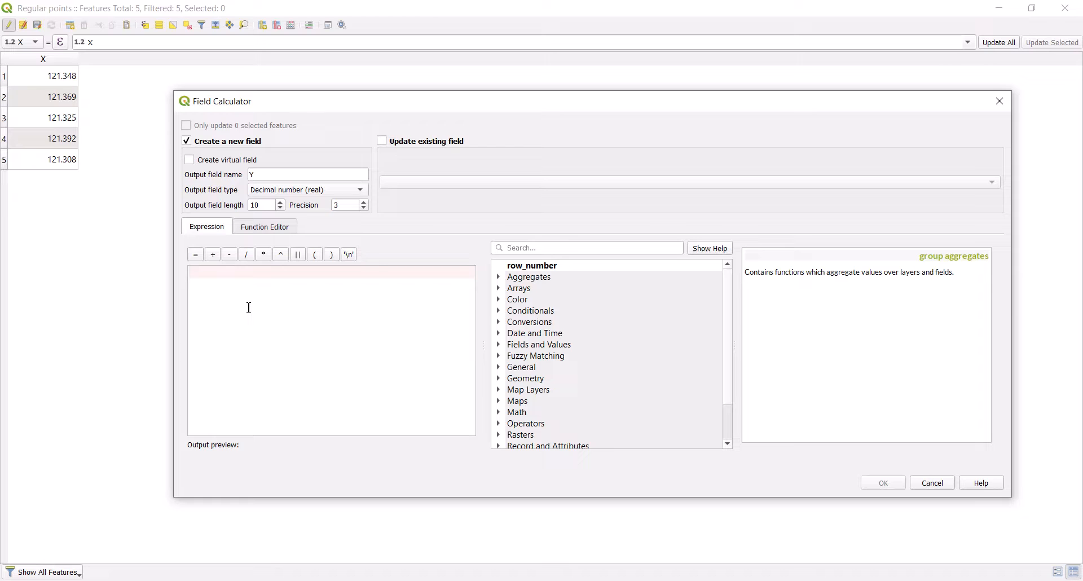
type("$y")
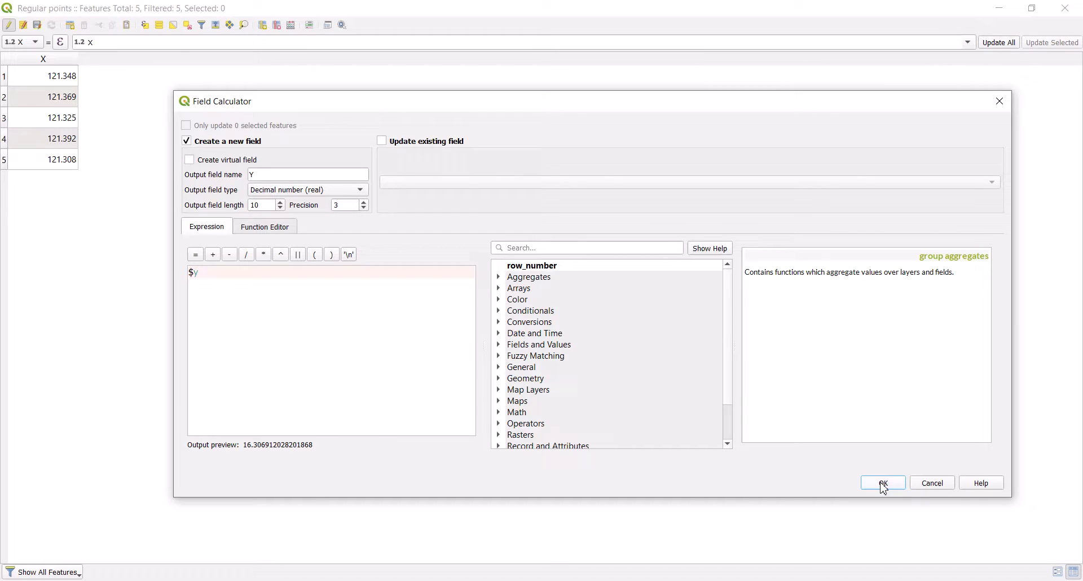
left_click(883, 483)
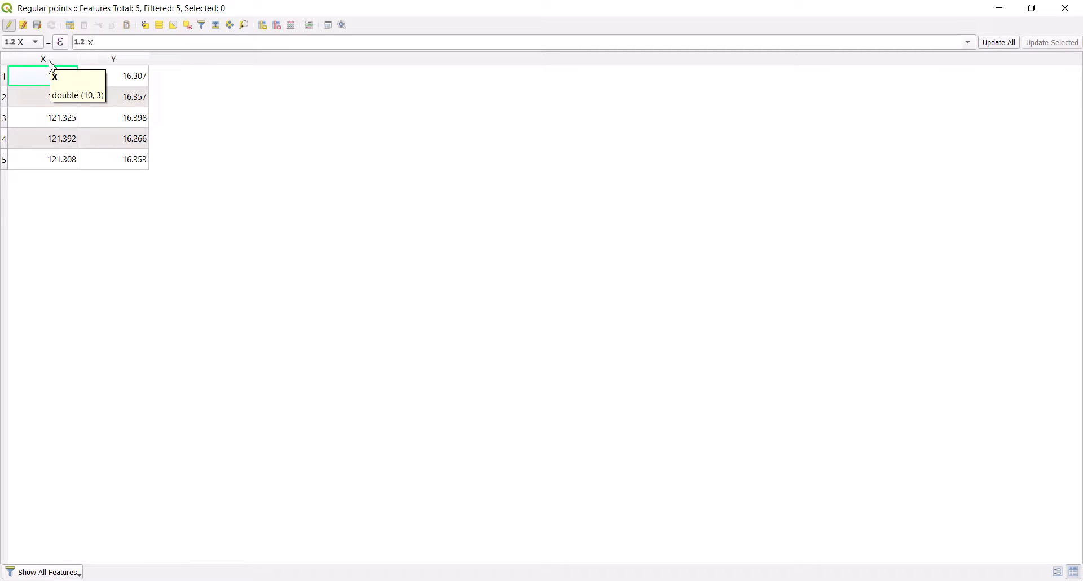
mouse_move(79, 63)
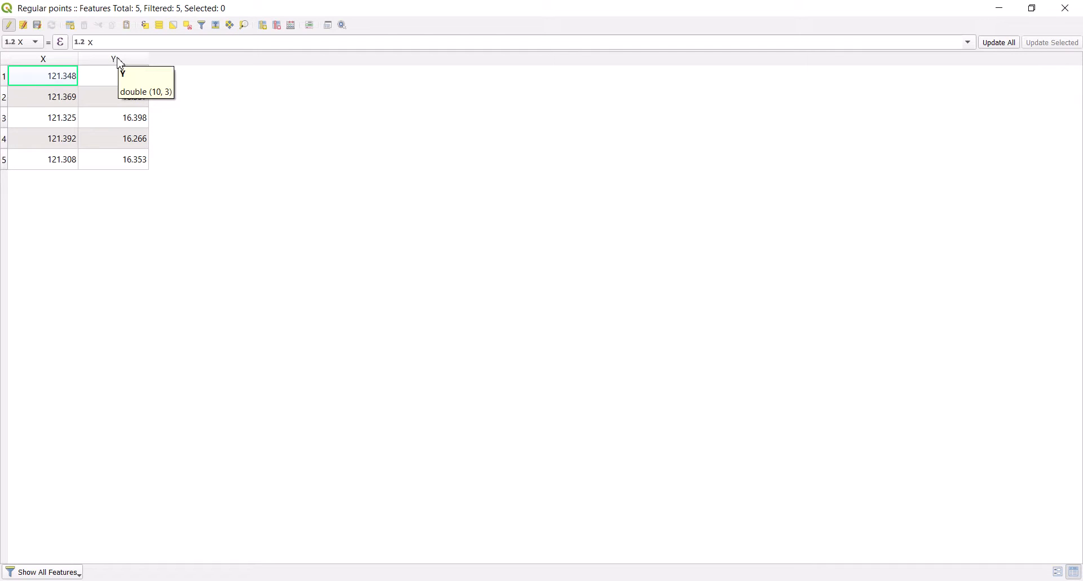
mouse_move(290, 25)
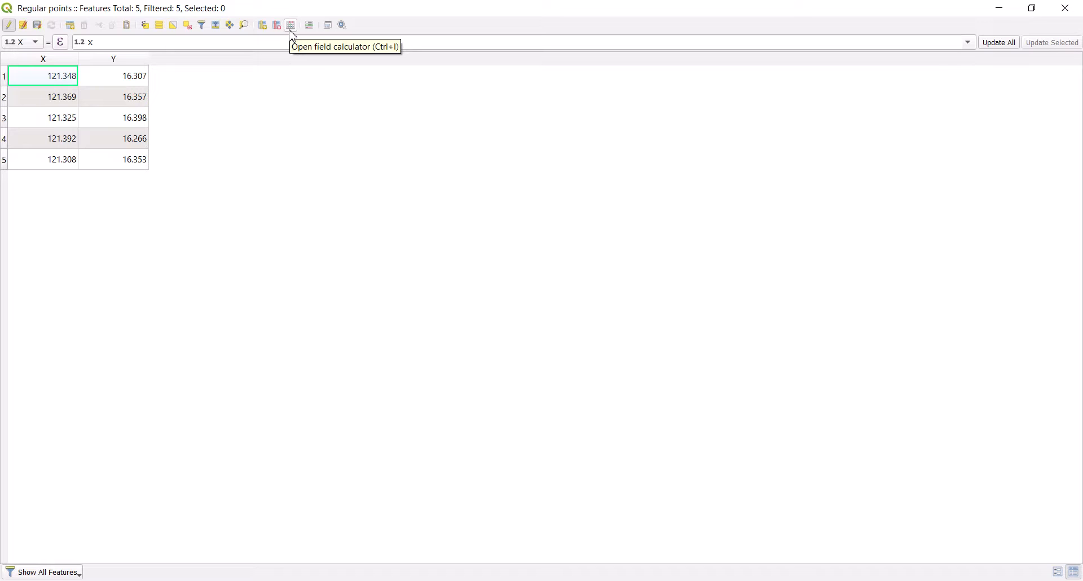
Define a new decimal field Z with precision 2 in the Field Calculator.
left_click(290, 25)
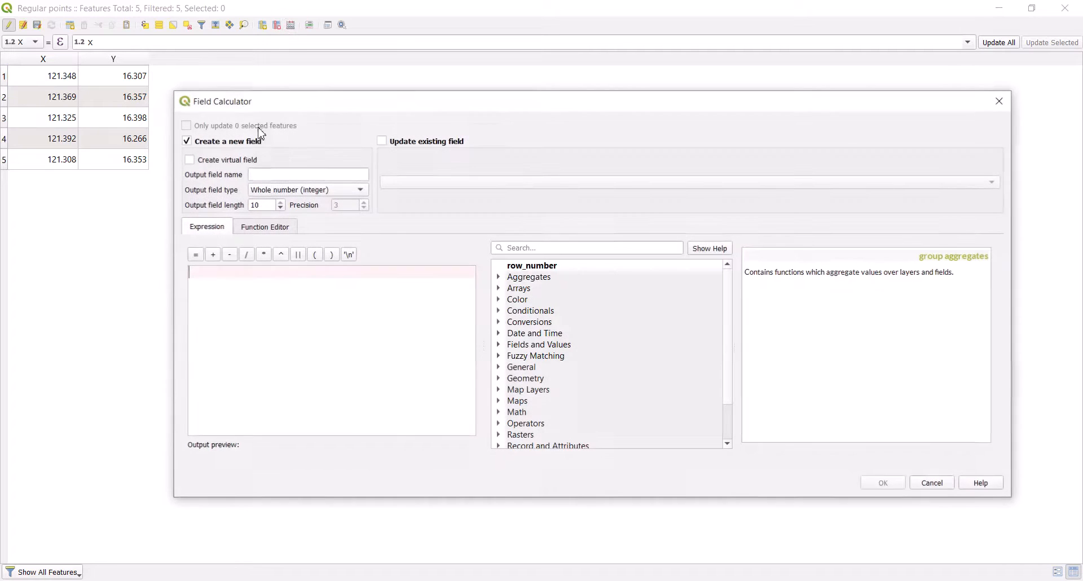
type("z")
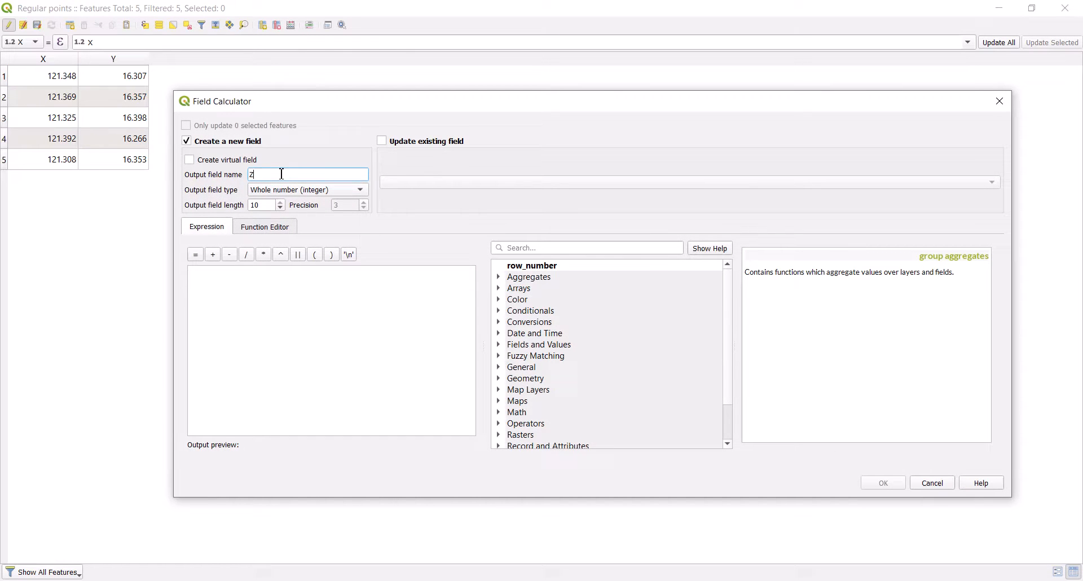
left_click(308, 190)
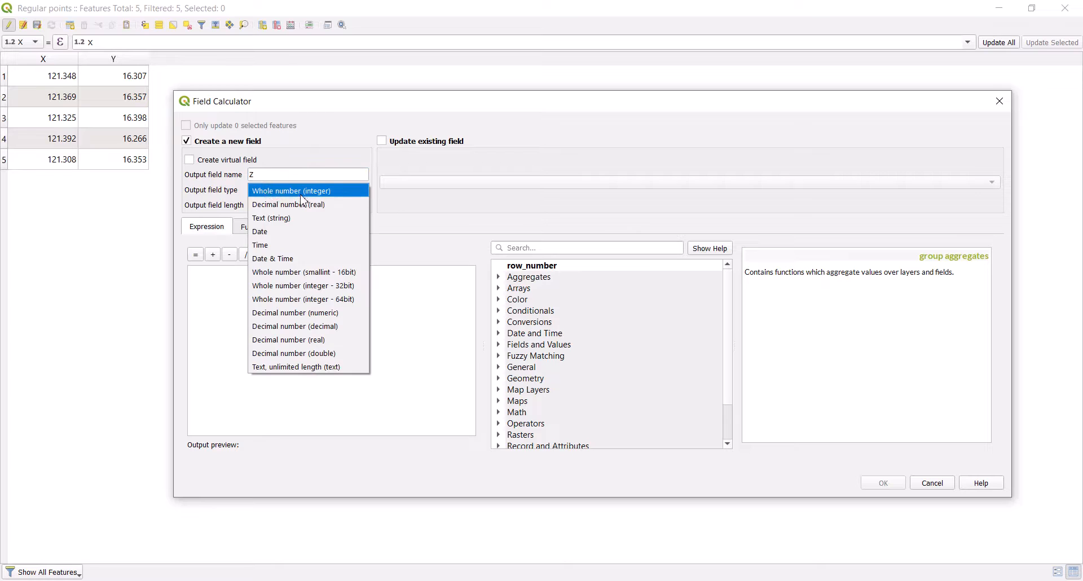
left_click(289, 205)
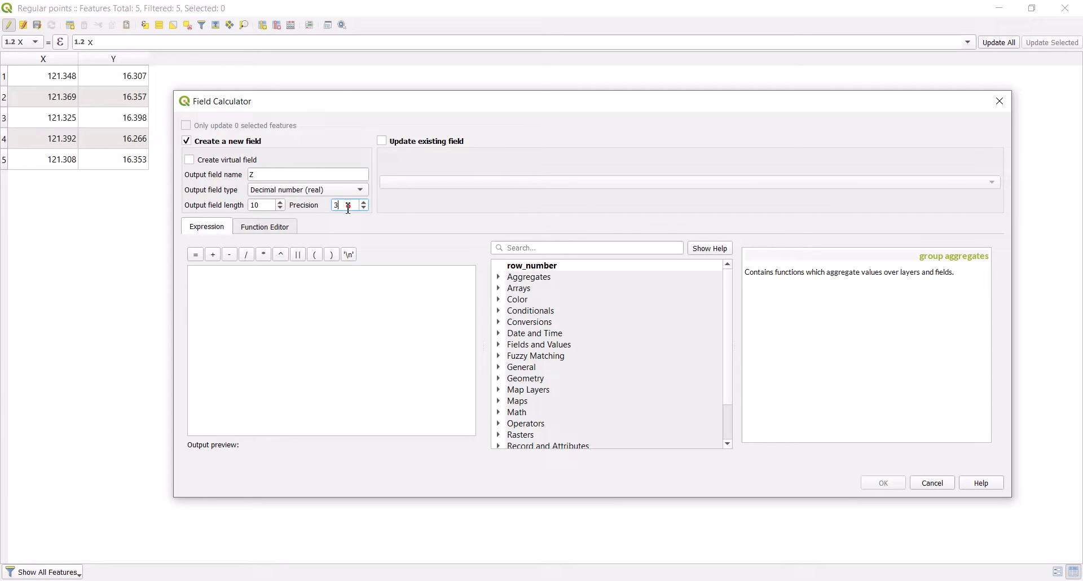
left_click(363, 208)
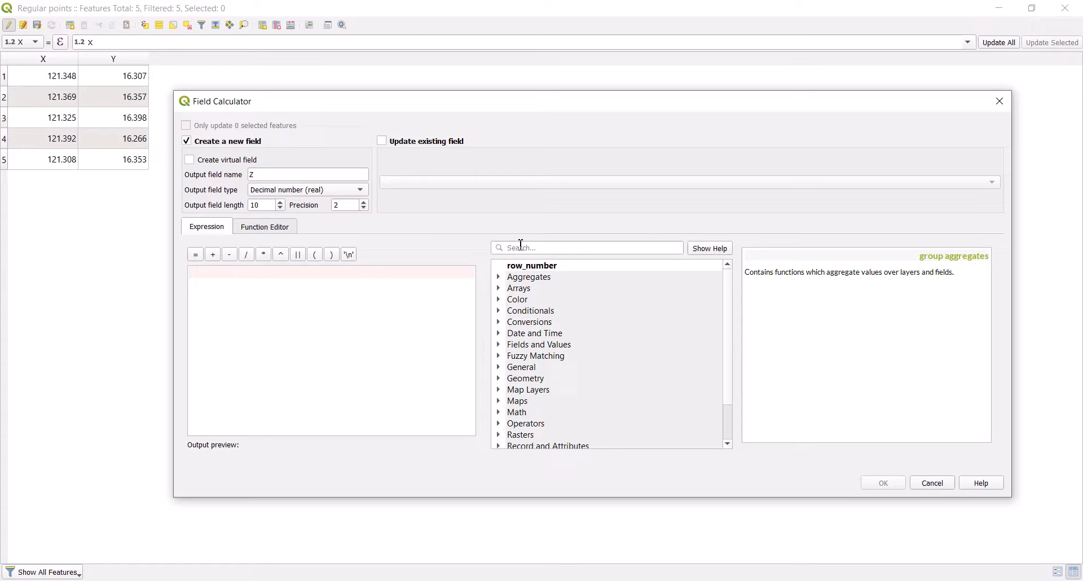
left_click(586, 247)
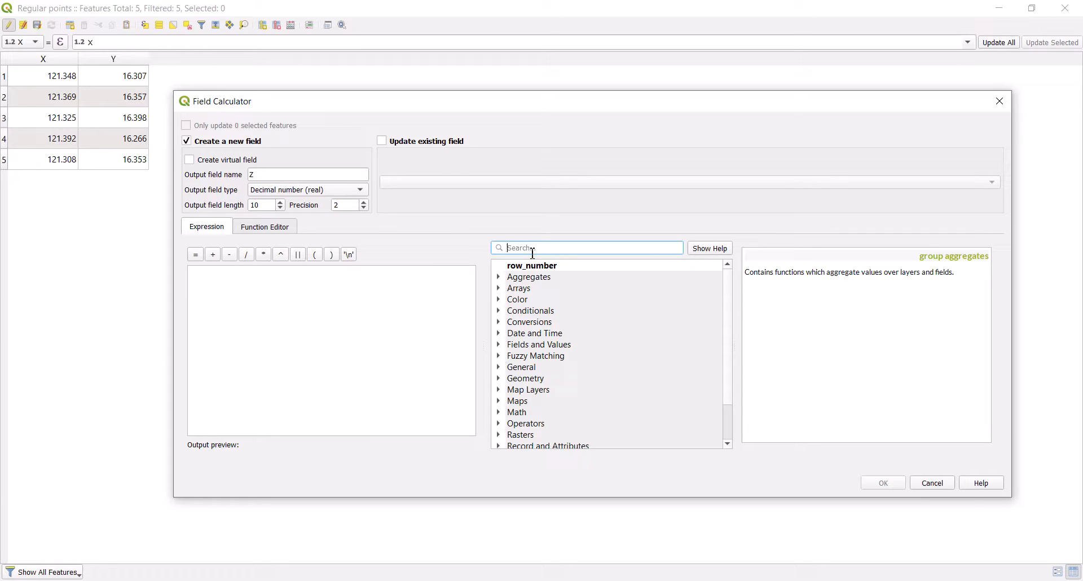
Search functions for 'ra' and show the raster_value help.
type("raster")
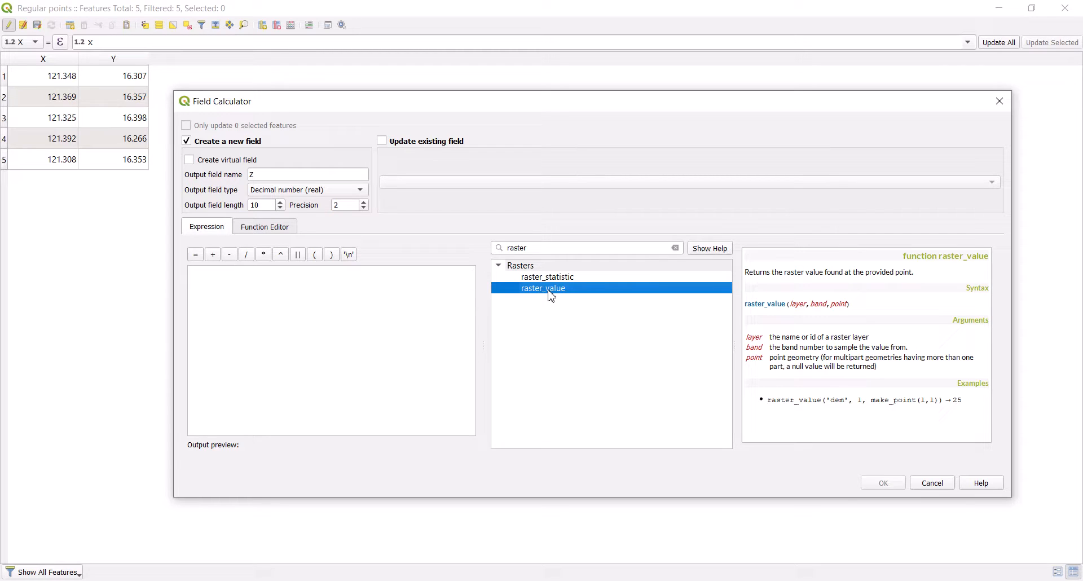
mouse_move(607, 344)
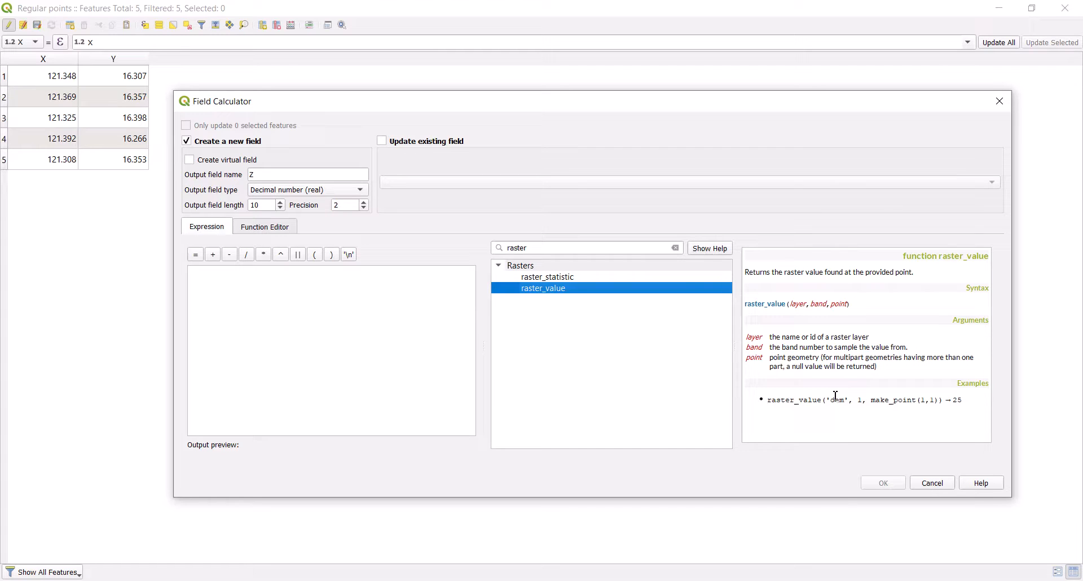
mouse_move(681, 419)
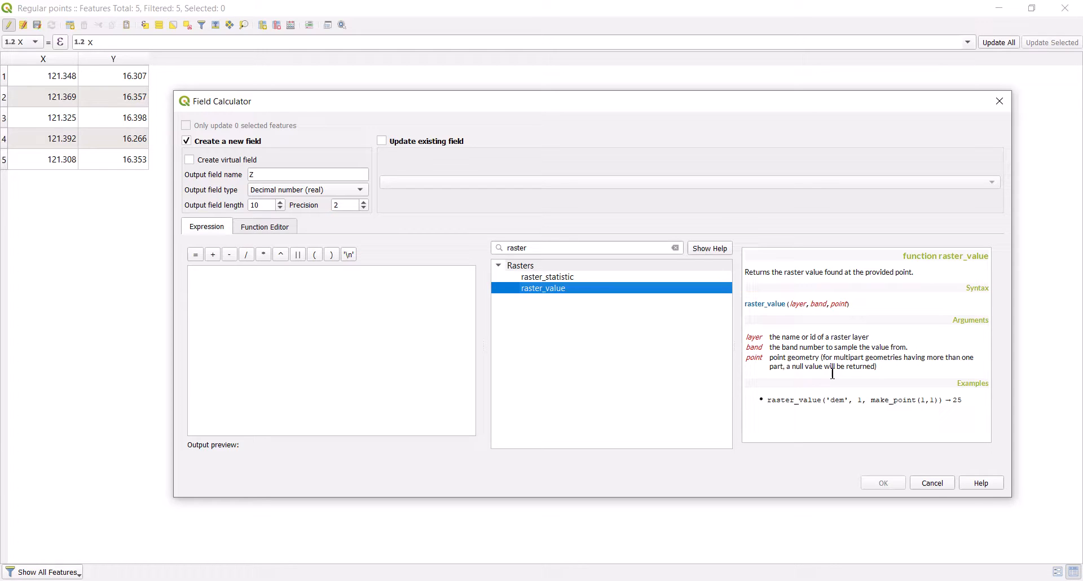
mouse_move(774, 384)
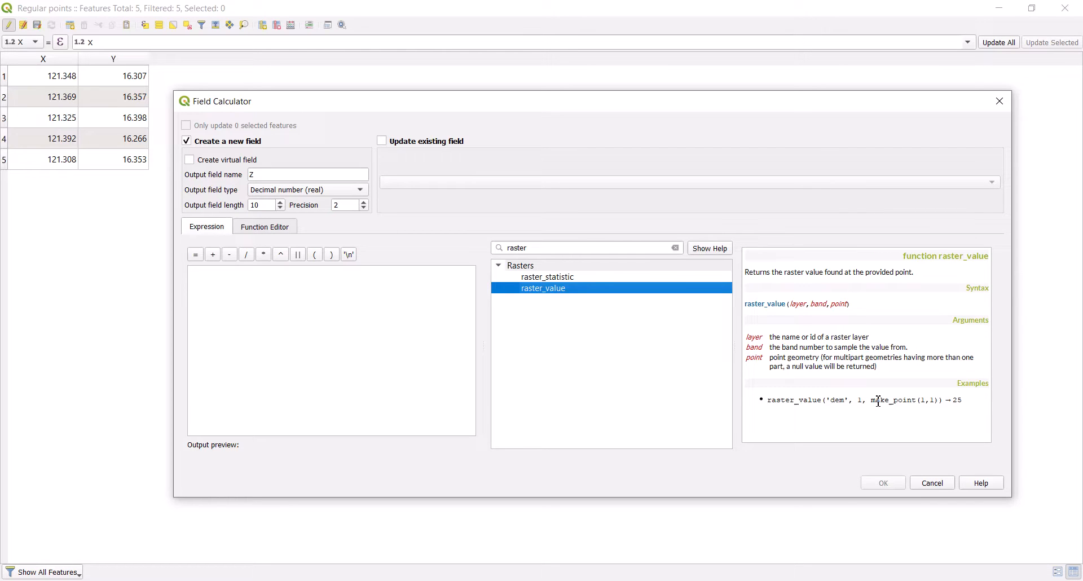
mouse_move(870, 402)
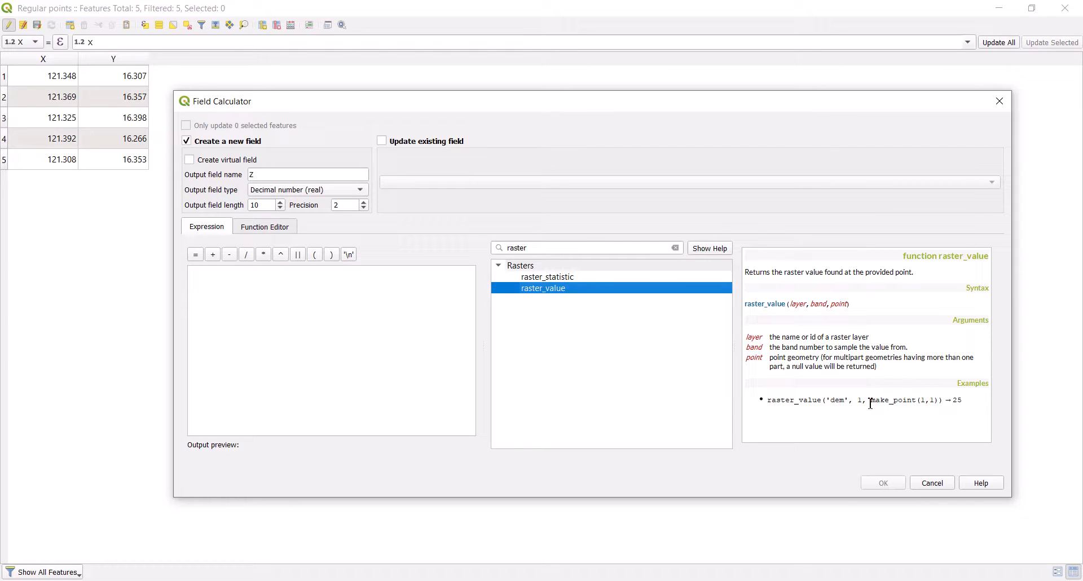
mouse_move(936, 398)
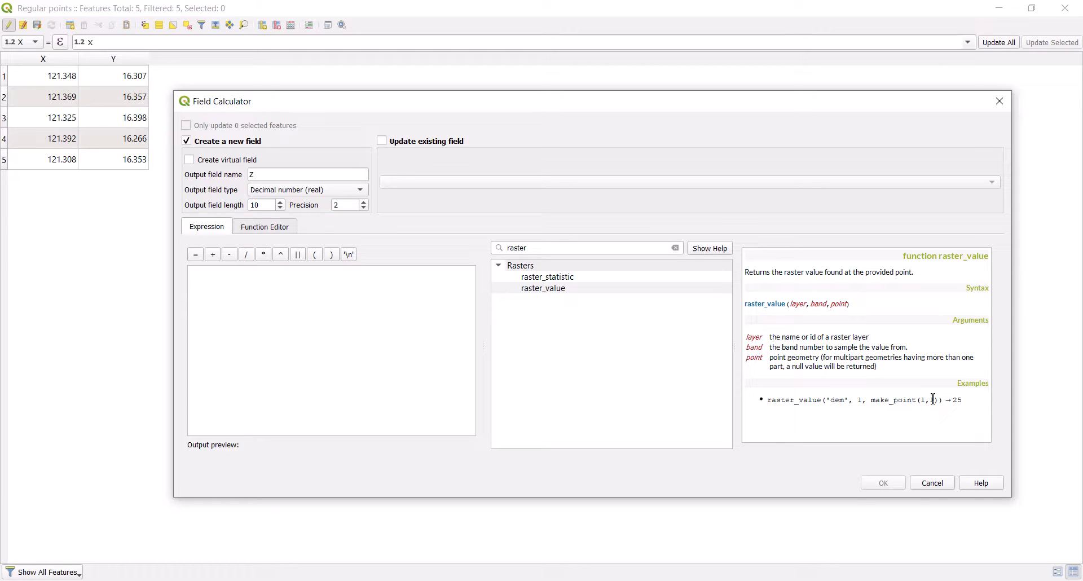
mouse_move(961, 373)
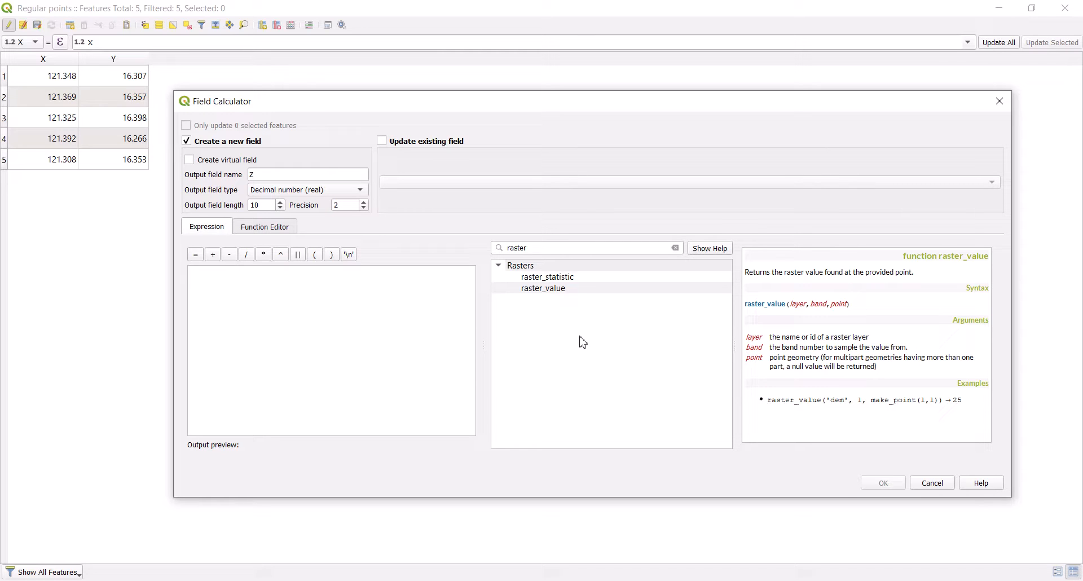
left_click(542, 288)
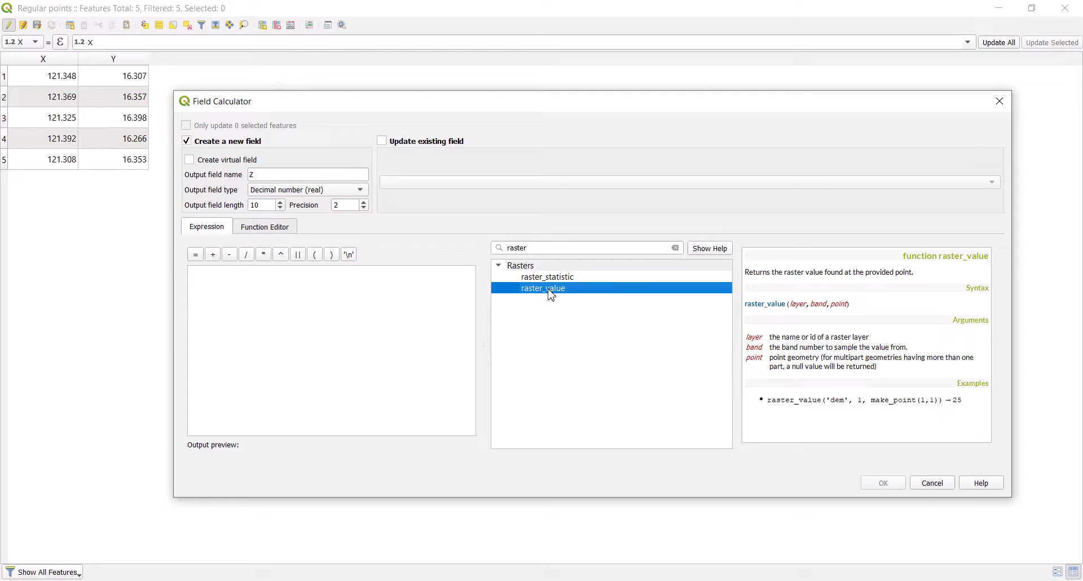
Insert raster_value( into the Z expression and clear the function search.
double_click(543, 288)
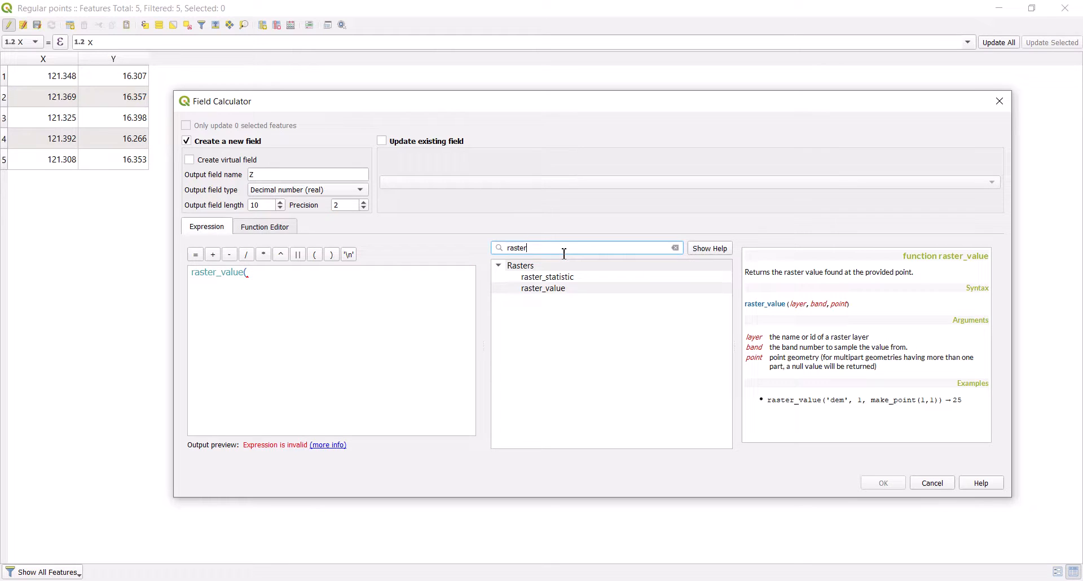
left_click(674, 247)
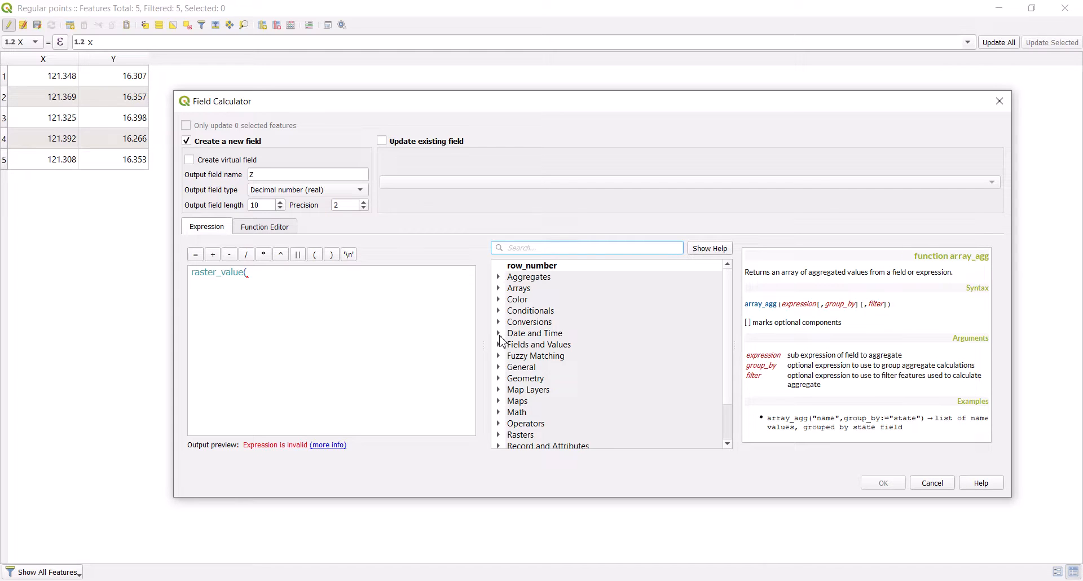
mouse_move(499, 347)
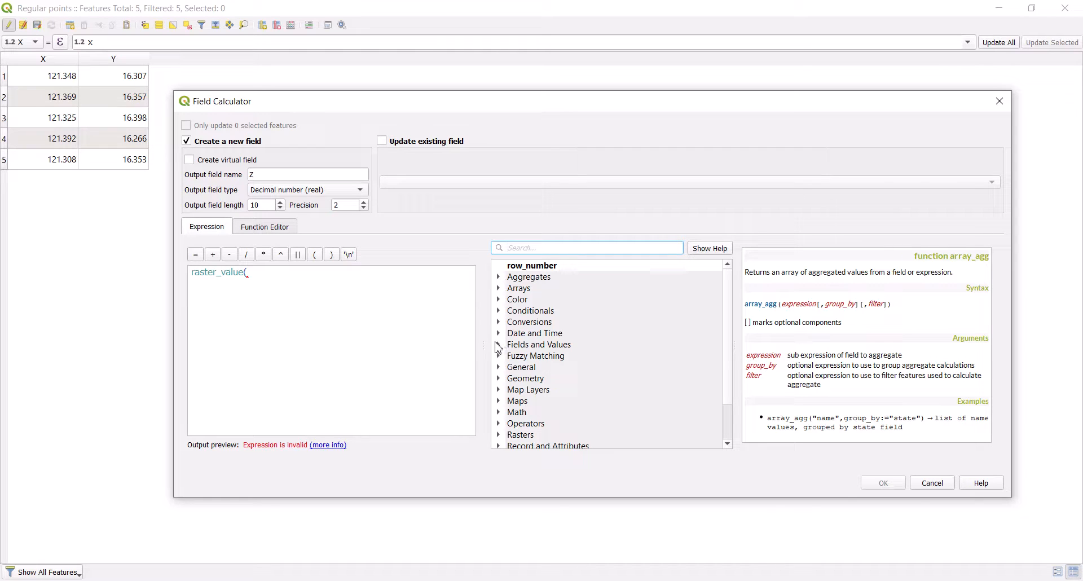
mouse_move(504, 339)
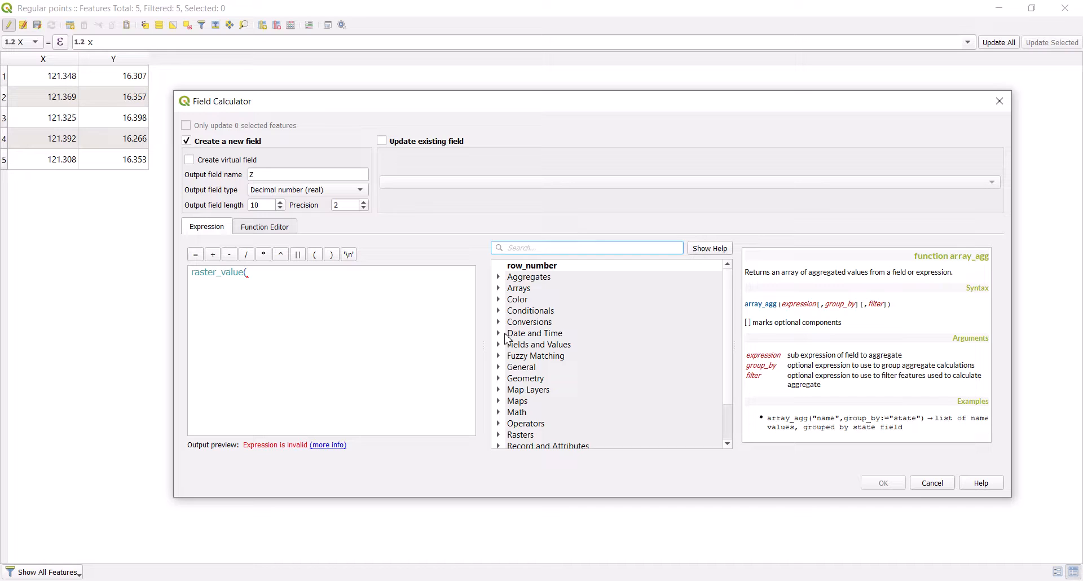
Insert the n16_e121_1arc_v3 layer ID as raster_value's first argument.
scroll("down", 3)
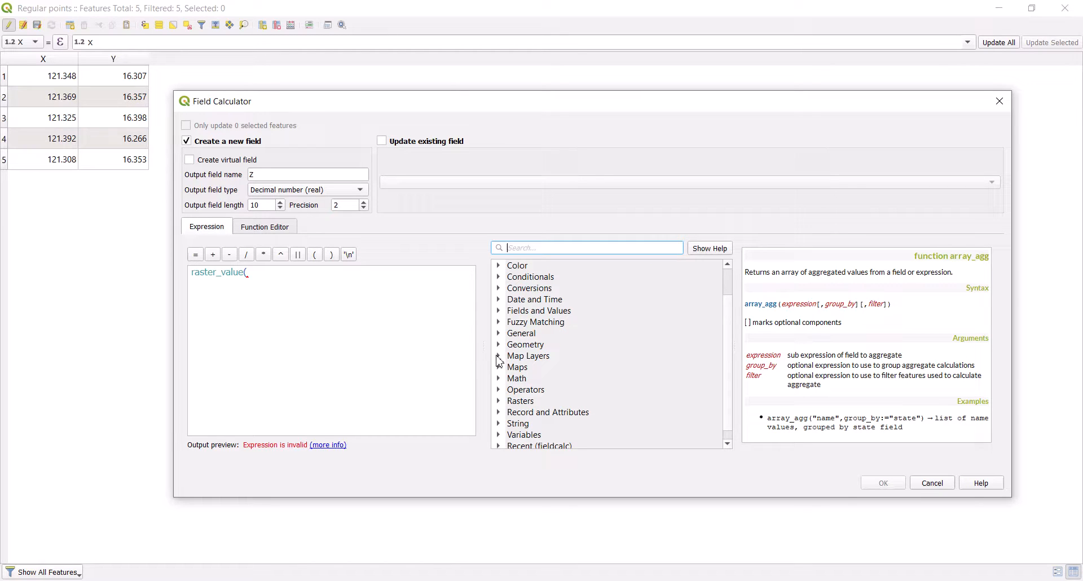
left_click(499, 356)
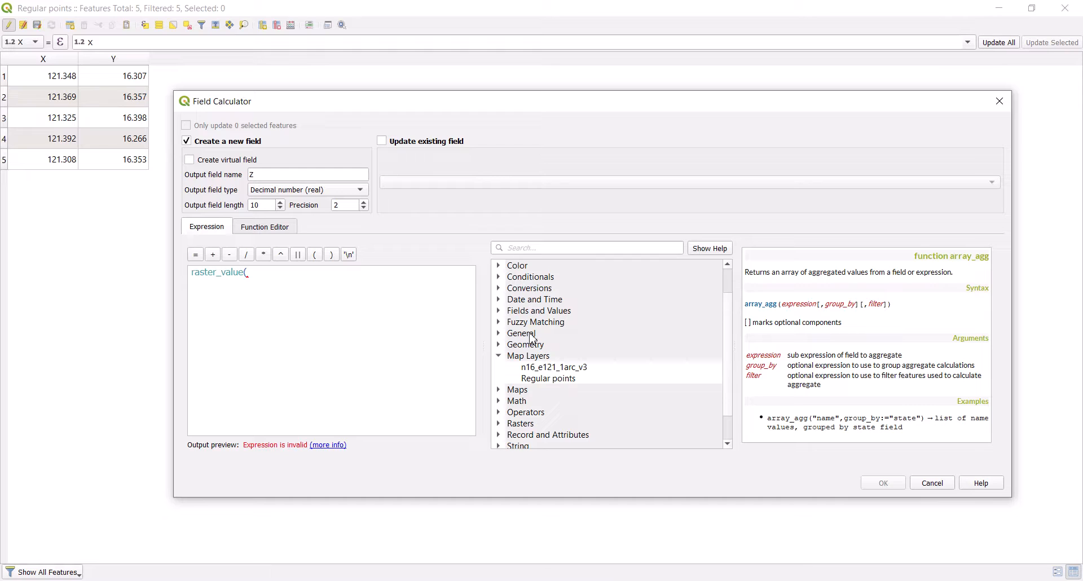
left_click(554, 367)
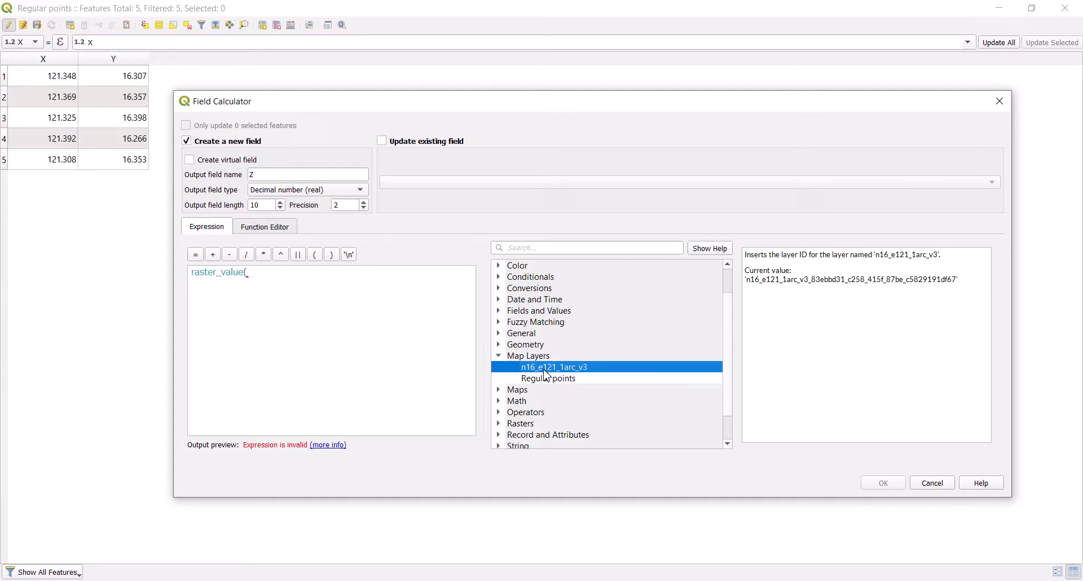
left_click(548, 378)
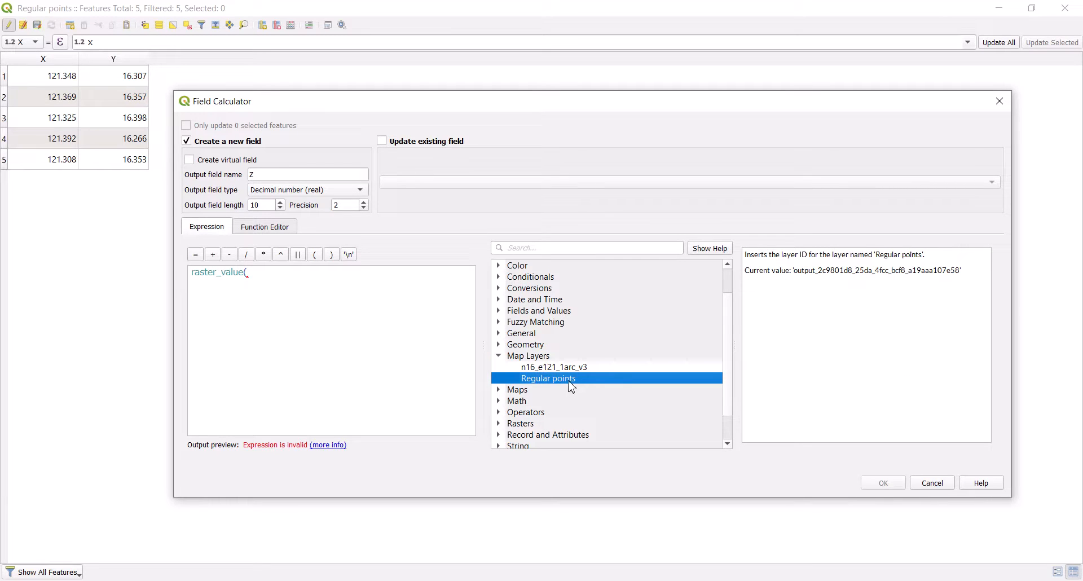
left_click(552, 367)
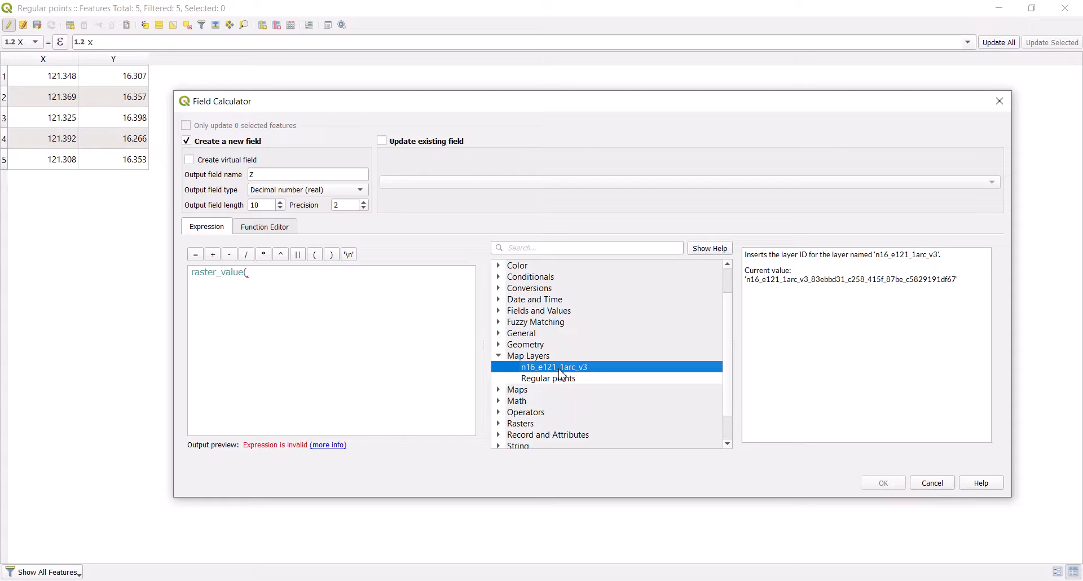
double_click(552, 367)
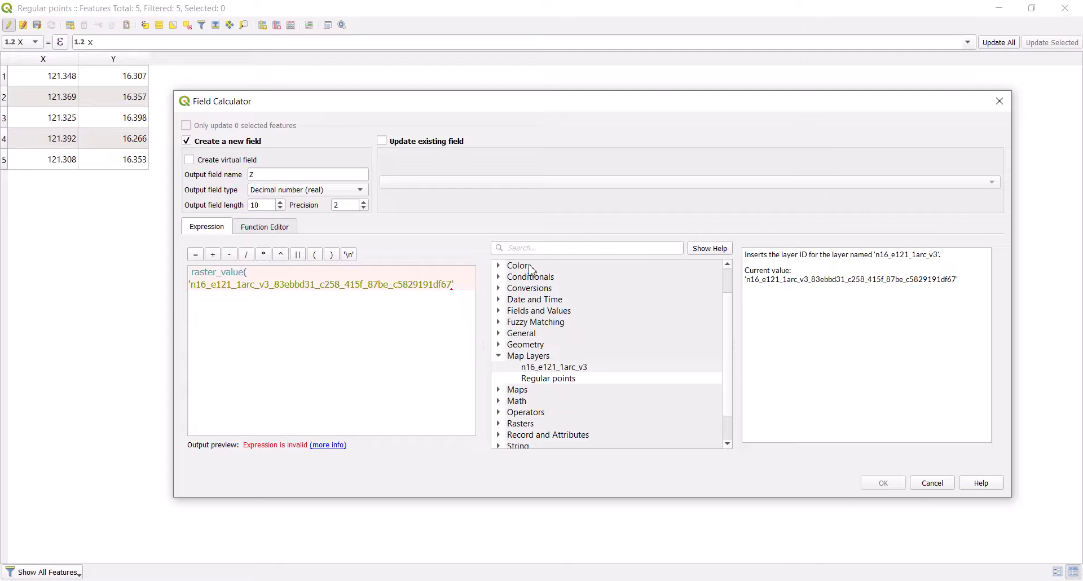
left_click(585, 248)
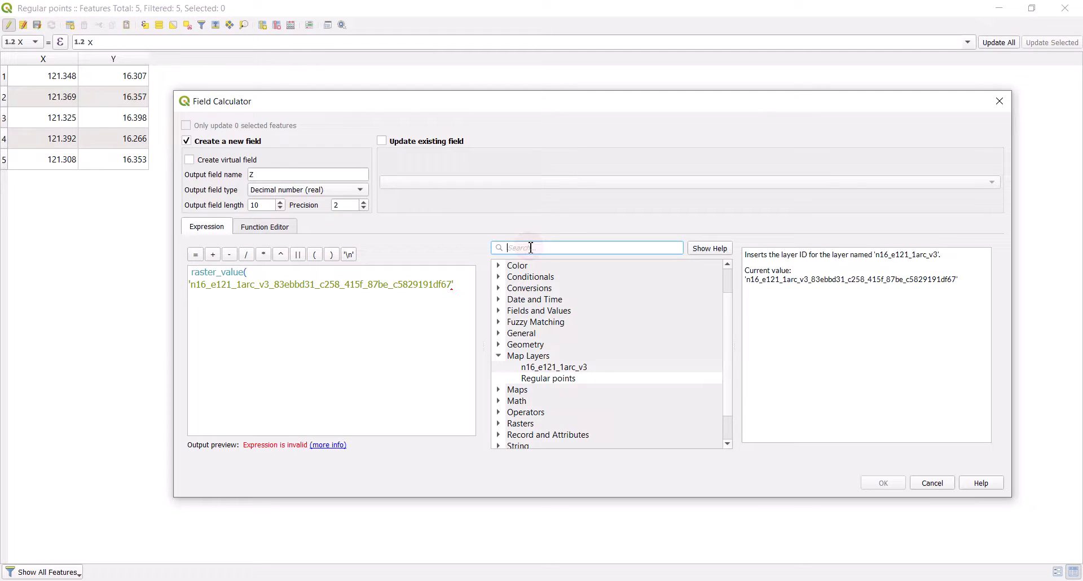
Complete the Z expression as raster_value(layer, 1, make_point($x,$y)) and calculate it.
type("raster")
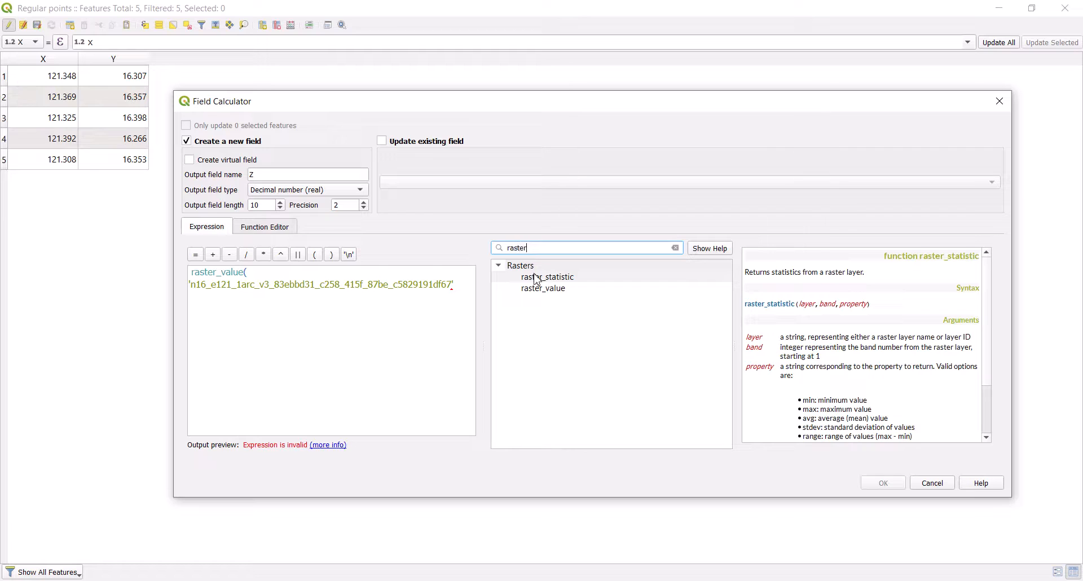
left_click(543, 288)
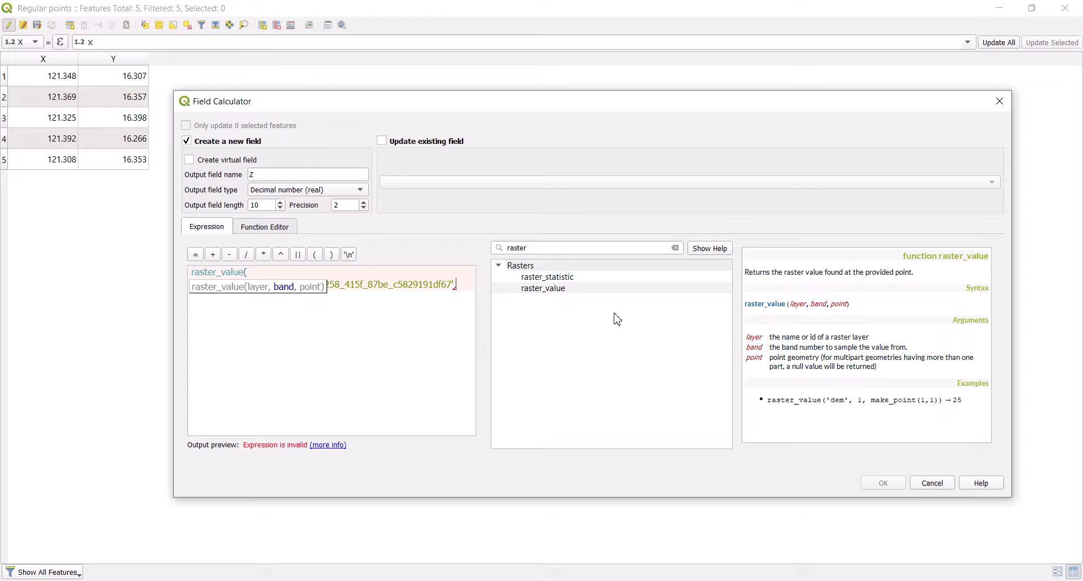
type(", 1,")
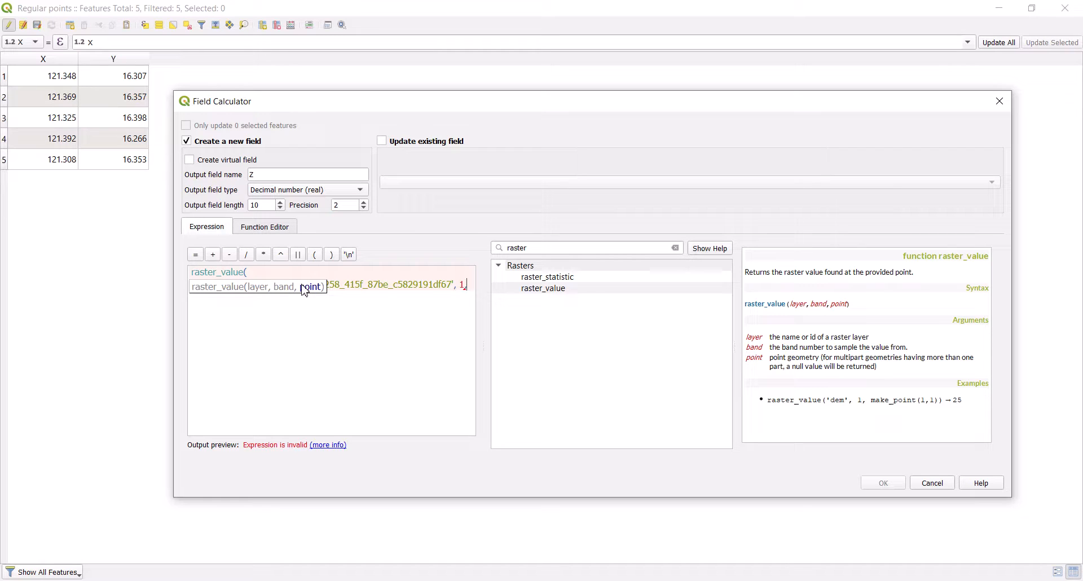
type("make")
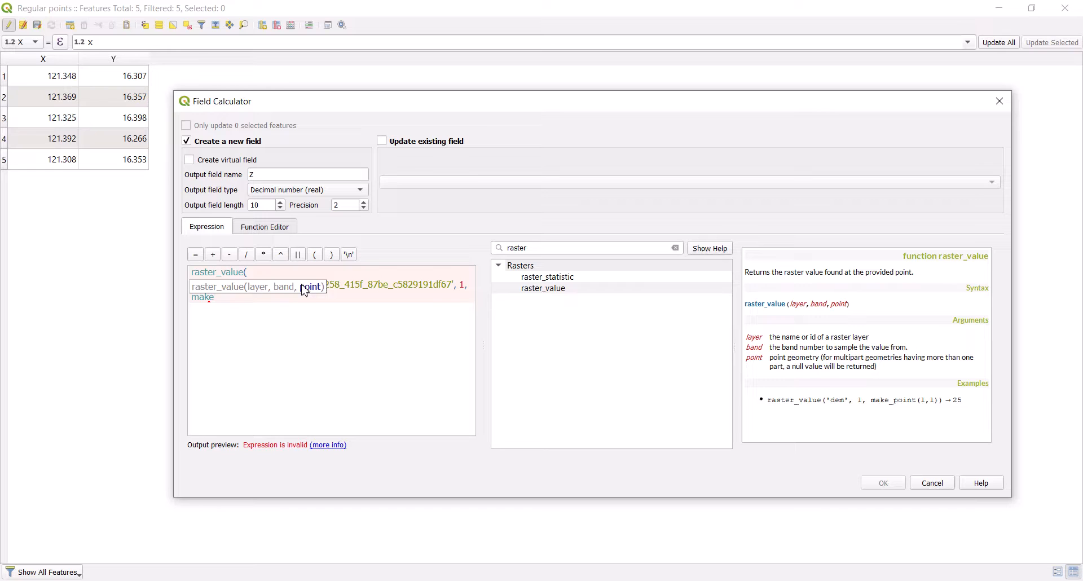
type("_point(")
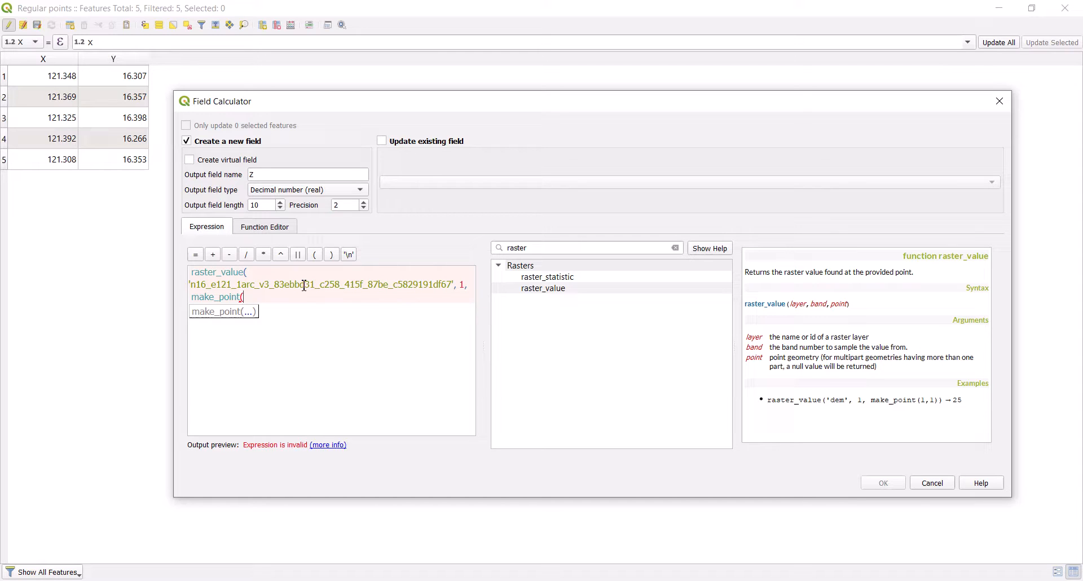
type("$")
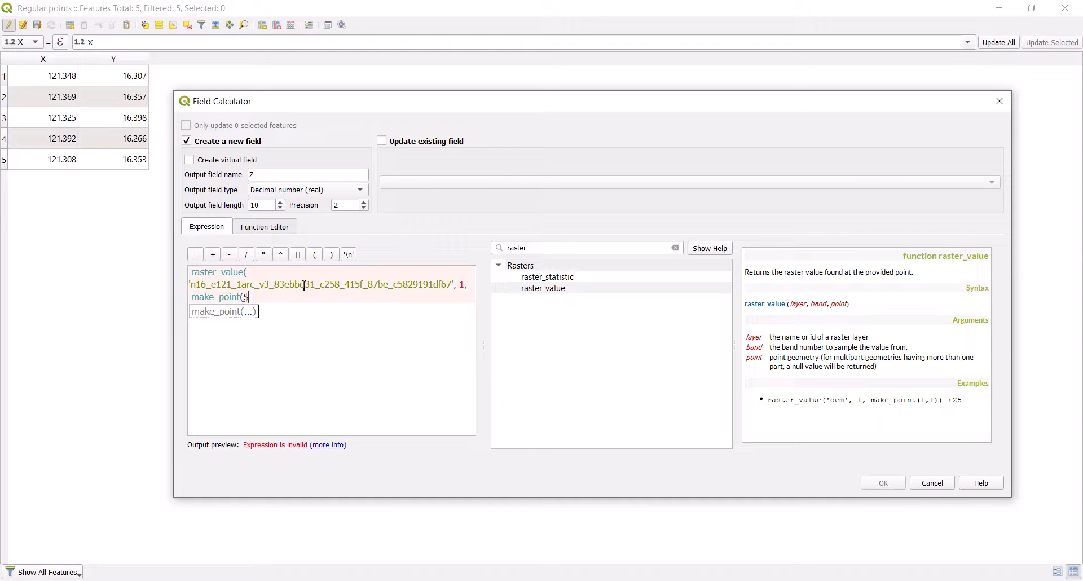
type("x,")
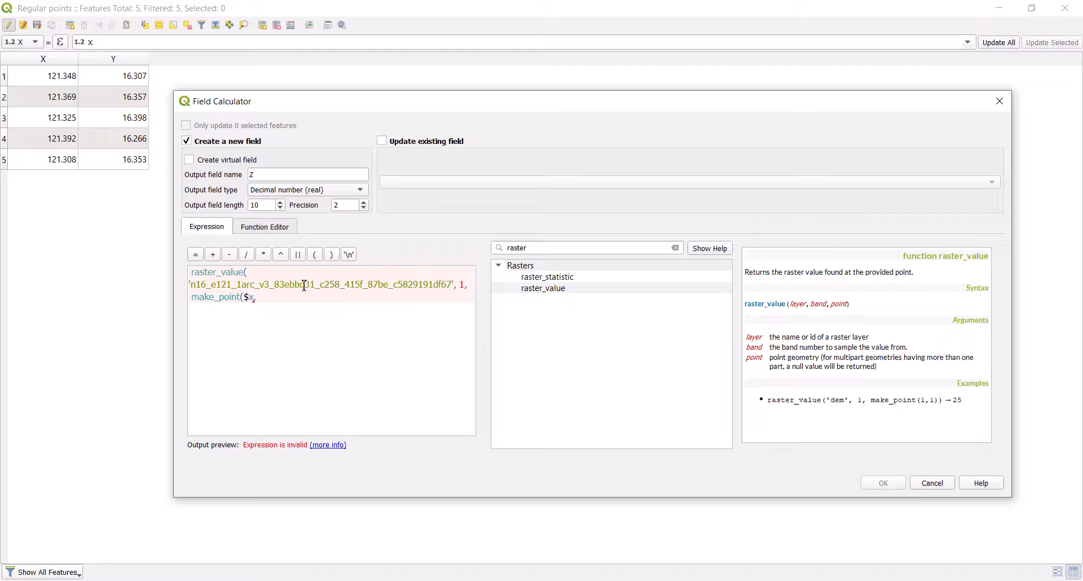
type("$")
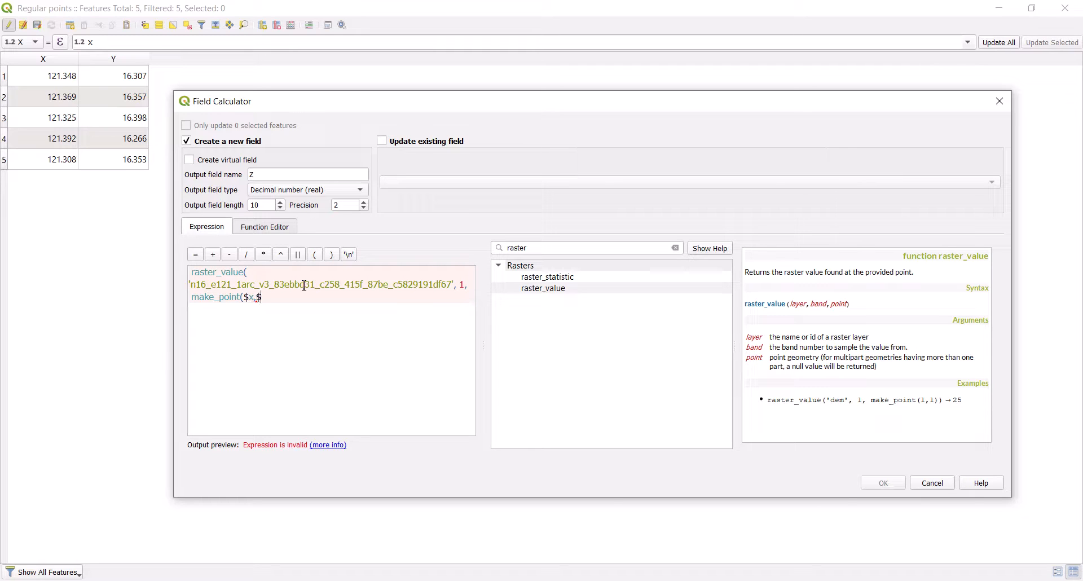
type("y")
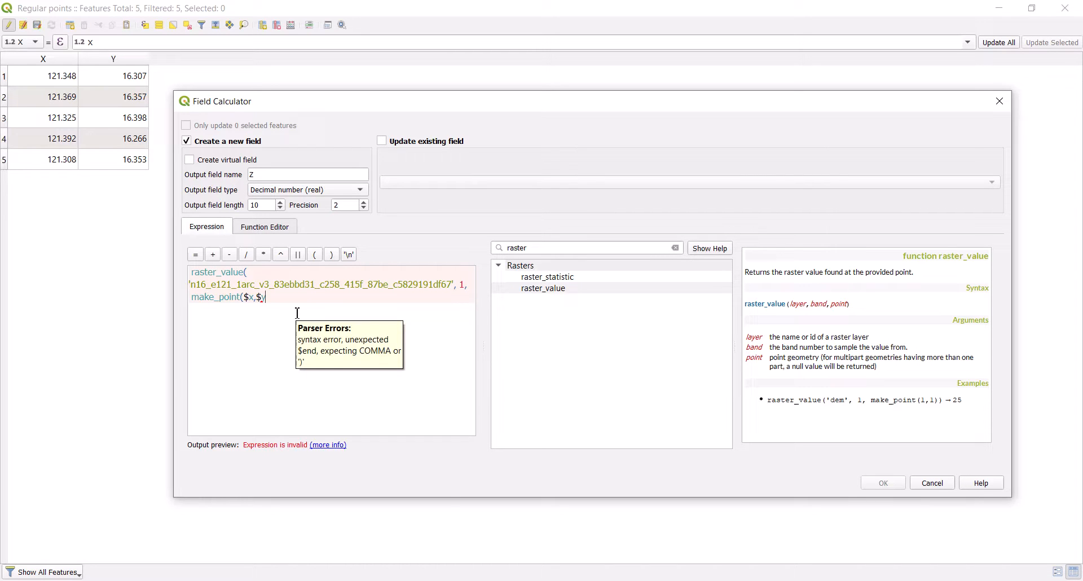
type("))")
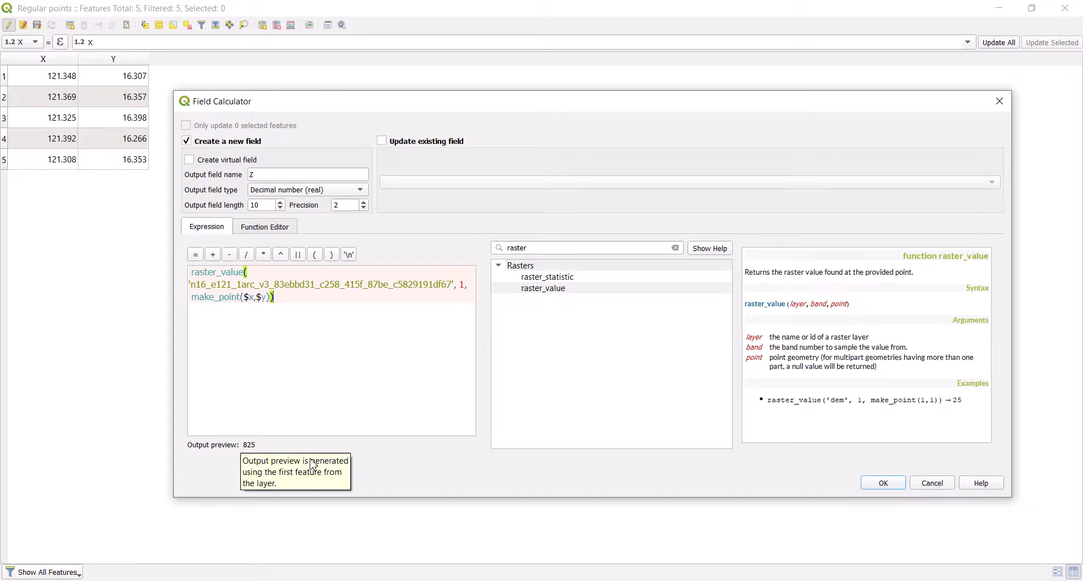
left_click(882, 483)
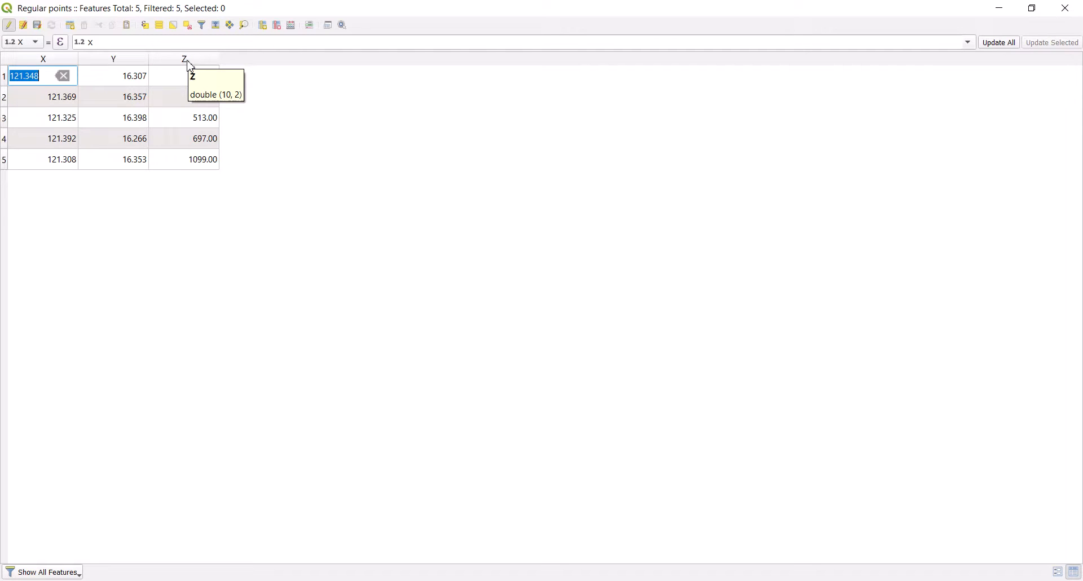
Inspect the filled Z column, then close the attribute table.
left_click(185, 75)
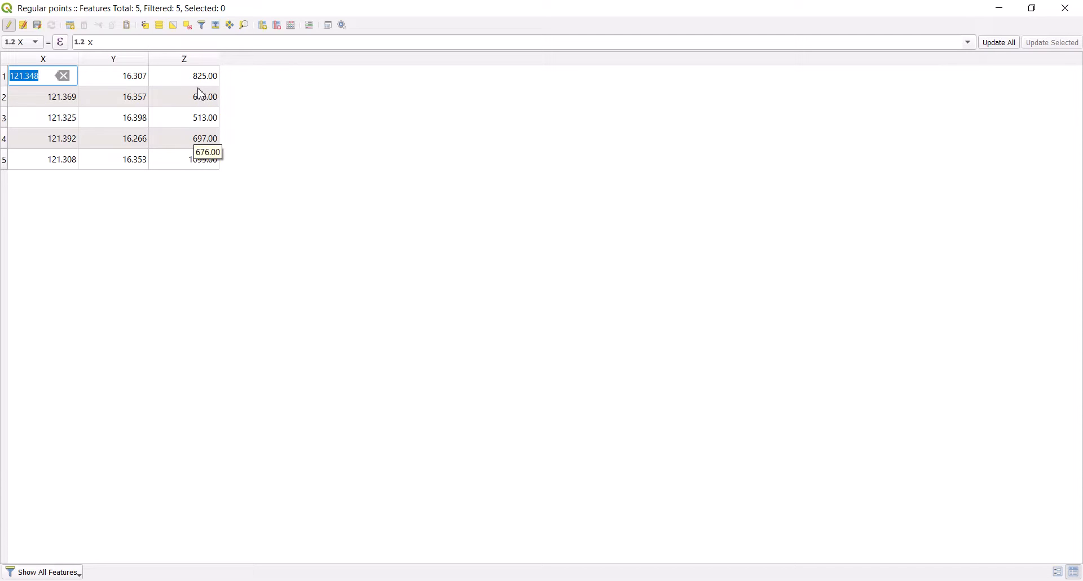
mouse_move(202, 160)
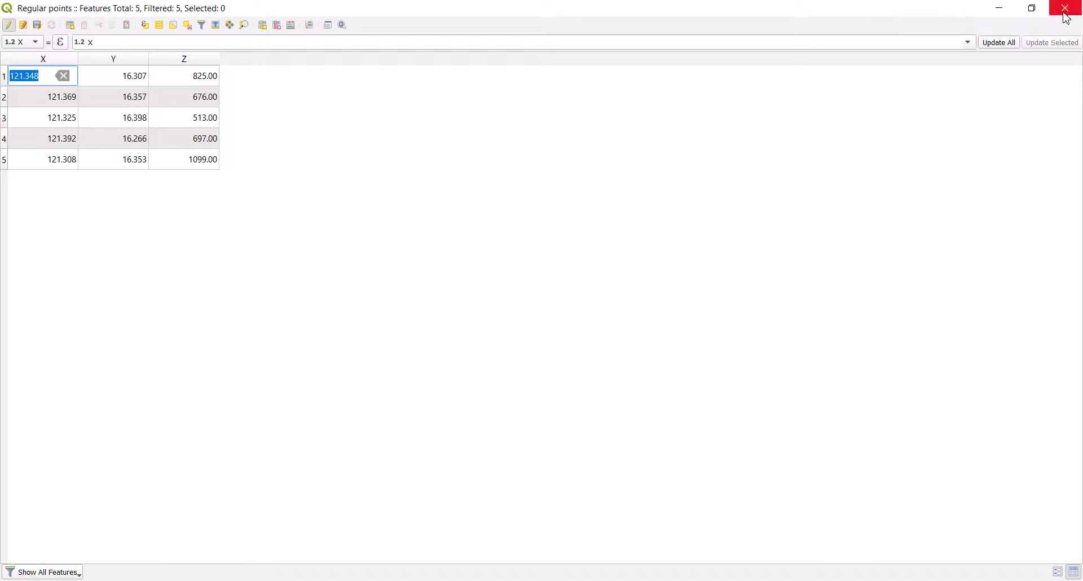
left_click(1064, 8)
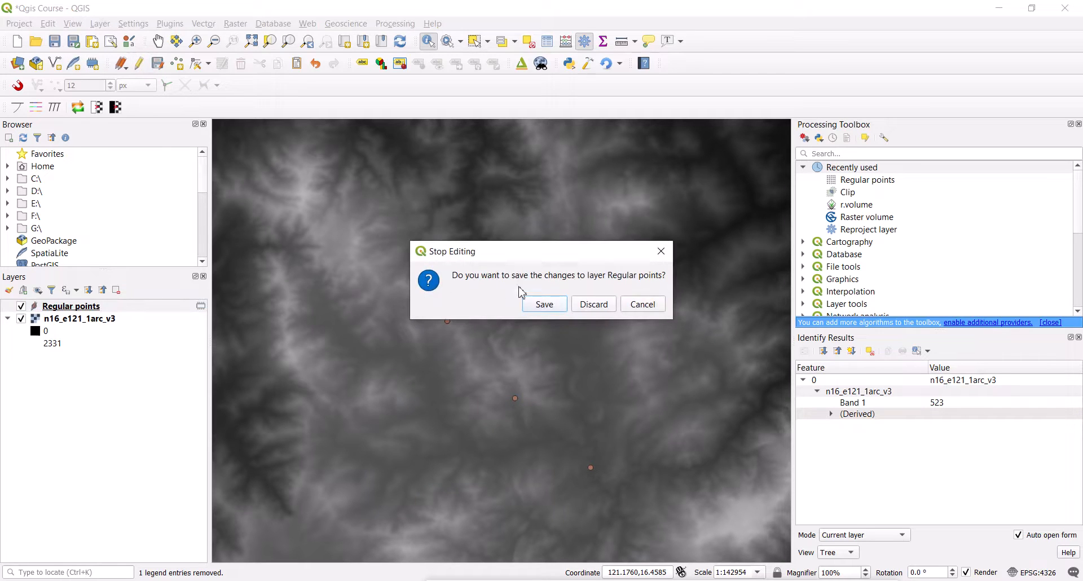
Save the Regular points edits and query points to check their X, Y, Z.
left_click(593, 305)
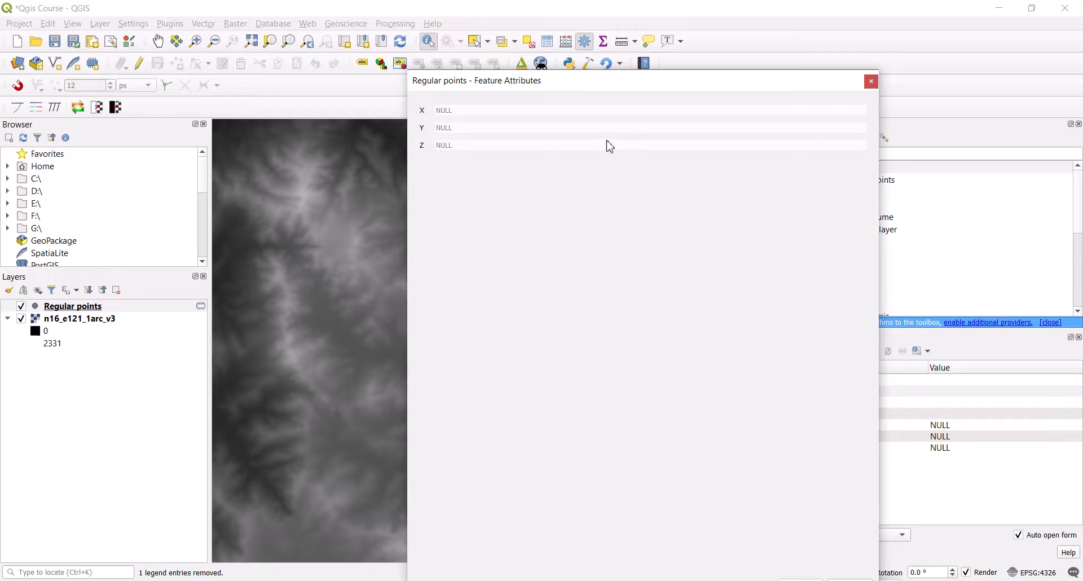
left_click(871, 81)
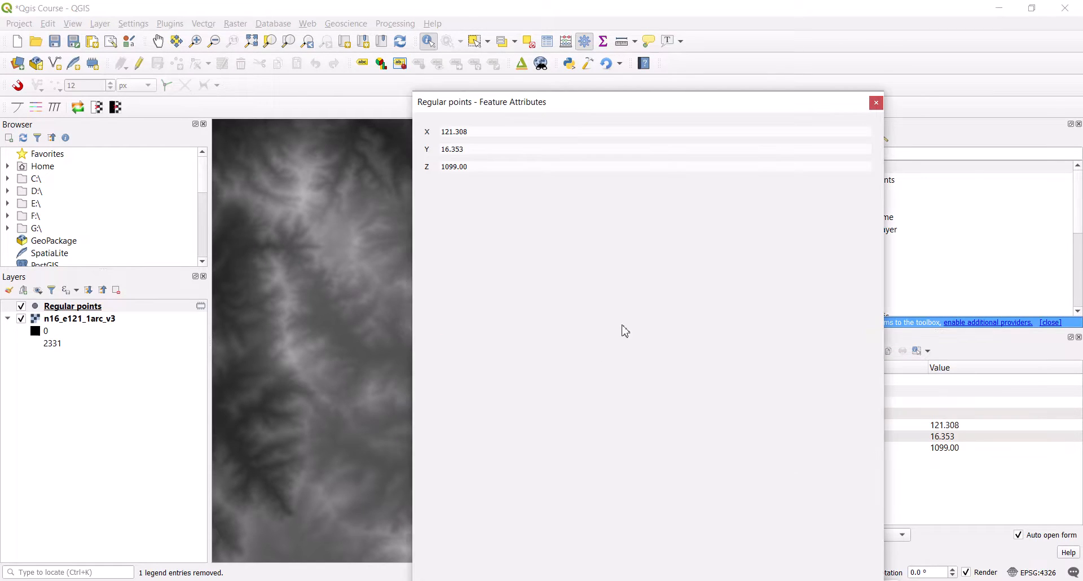
mouse_move(434, 156)
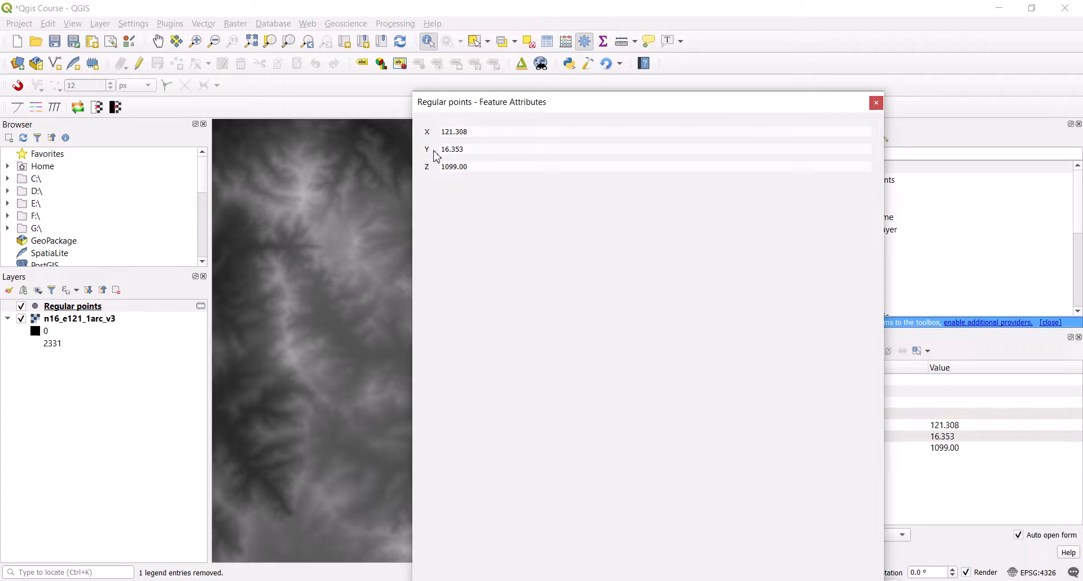
left_click(875, 102)
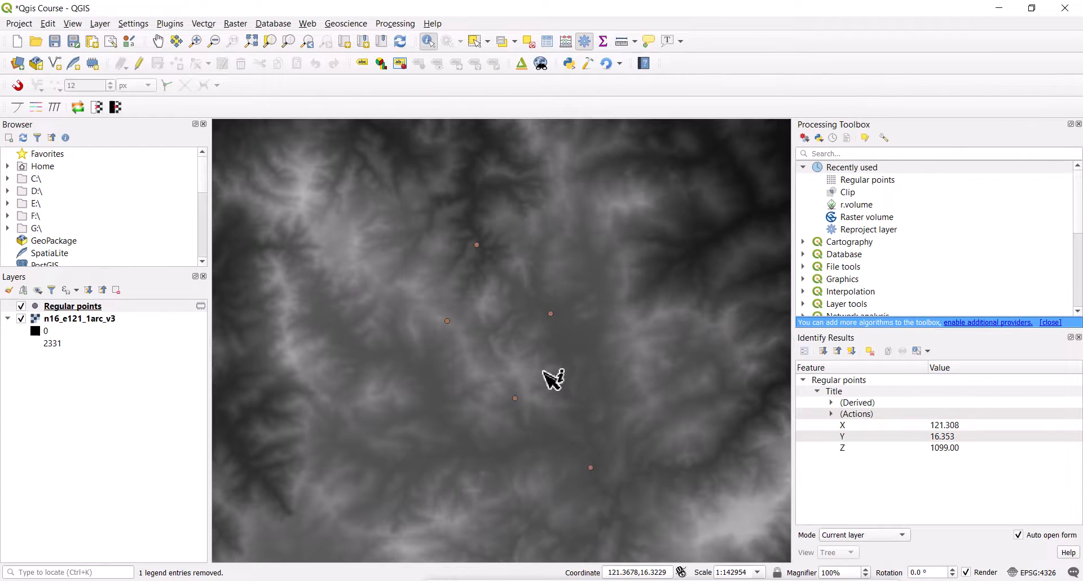
left_click(553, 378)
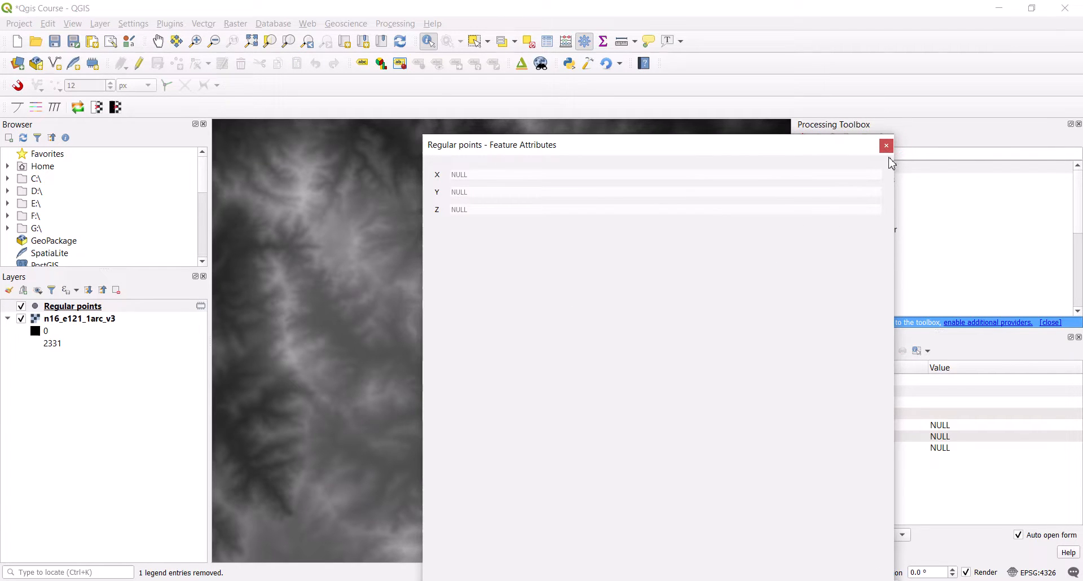
left_click(886, 145)
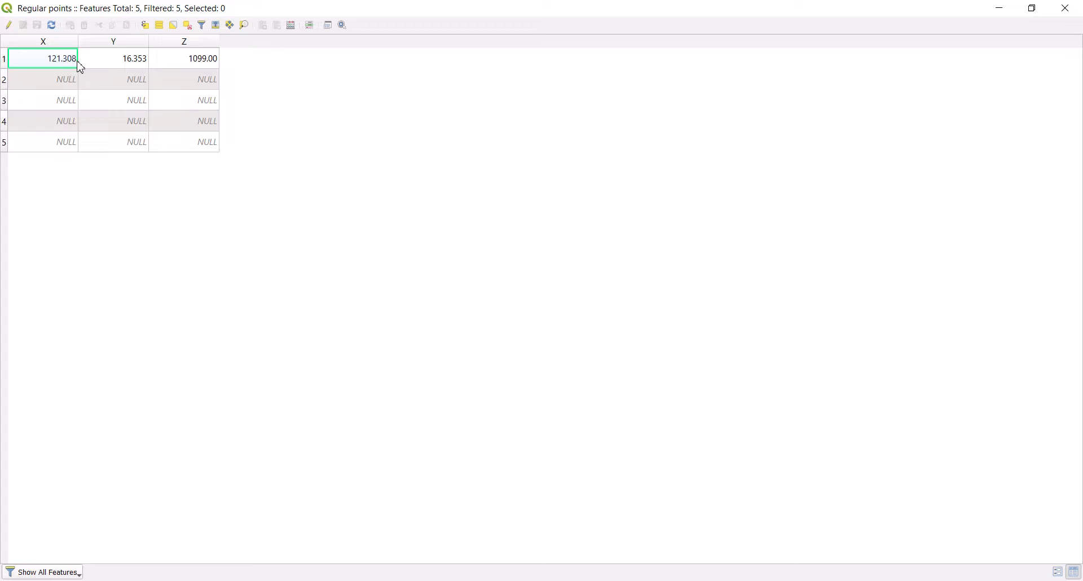
mouse_move(1065, 7)
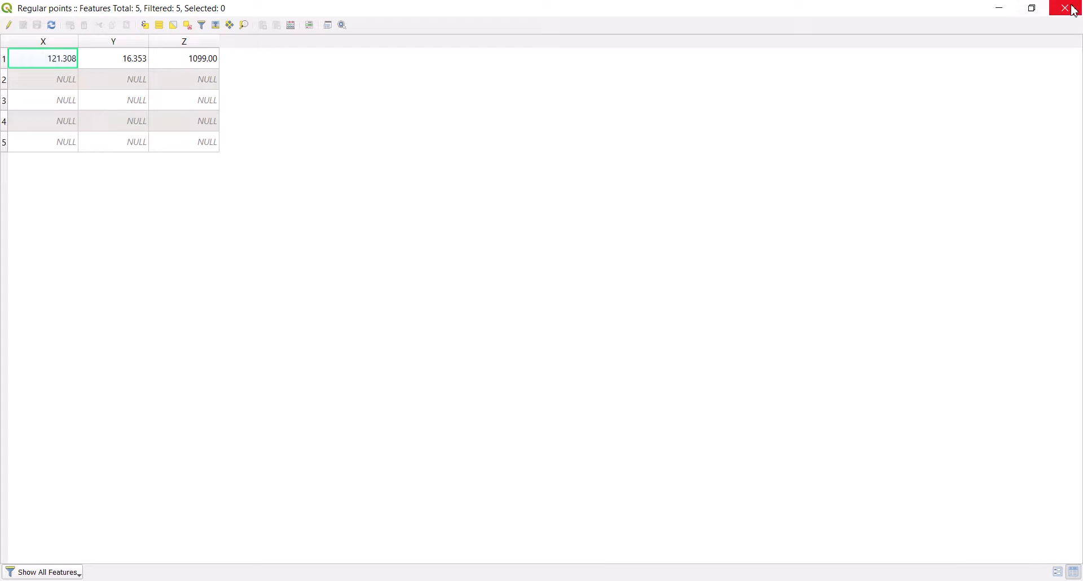
mouse_move(933, 28)
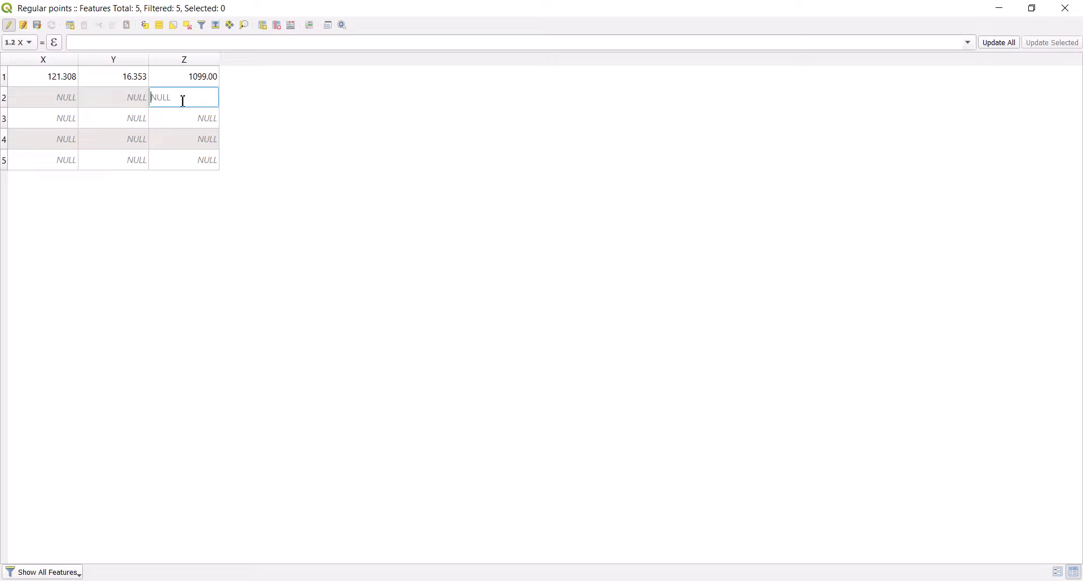
Enter 45757.00 as row 2's Z value and stop editing.
type("45757.00")
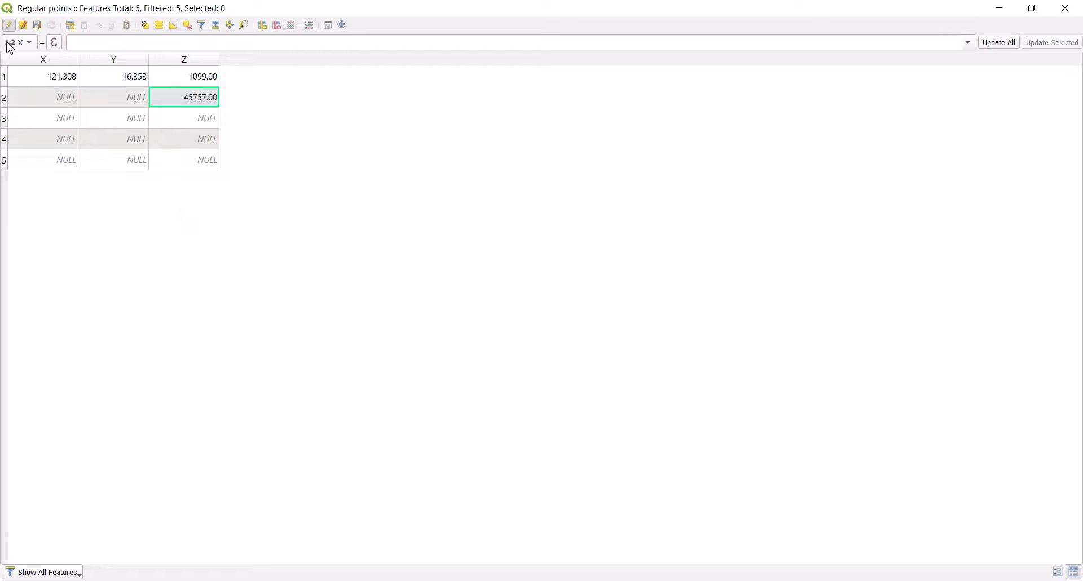
left_click(9, 25)
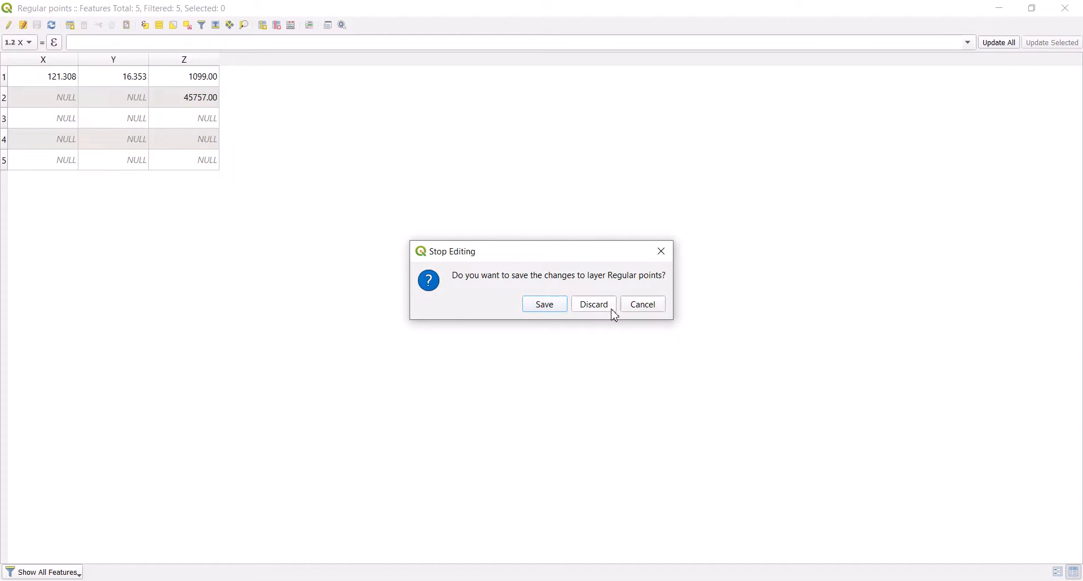
left_click(593, 304)
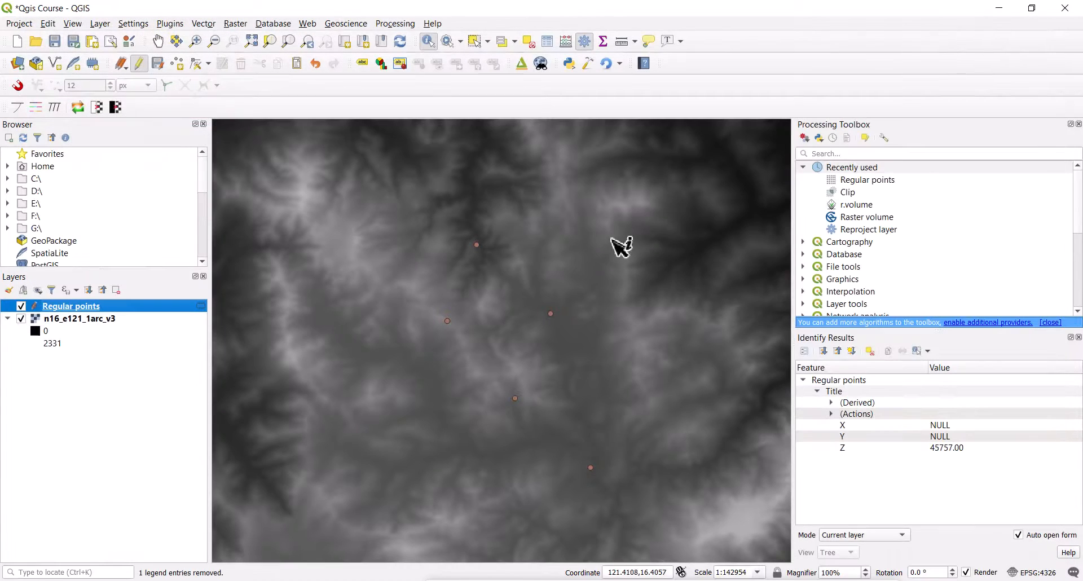
Check Current Edits in the Regular points layer's context menu.
right_click(70, 305)
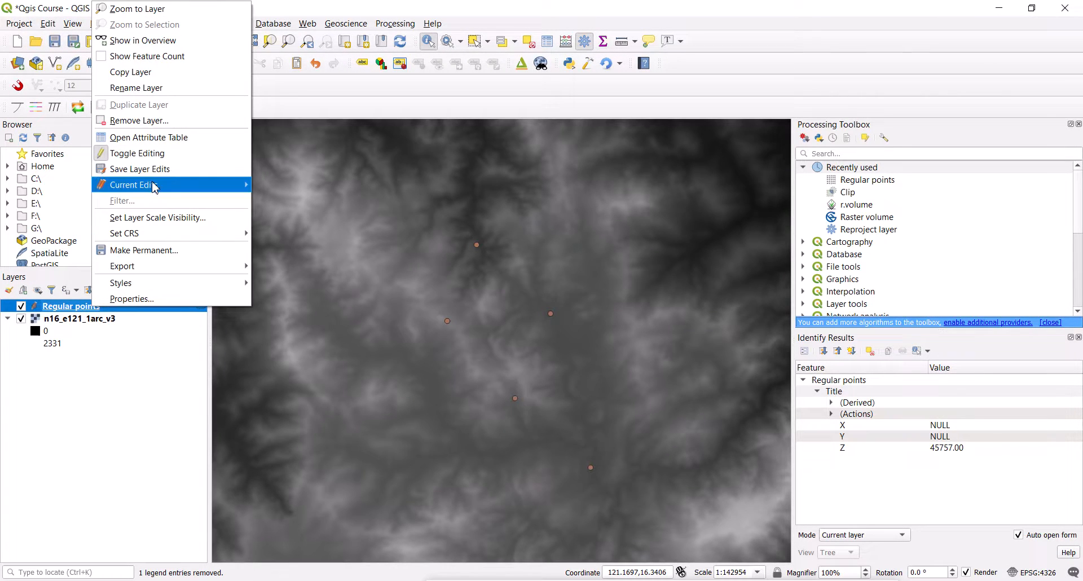
left_click(149, 137)
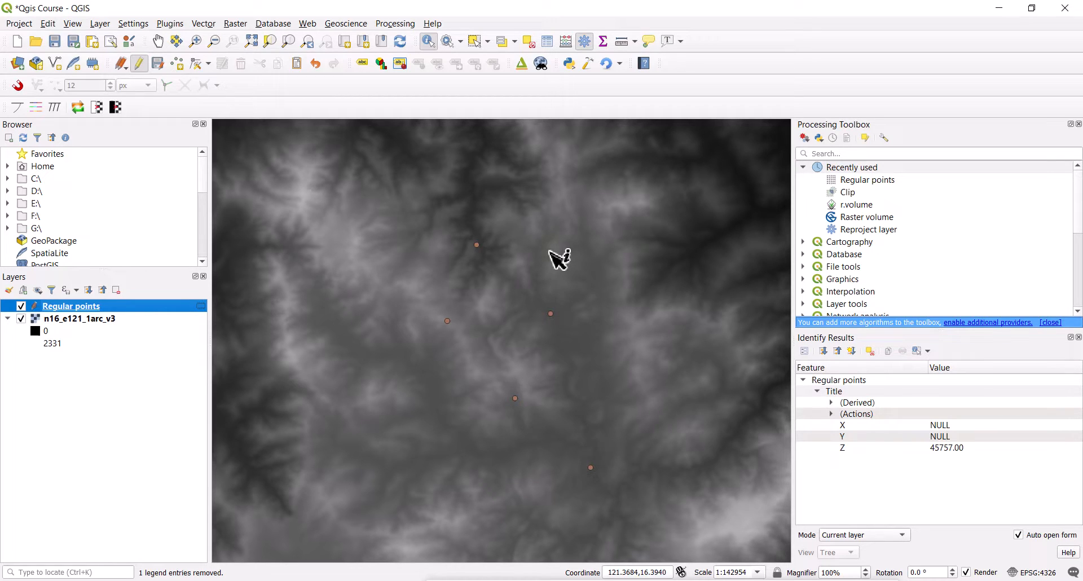
mouse_move(621, 335)
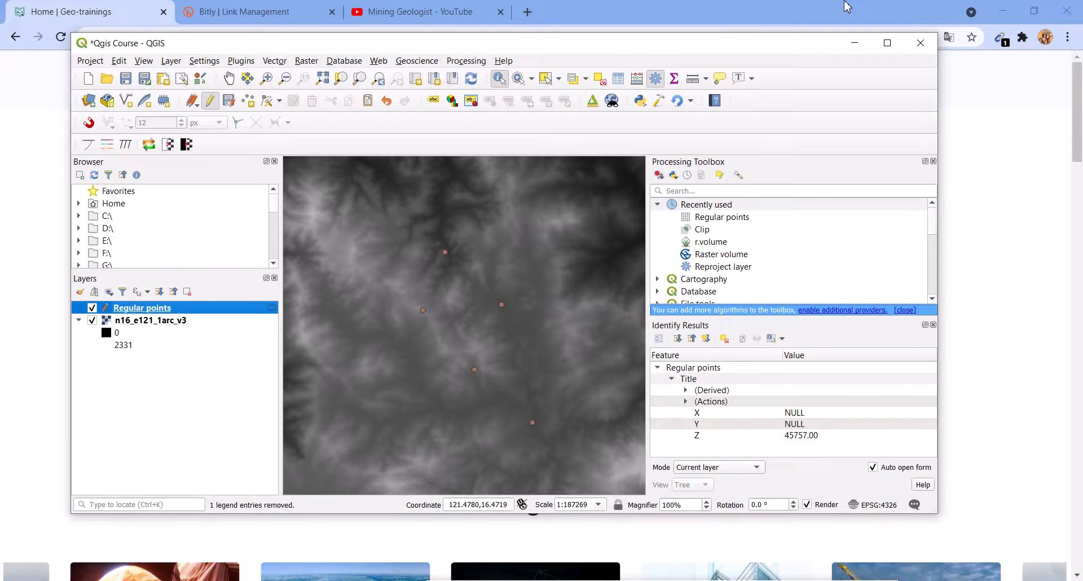
Scroll through the Mining Geologist channel's YouTube videos, then return to the Geo-trainings tab.
left_click(425, 12)
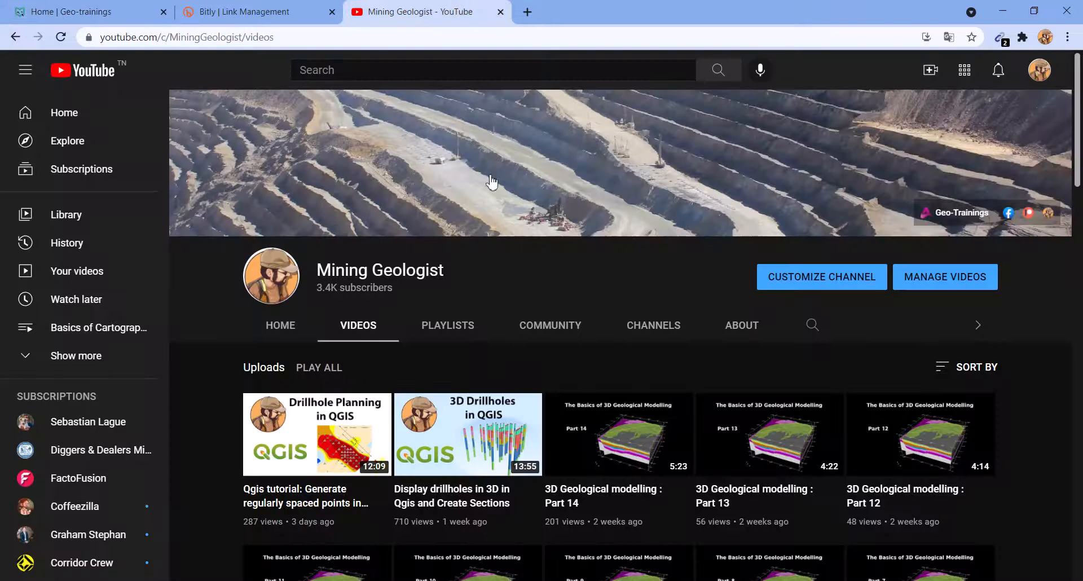
scroll("down", 3)
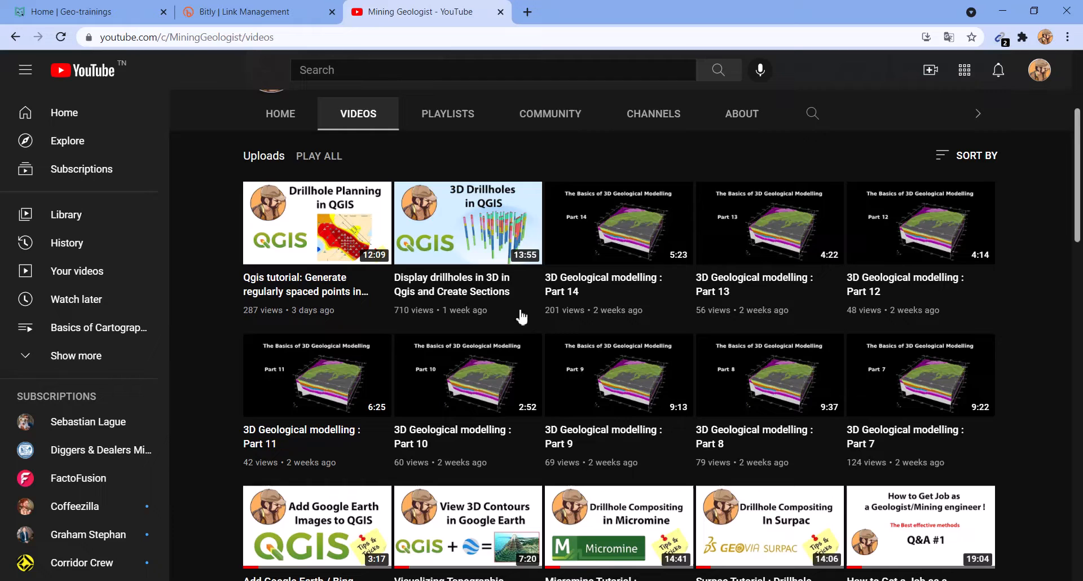
mouse_move(468, 222)
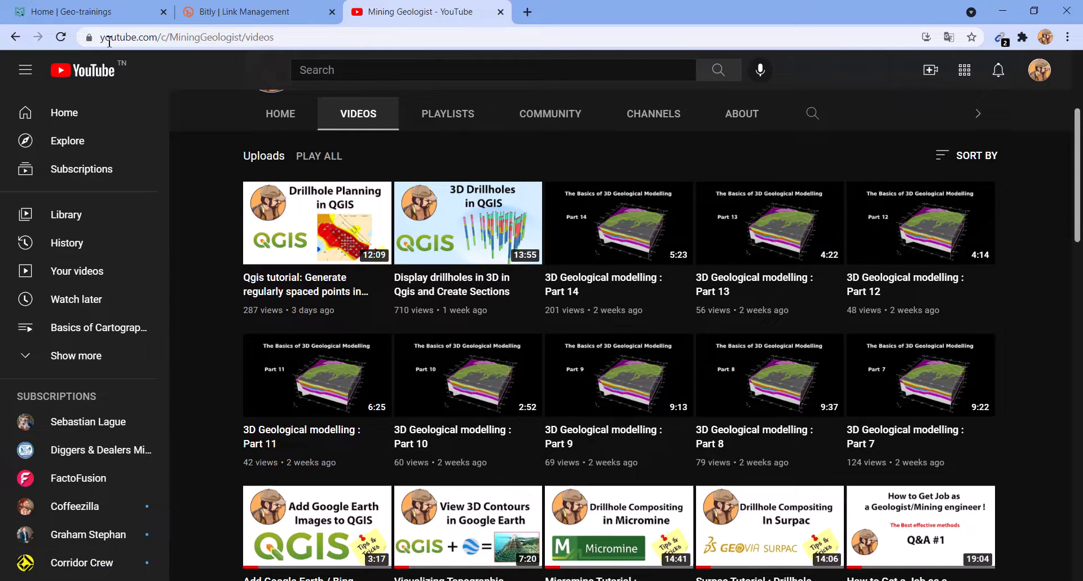
left_click(83, 12)
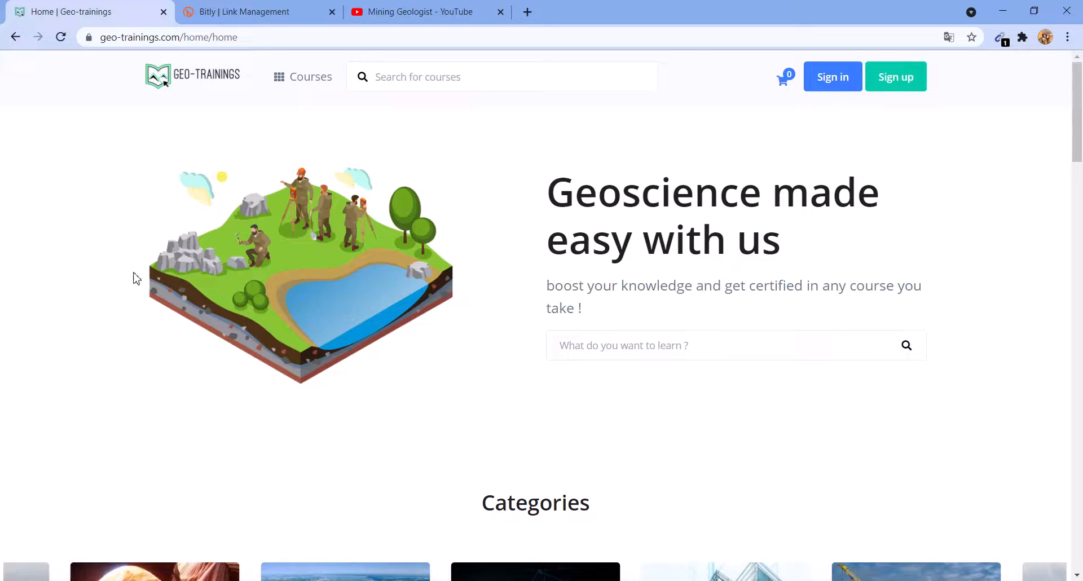
Browse the Geo-trainings Top courses and bring up the MININGSUBSCRIBER code note.
scroll("down", 3)
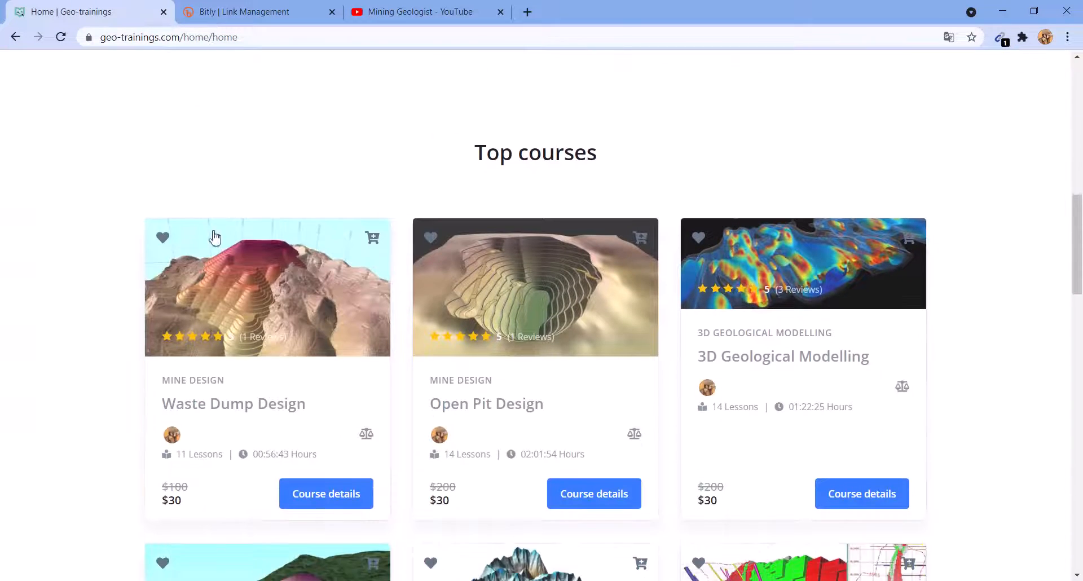
scroll("down", 3)
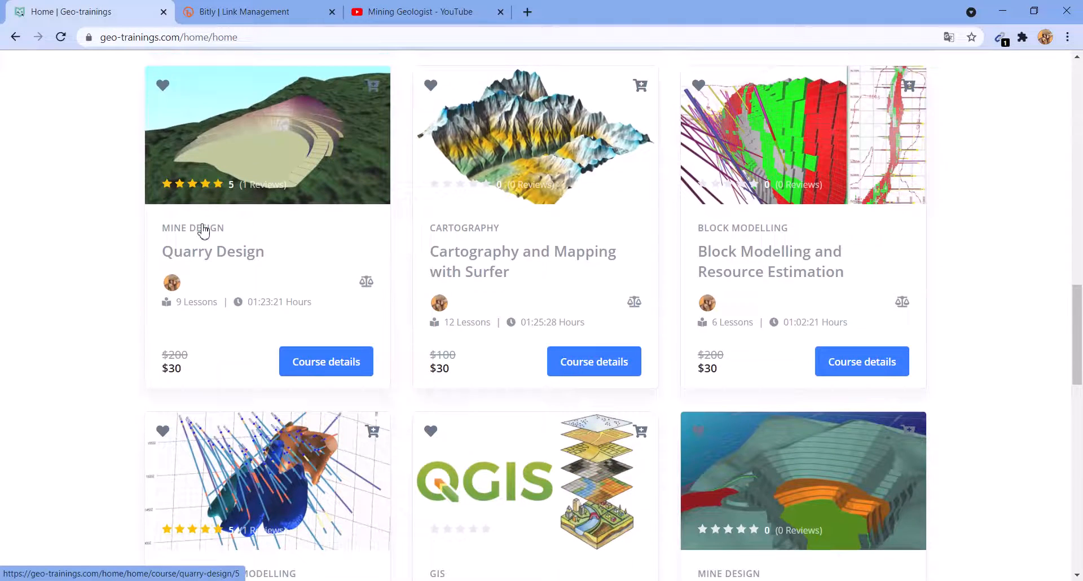
scroll("down", 3)
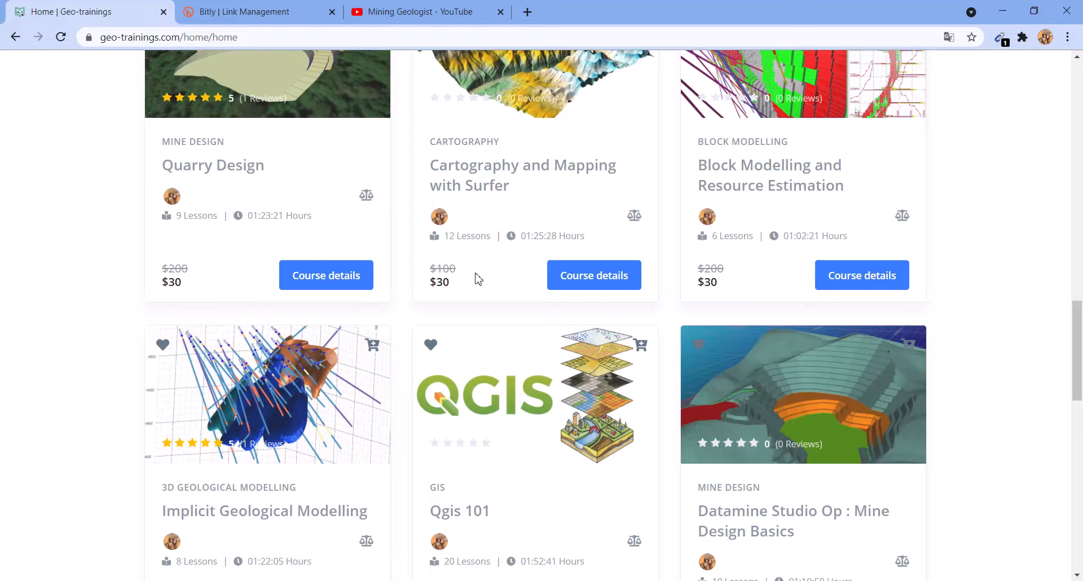
mouse_move(425, 294)
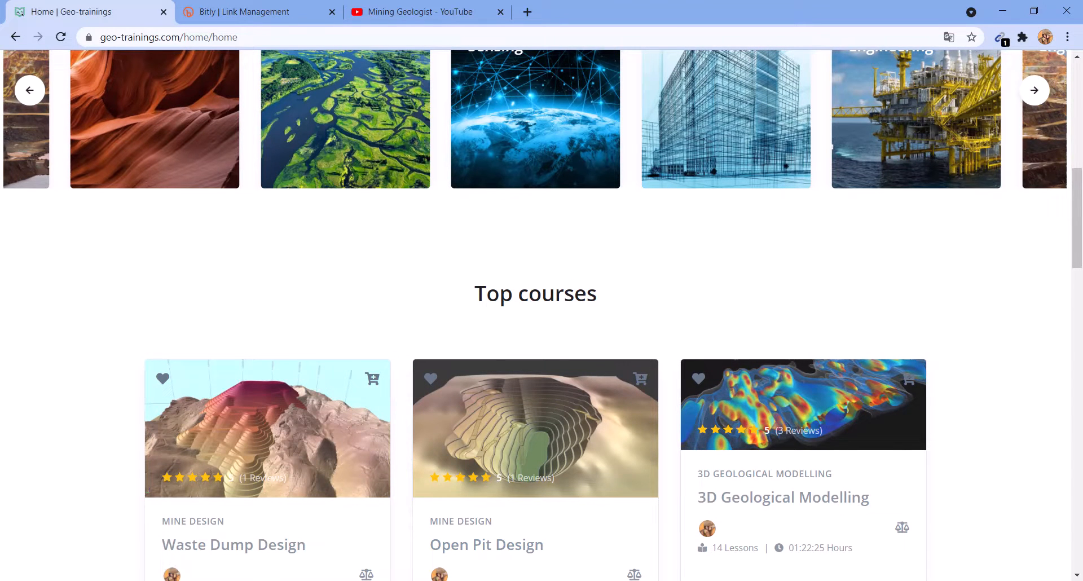
scroll("down", 3)
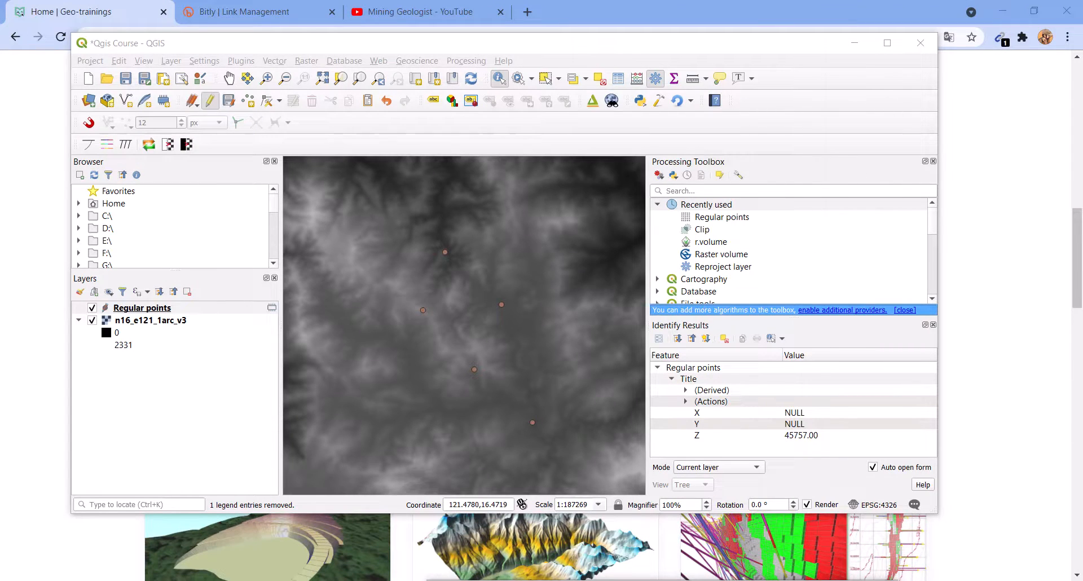
left_click(141, 308)
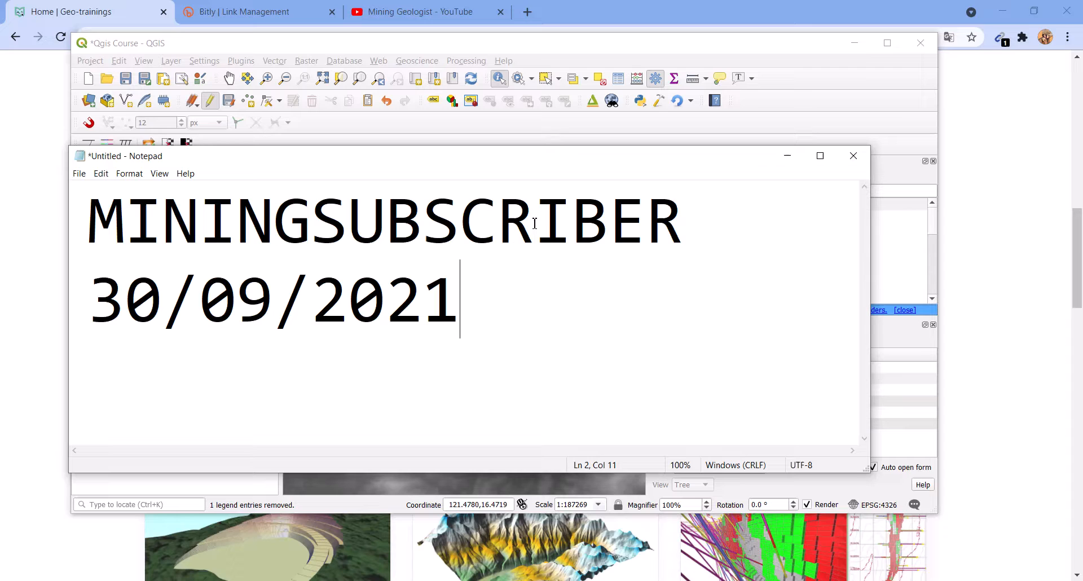
Highlight the 30/09/2021 date in the Notepad note and maximise the QGIS project window.
left_click_drag(456, 299, 87, 299)
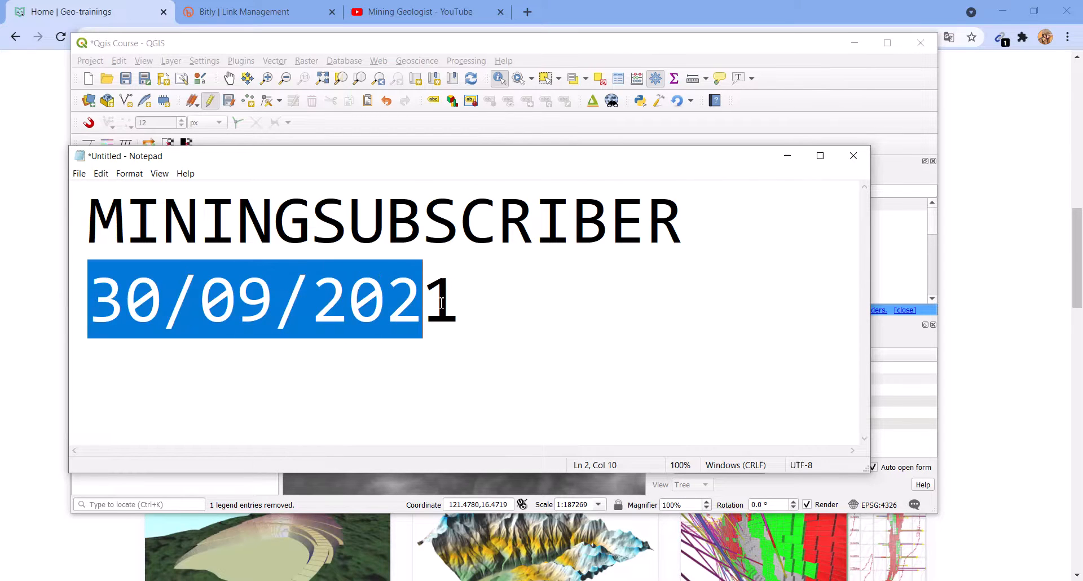
left_click(480, 300)
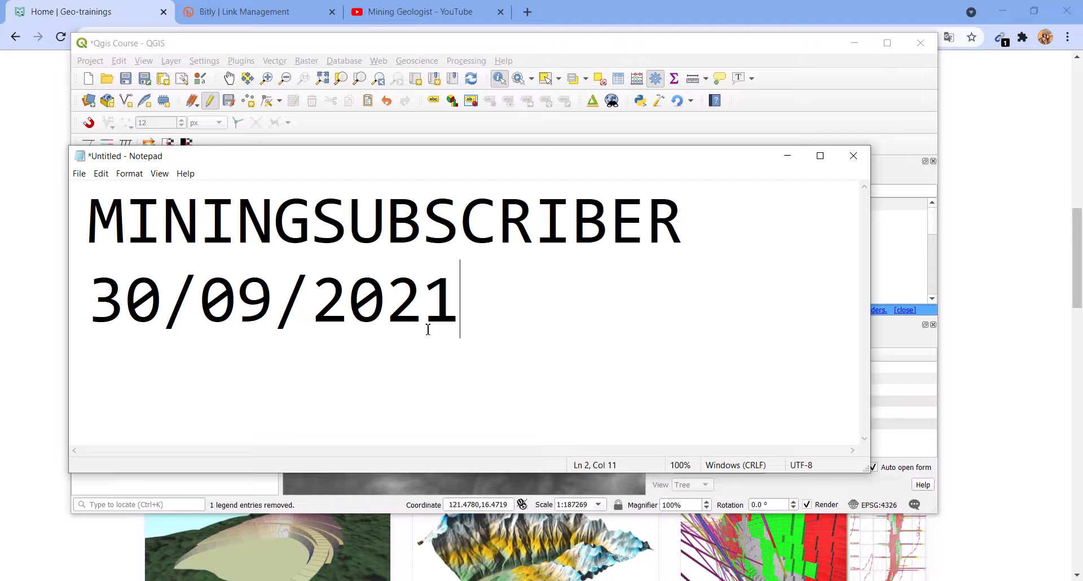
left_click(89, 12)
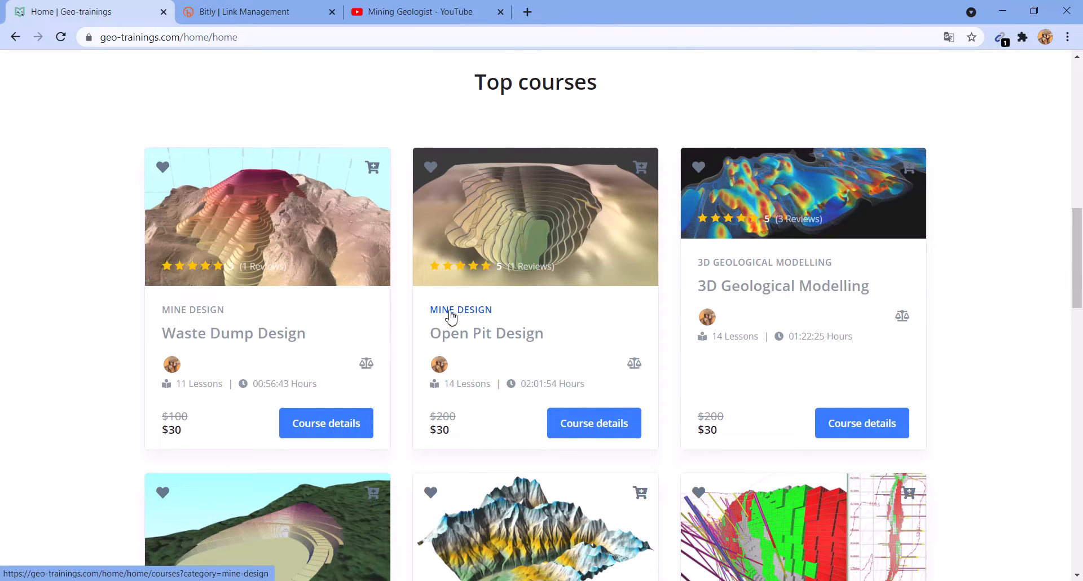
mouse_move(994, 6)
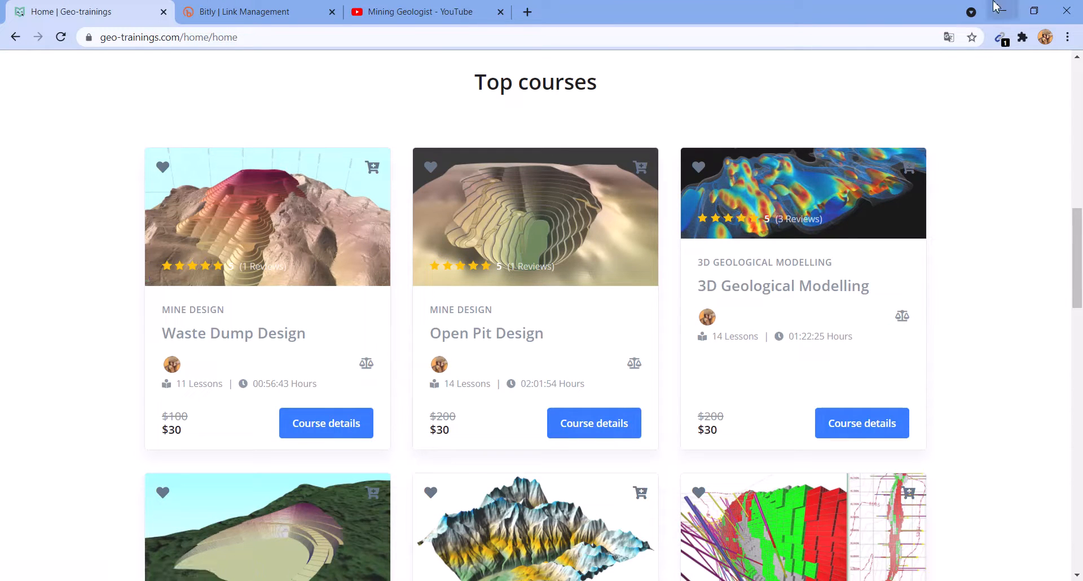
mouse_move(848, 572)
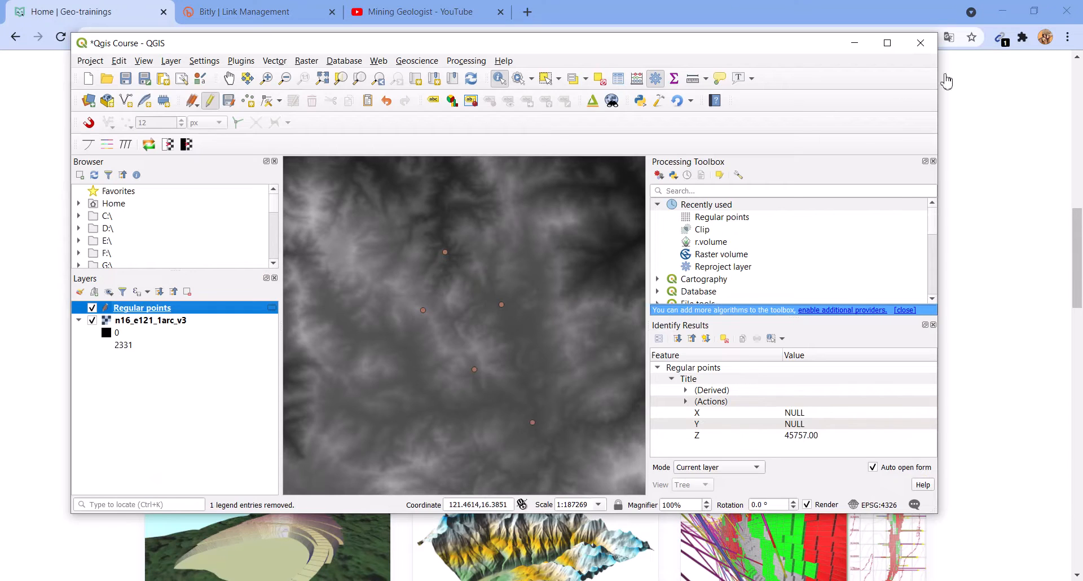
left_click(887, 43)
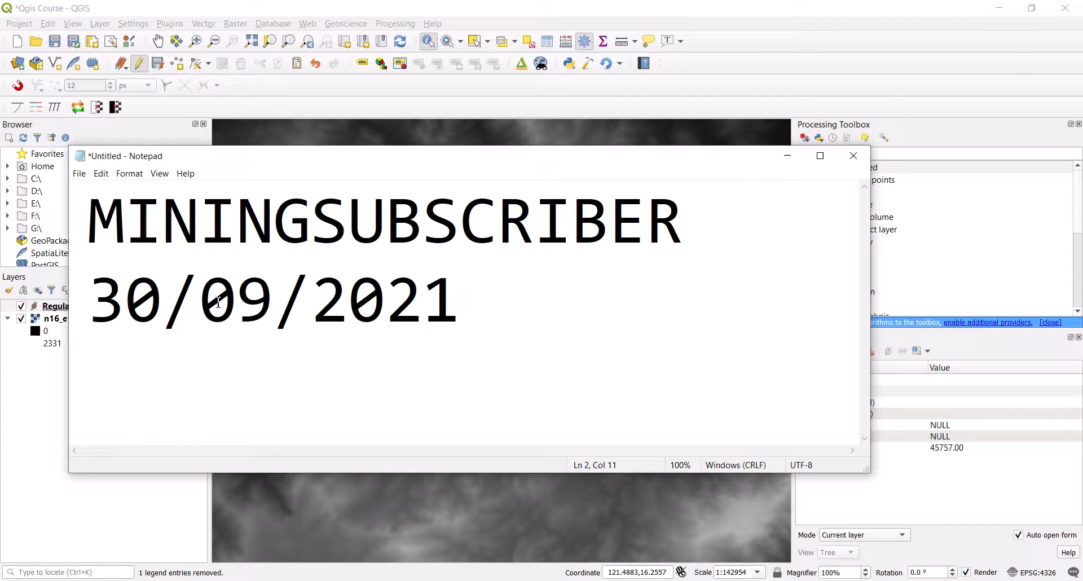
mouse_move(227, 347)
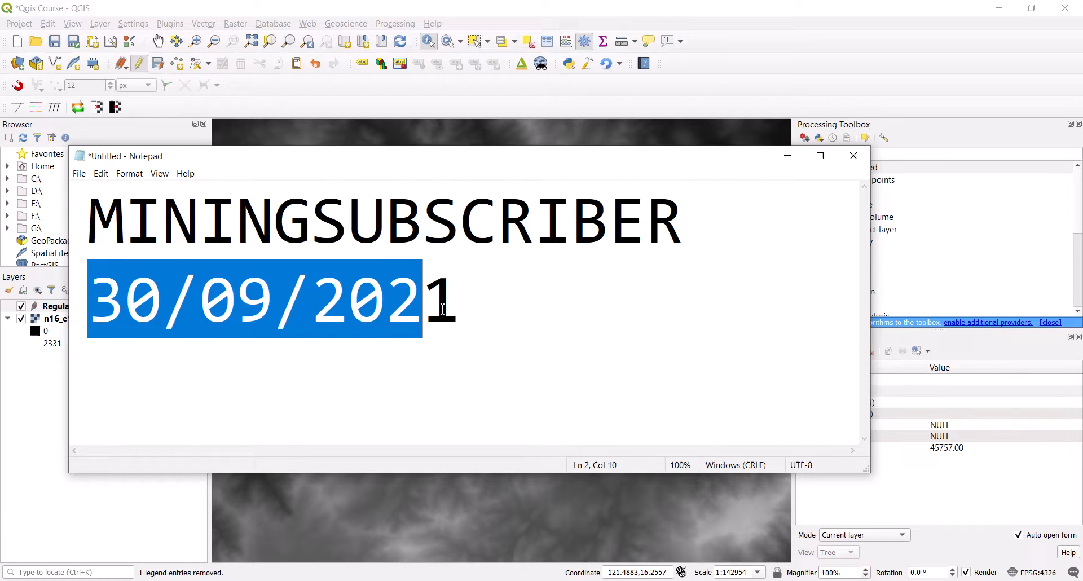
left_click(852, 155)
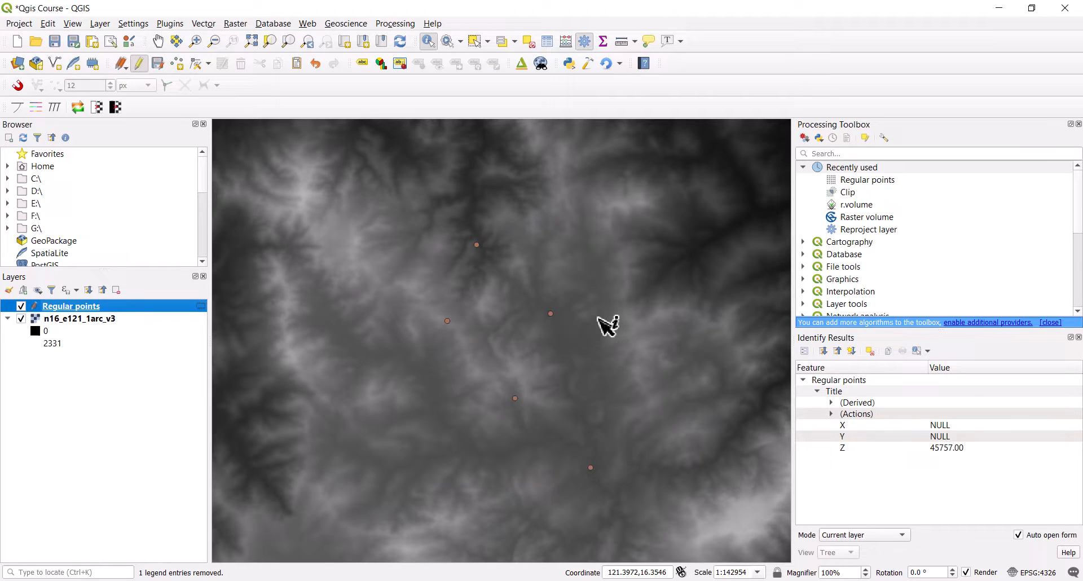
mouse_move(589, 335)
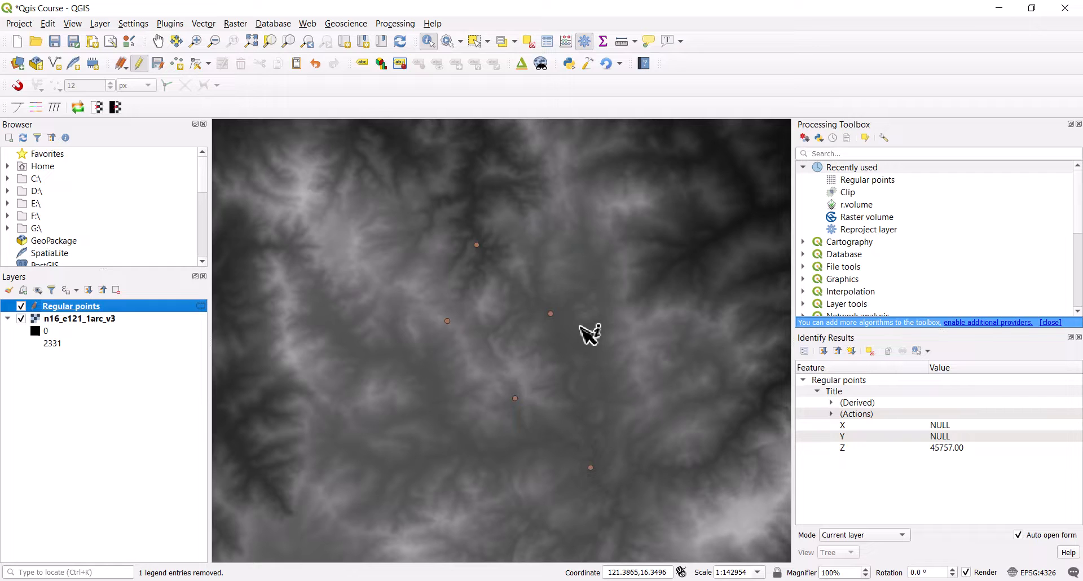